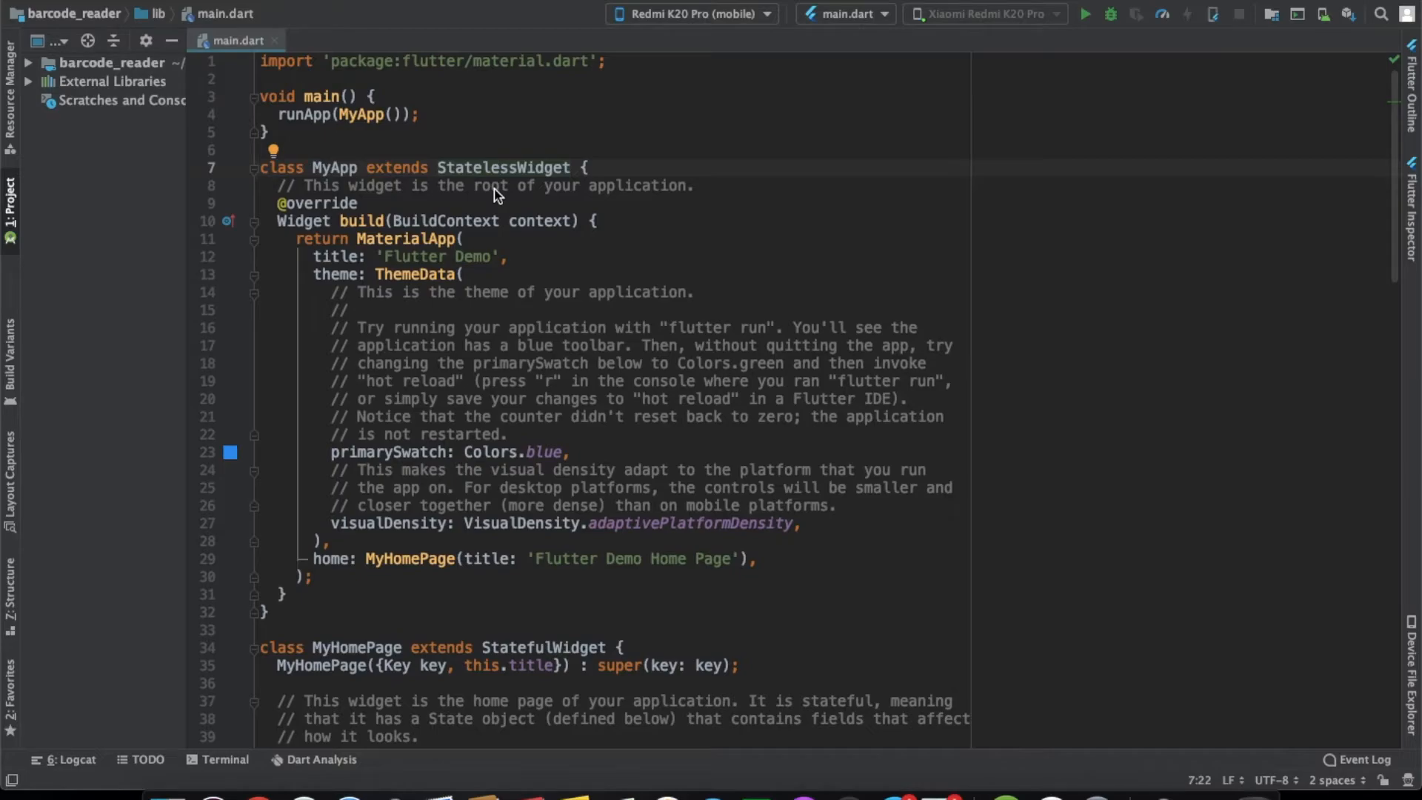
Open the flutter_mobile_vision package page from the pub.dev search results
{"action": "left_click", "coordinate": [351, 785]}
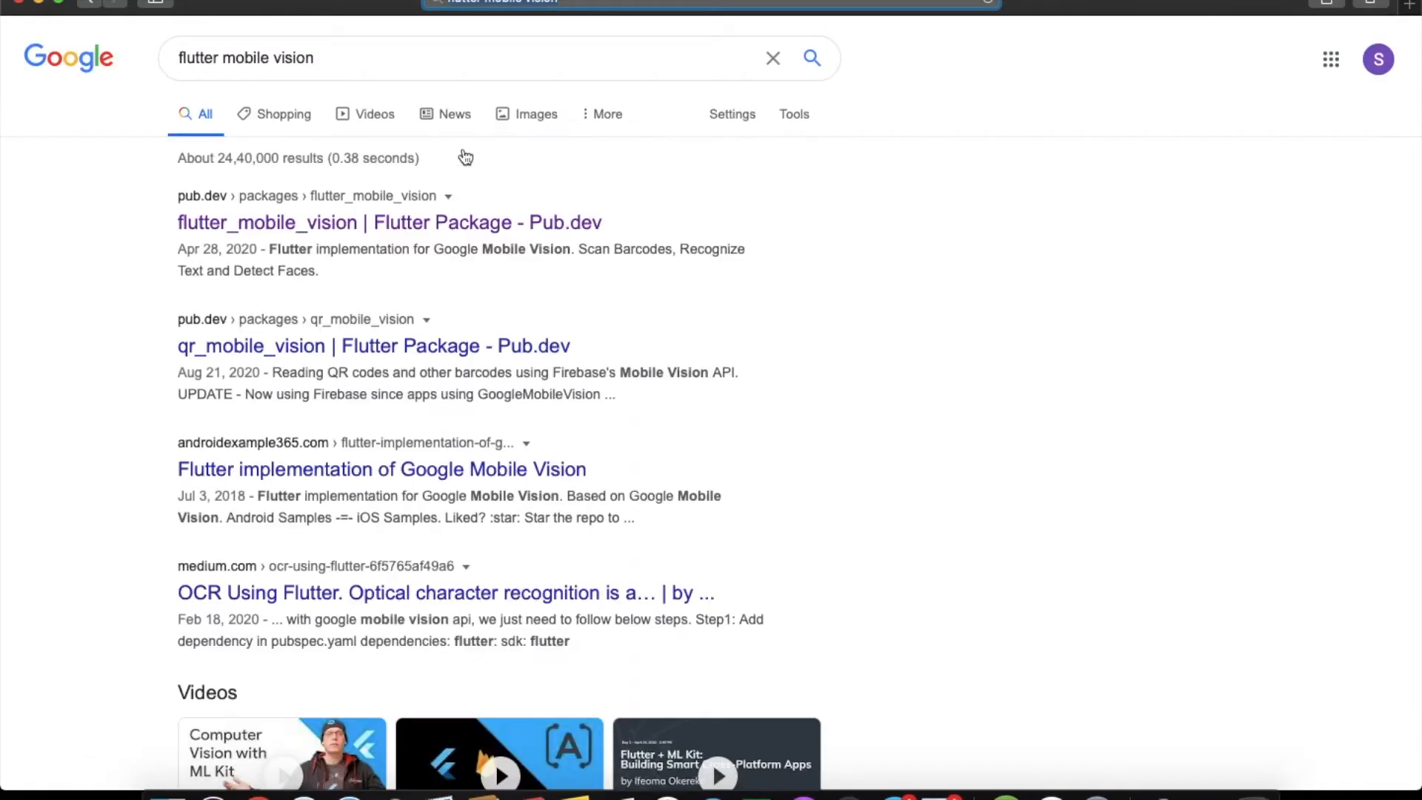
{"action": "left_click", "coordinate": [389, 222]}
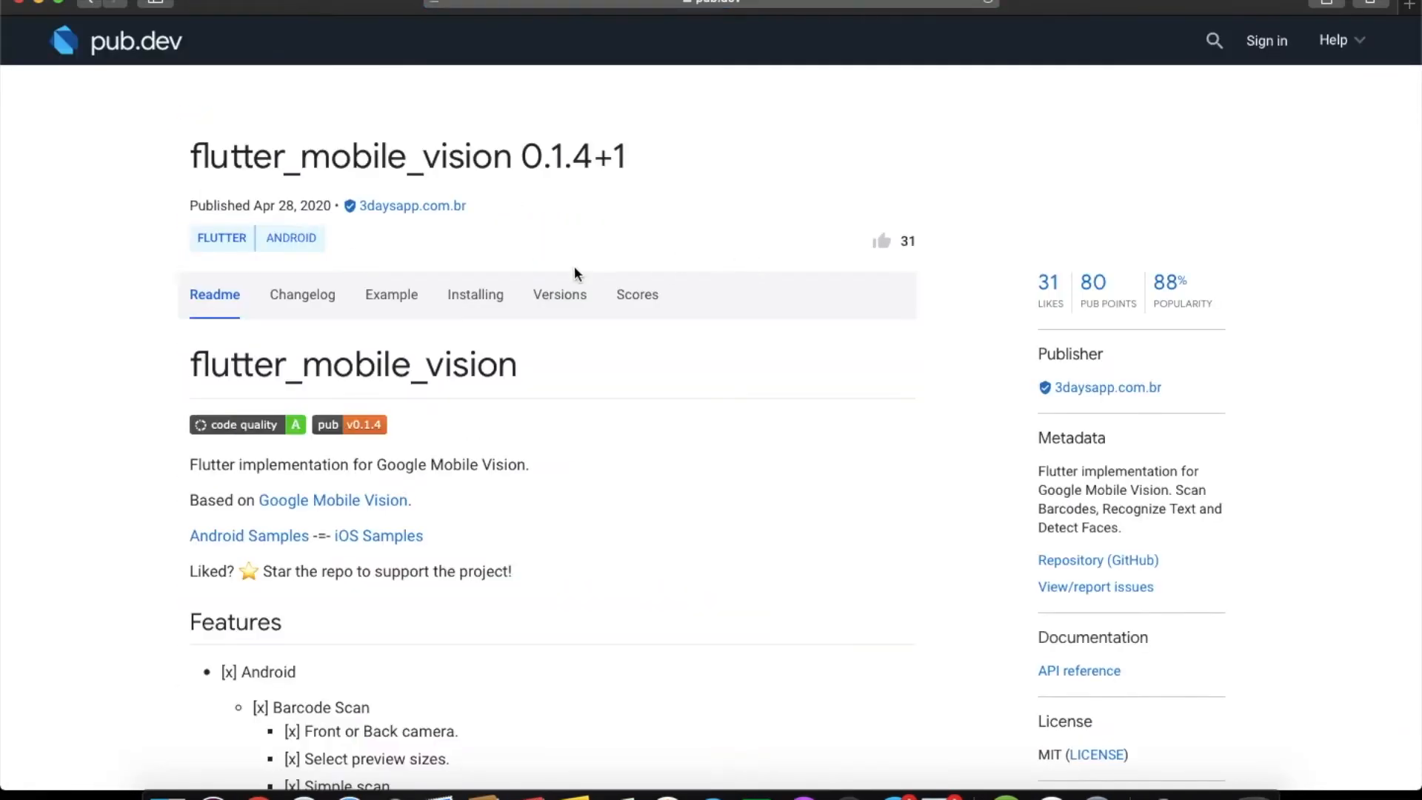
{"action": "left_click", "coordinate": [475, 294]}
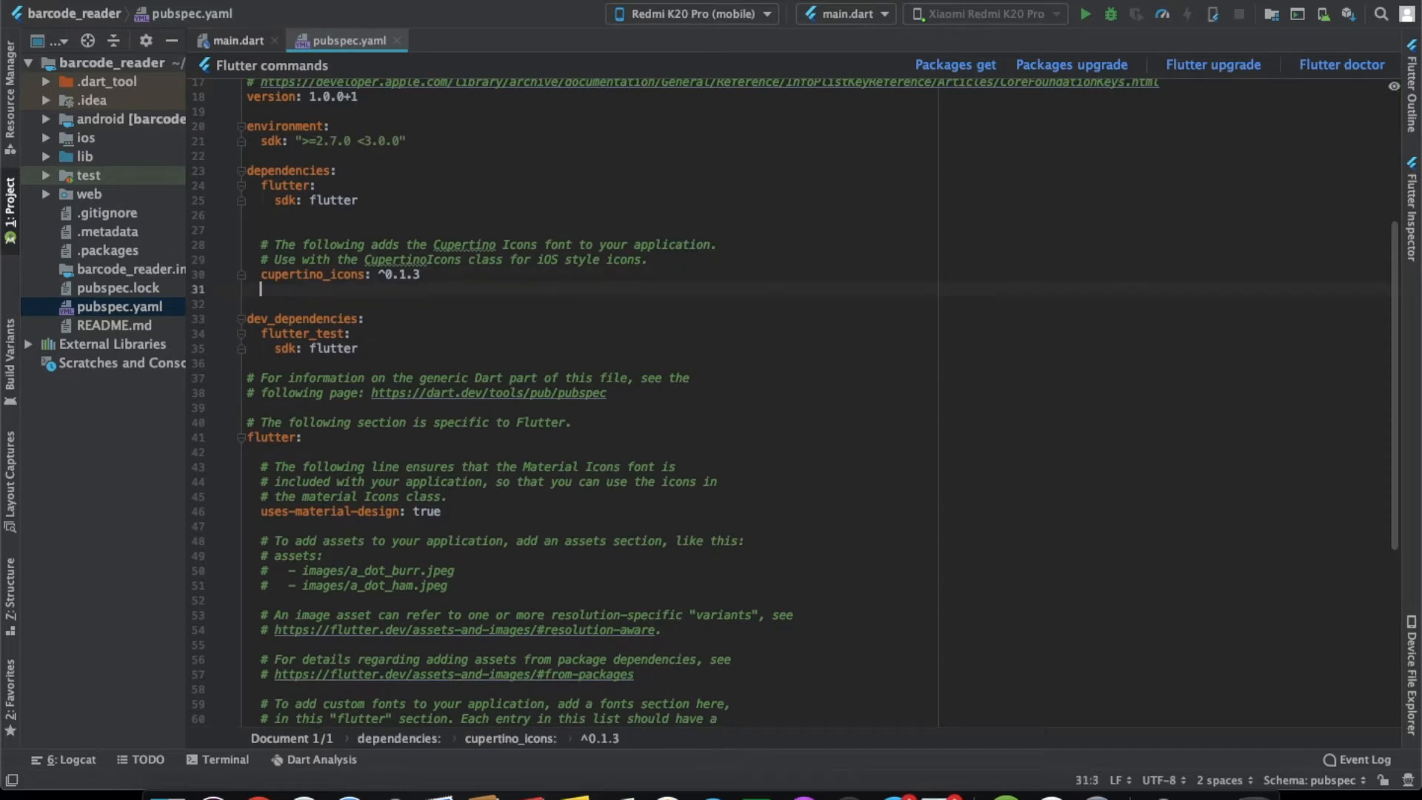
Add flutter_mobile_vision: ^0.1.4+1 to pubspec.yaml, get packages, and expand android/app/src/main
{"action": "type", "text": "flutter_mobile_vision: ^0.1.4+1"}
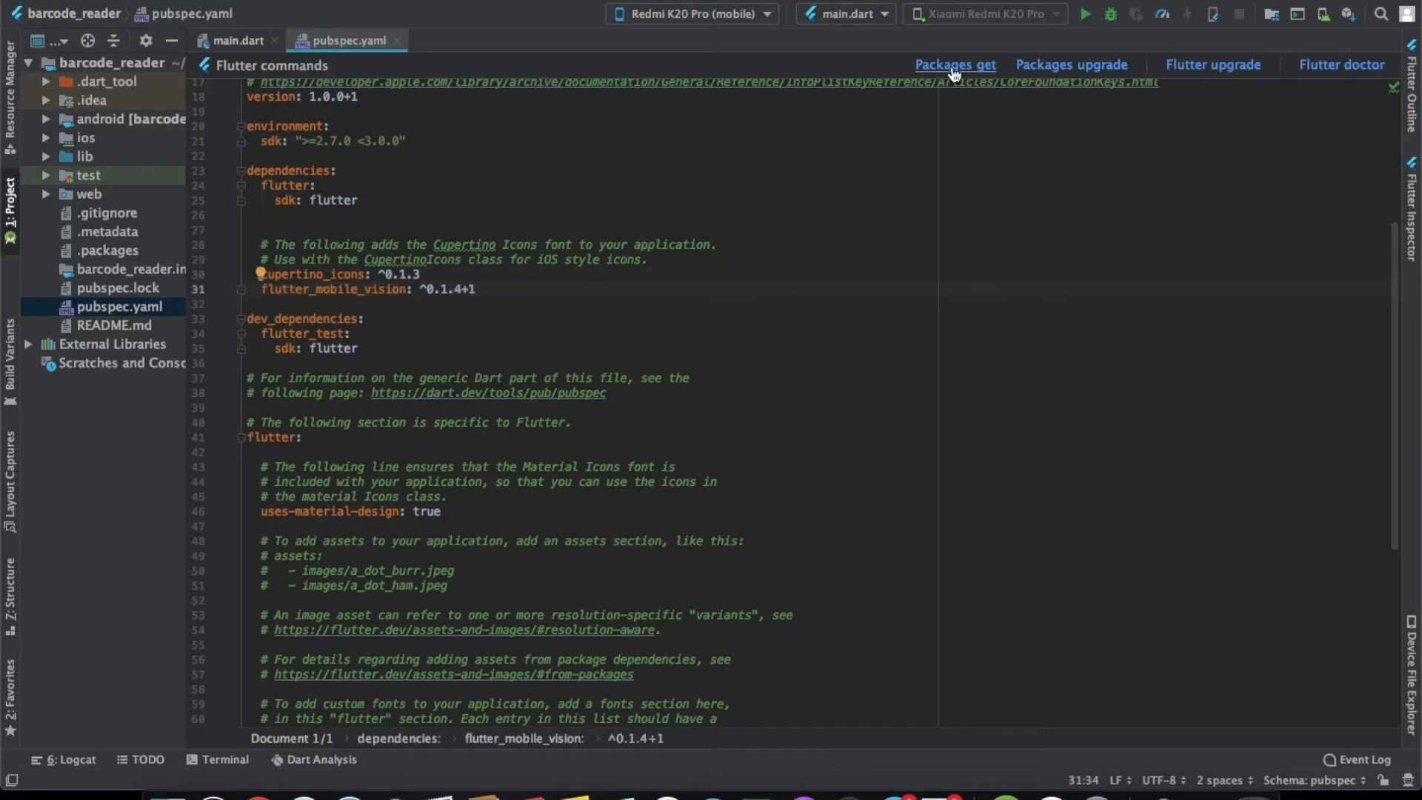
{"action": "left_click", "coordinate": [953, 64]}
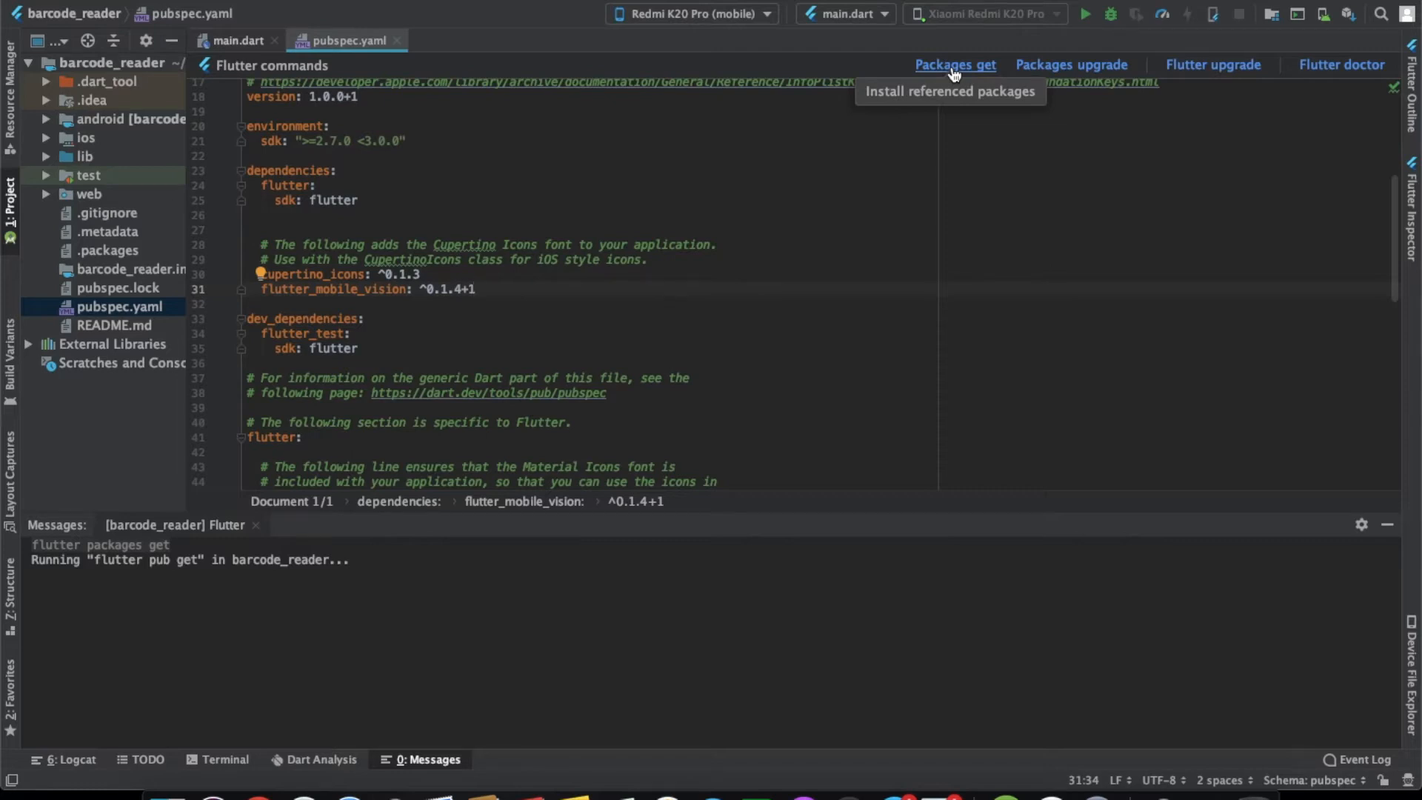
{"action": "mouse_move", "coordinate": [953, 72]}
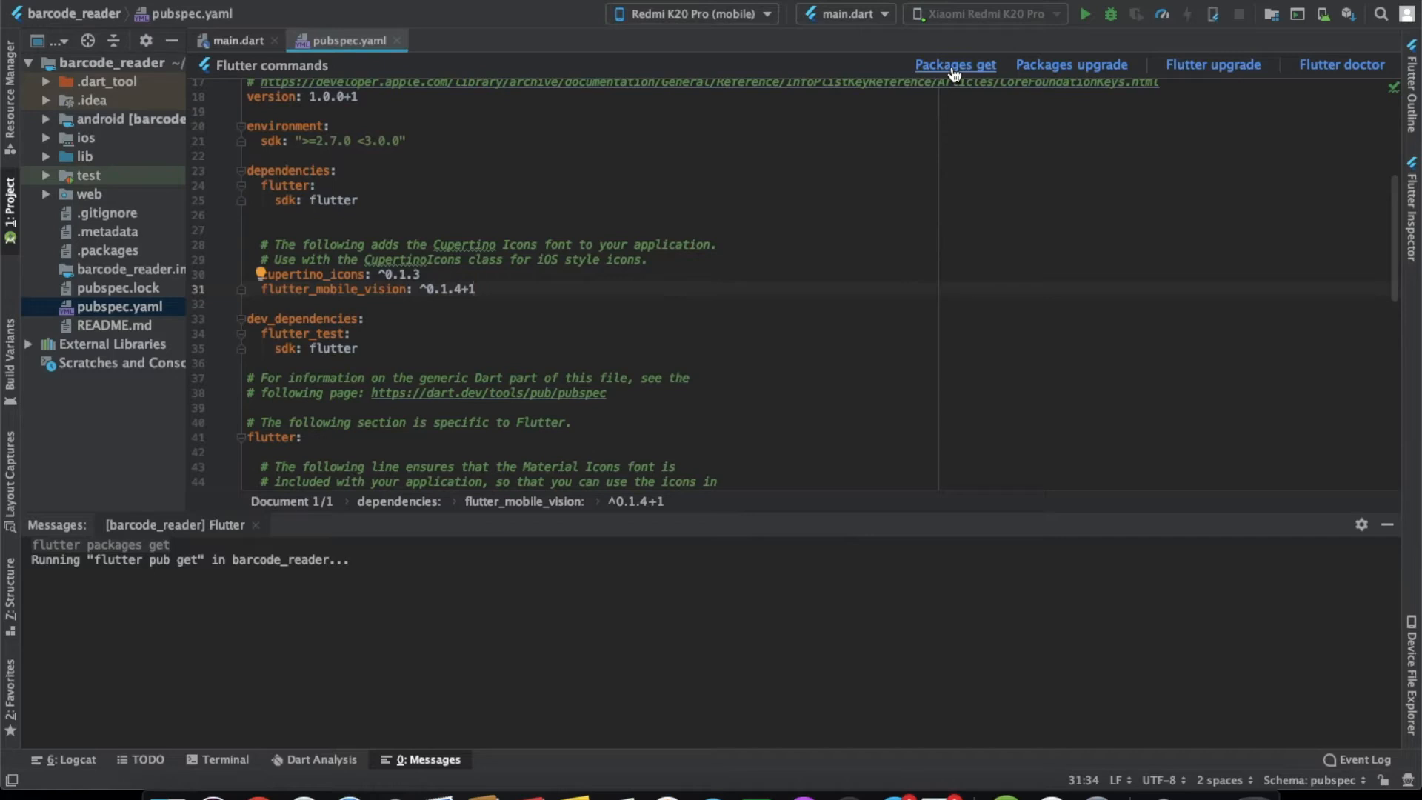
{"action": "mouse_move", "coordinate": [1387, 533]}
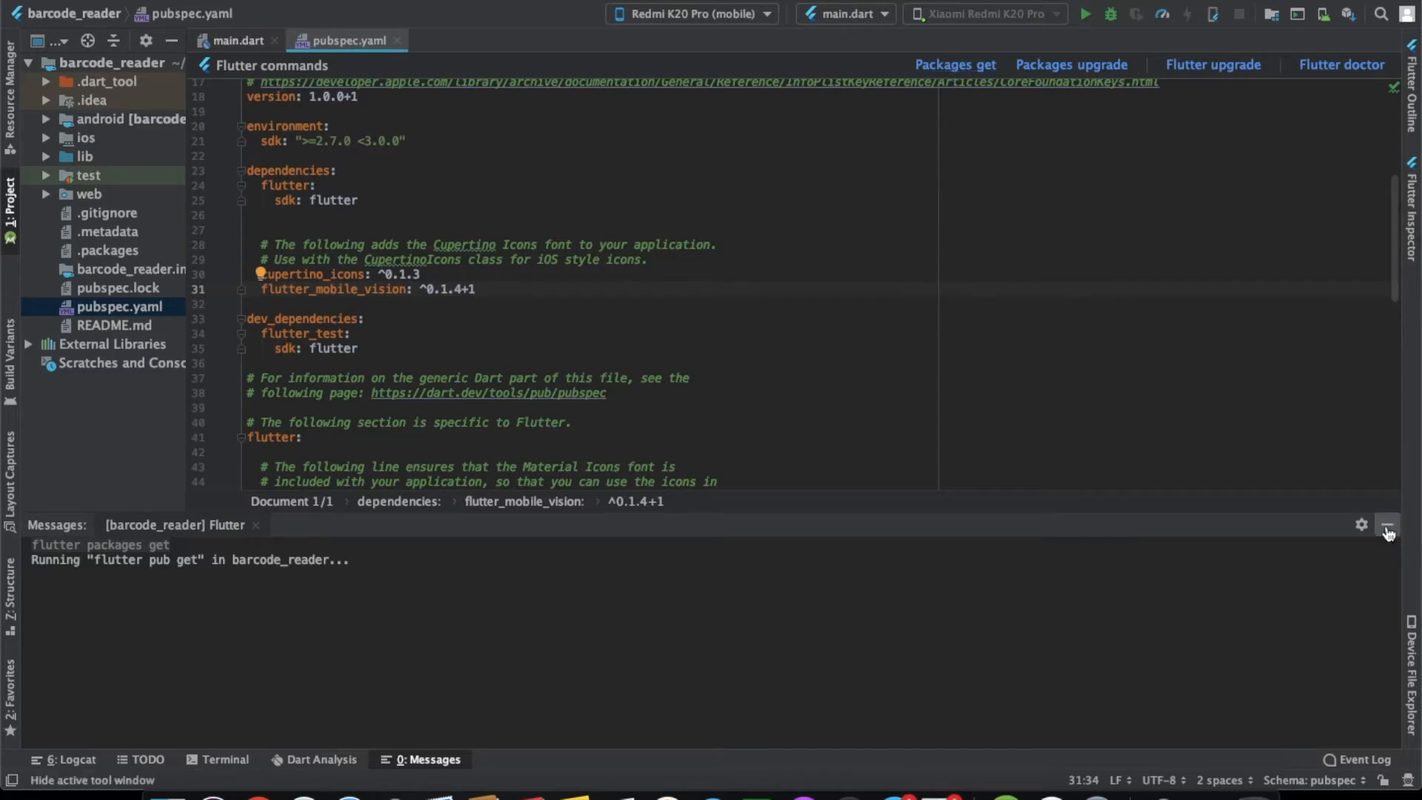
{"action": "left_click", "coordinate": [118, 118]}
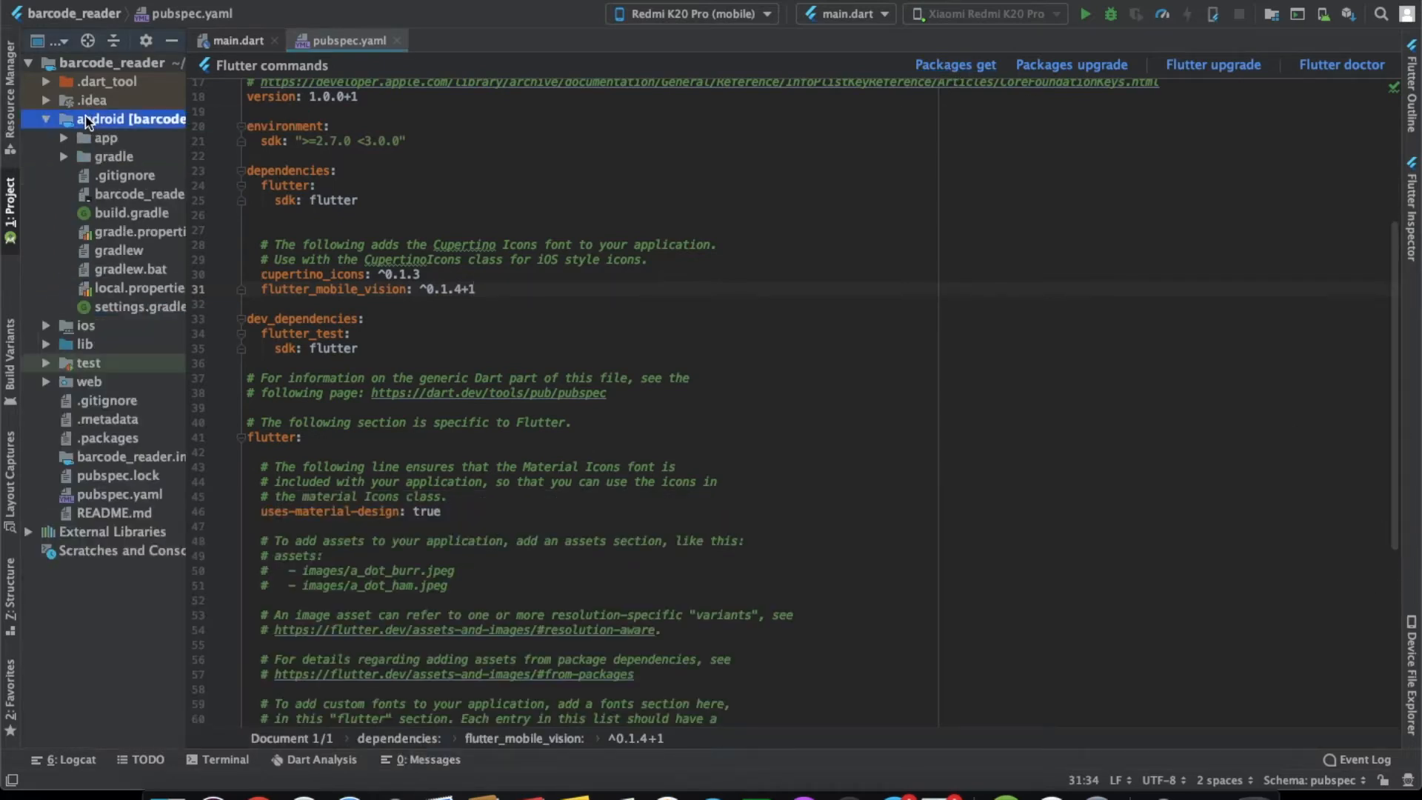
{"action": "left_click", "coordinate": [105, 137]}
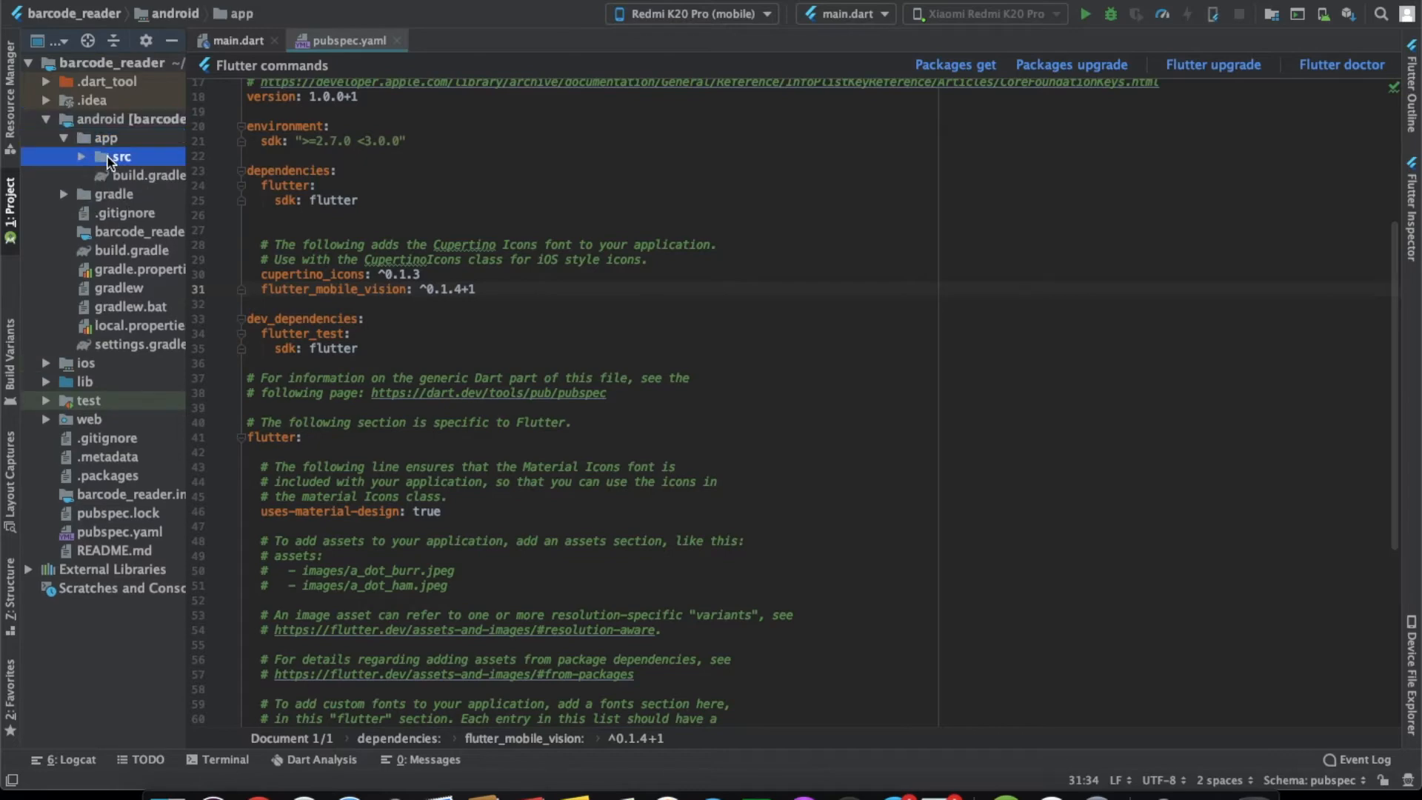
{"action": "left_click", "coordinate": [80, 157]}
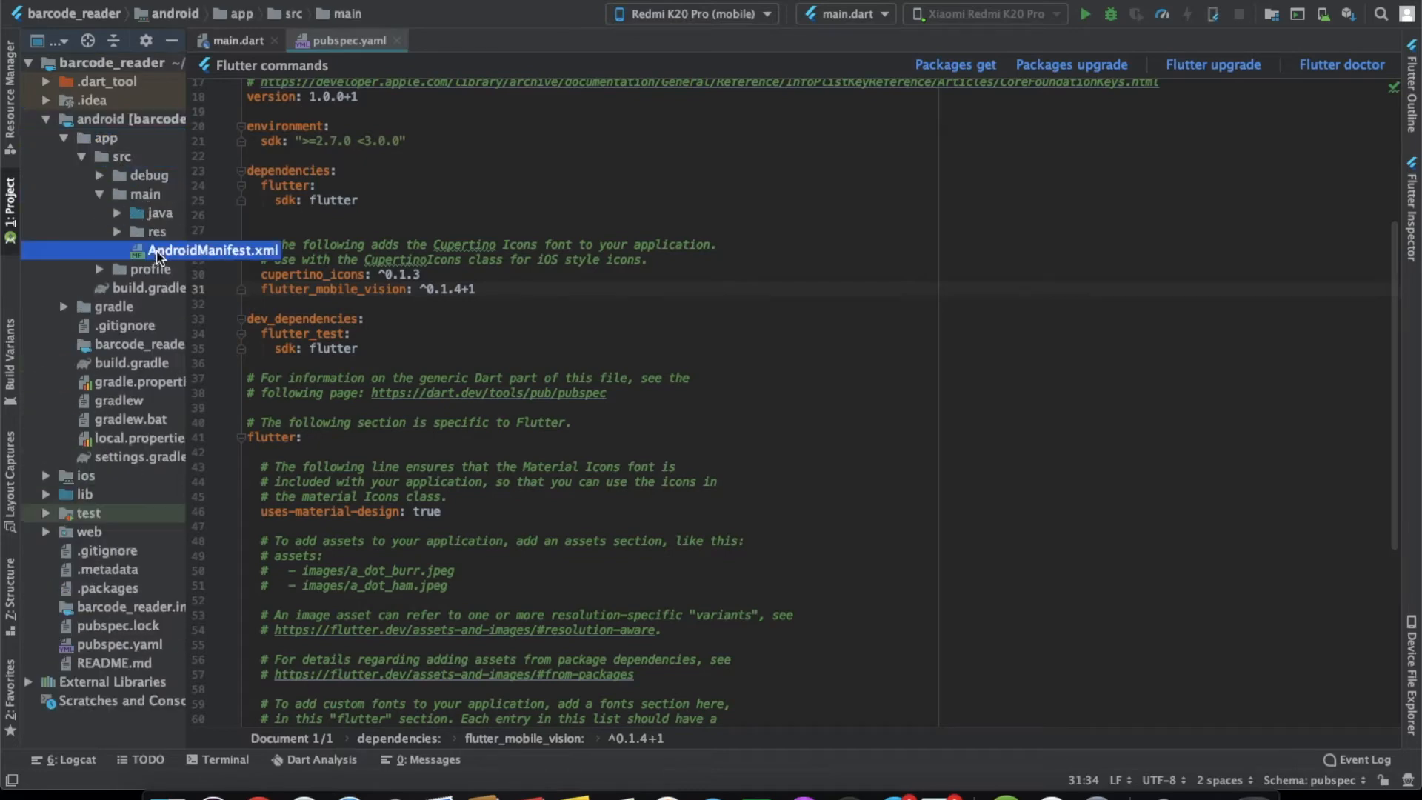
Add a CAMERA uses-permission and a camera uses-feature tag to AndroidManifest.xml
{"action": "double_click", "coordinate": [213, 251]}
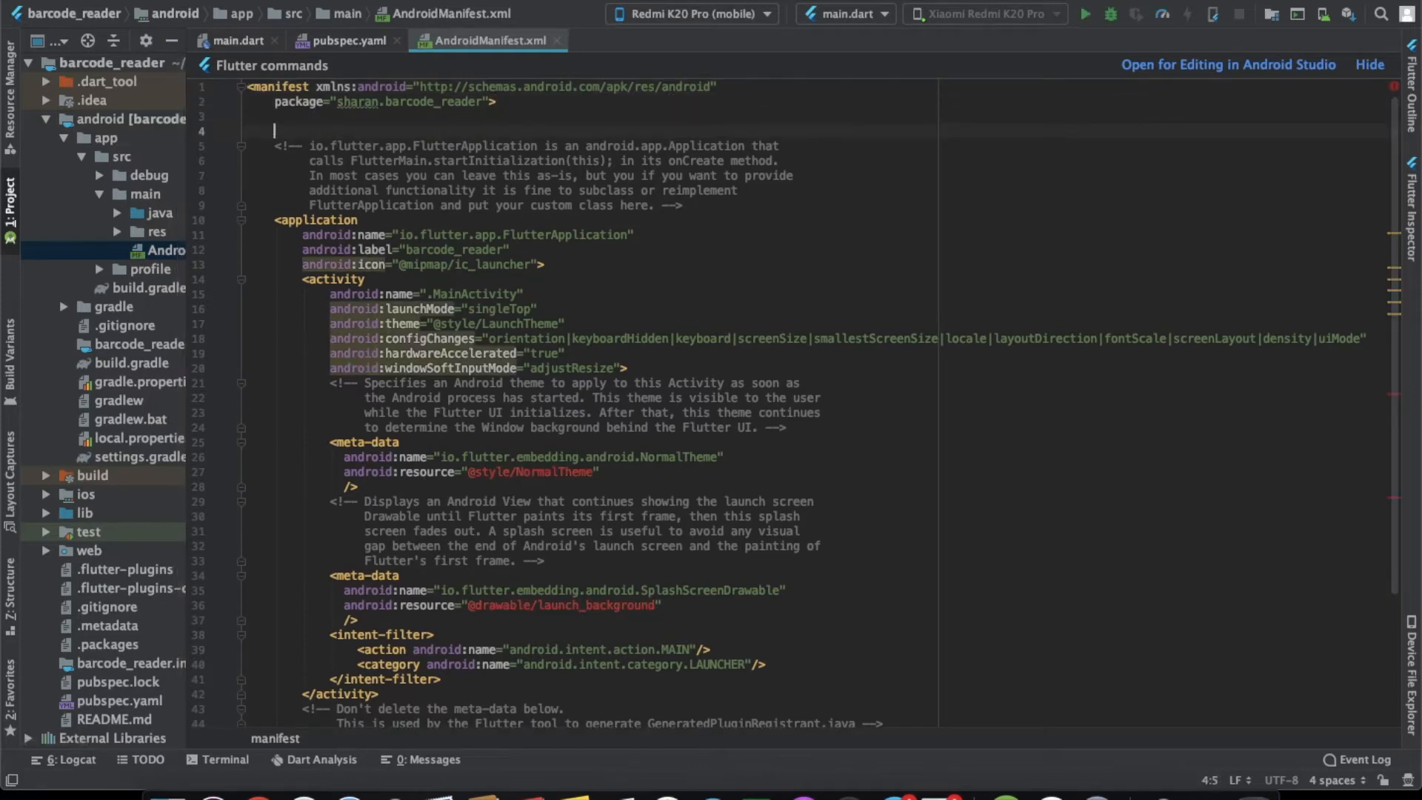
{"action": "type", "text": "<uses-permission android:name=\""}
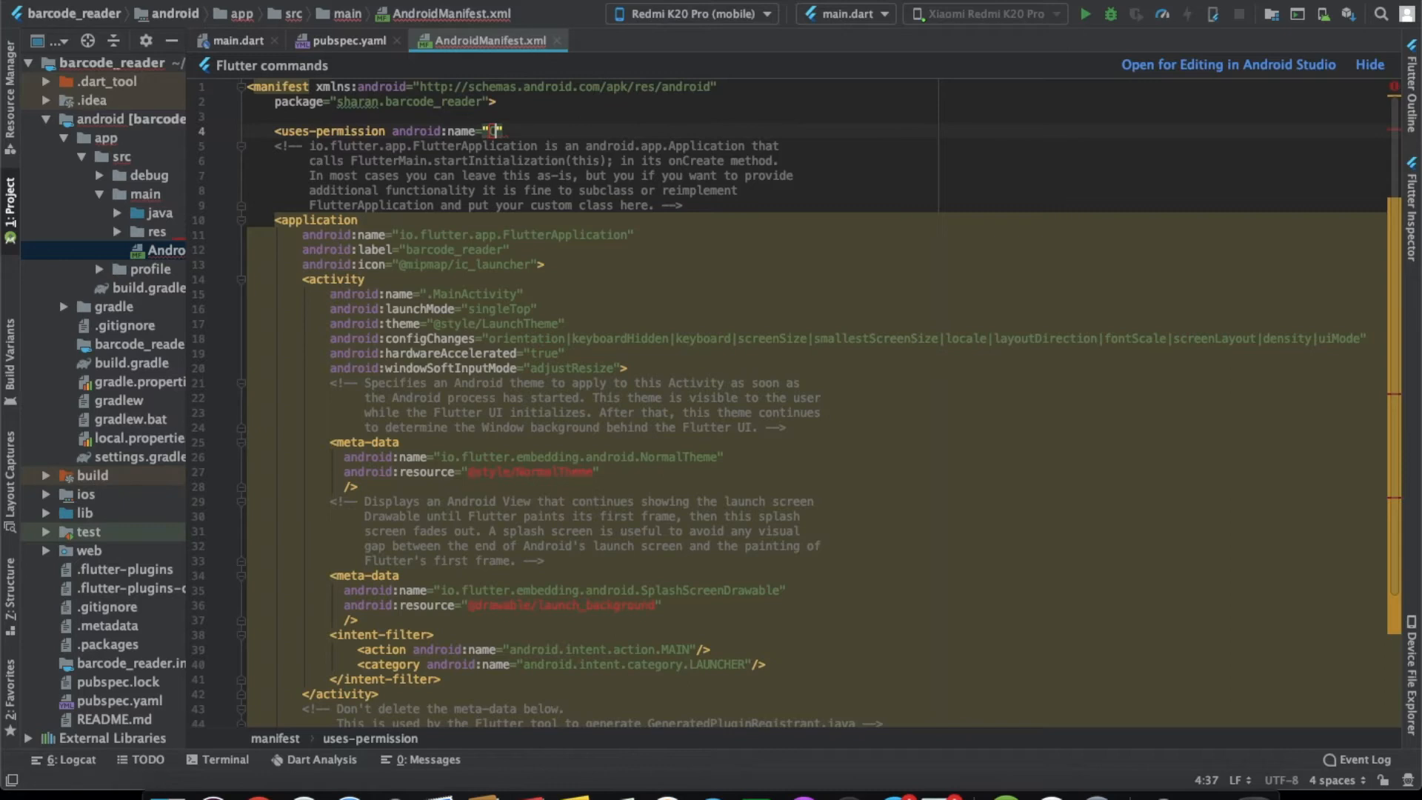
{"action": "type", "text": "android.permission.CA"}
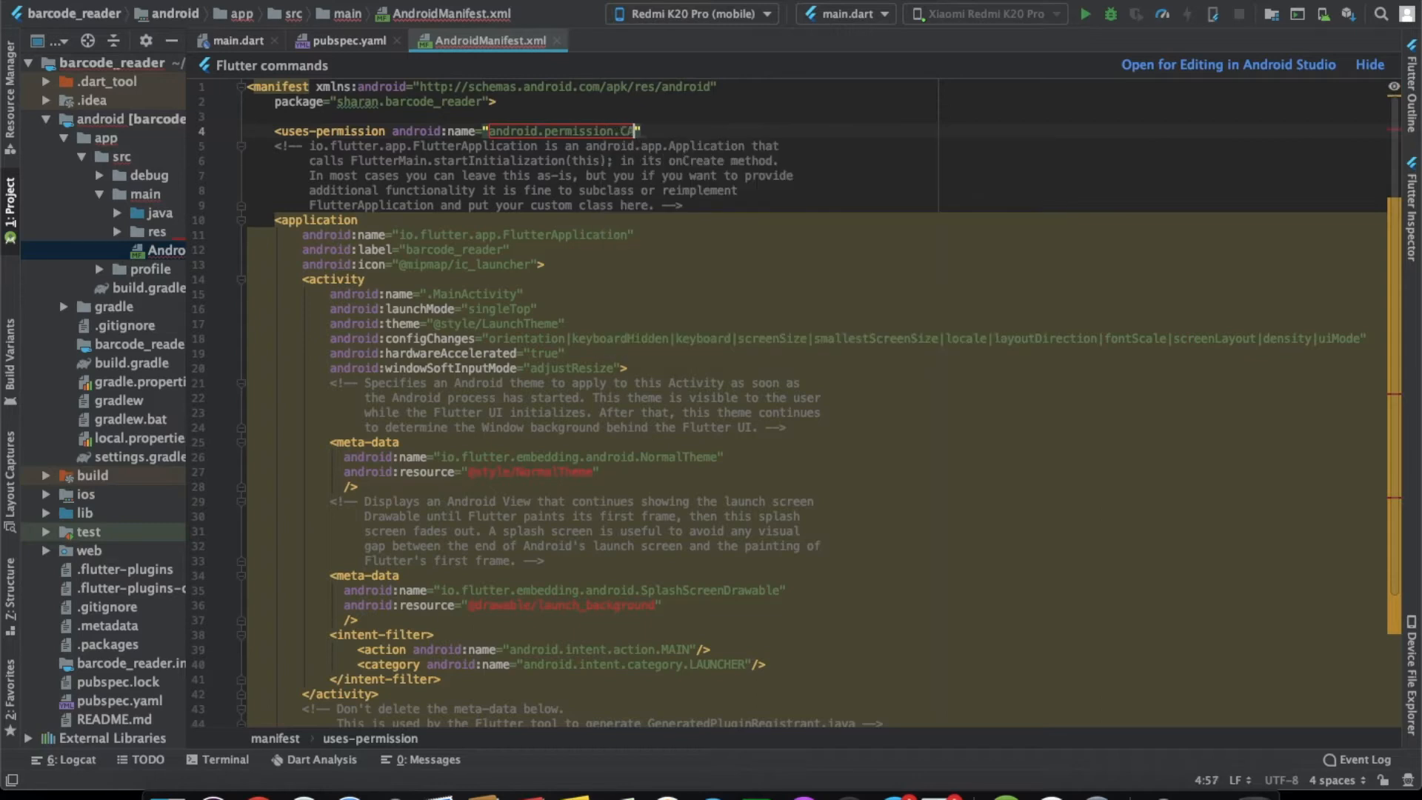
{"action": "key", "text": "BackSpace"}
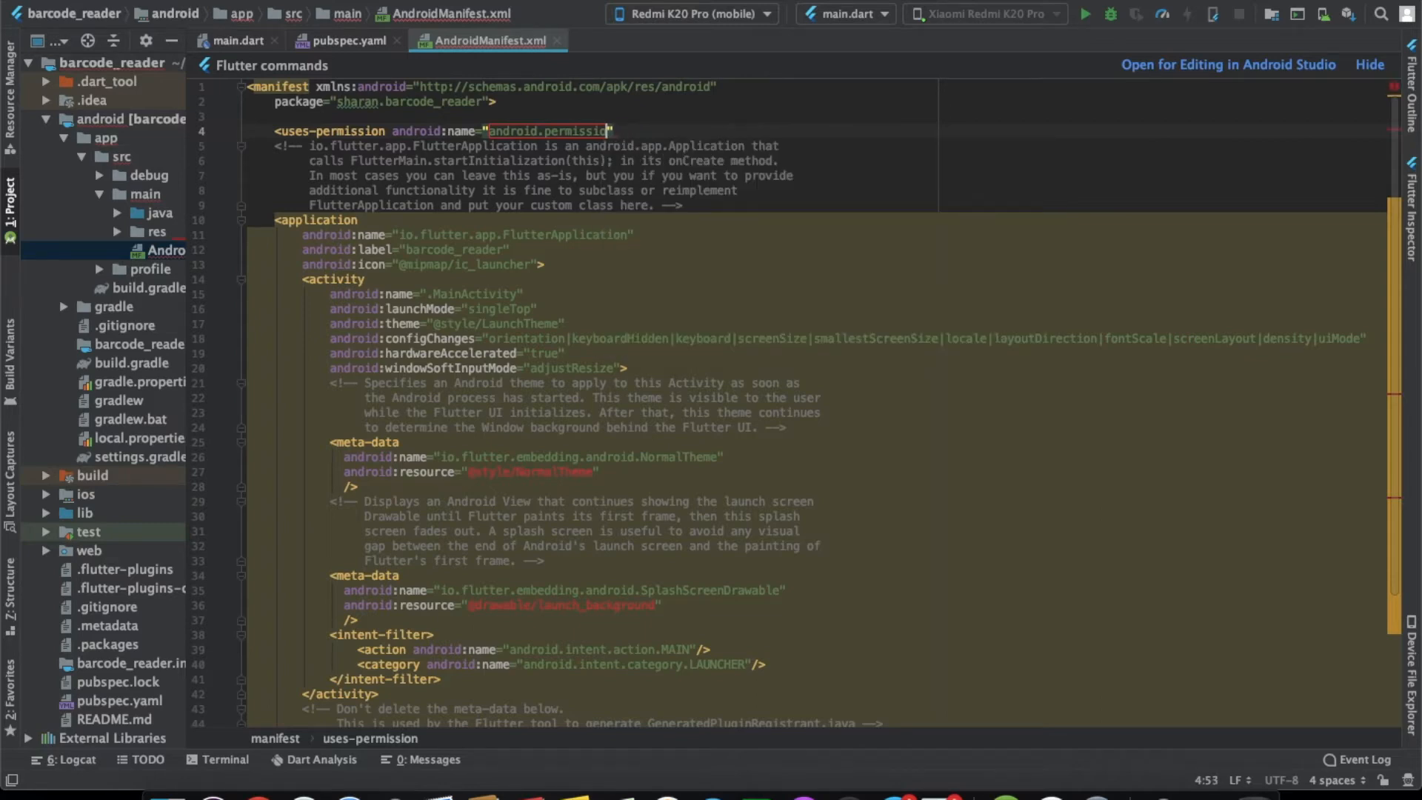
{"action": "type", "text": "ns."}
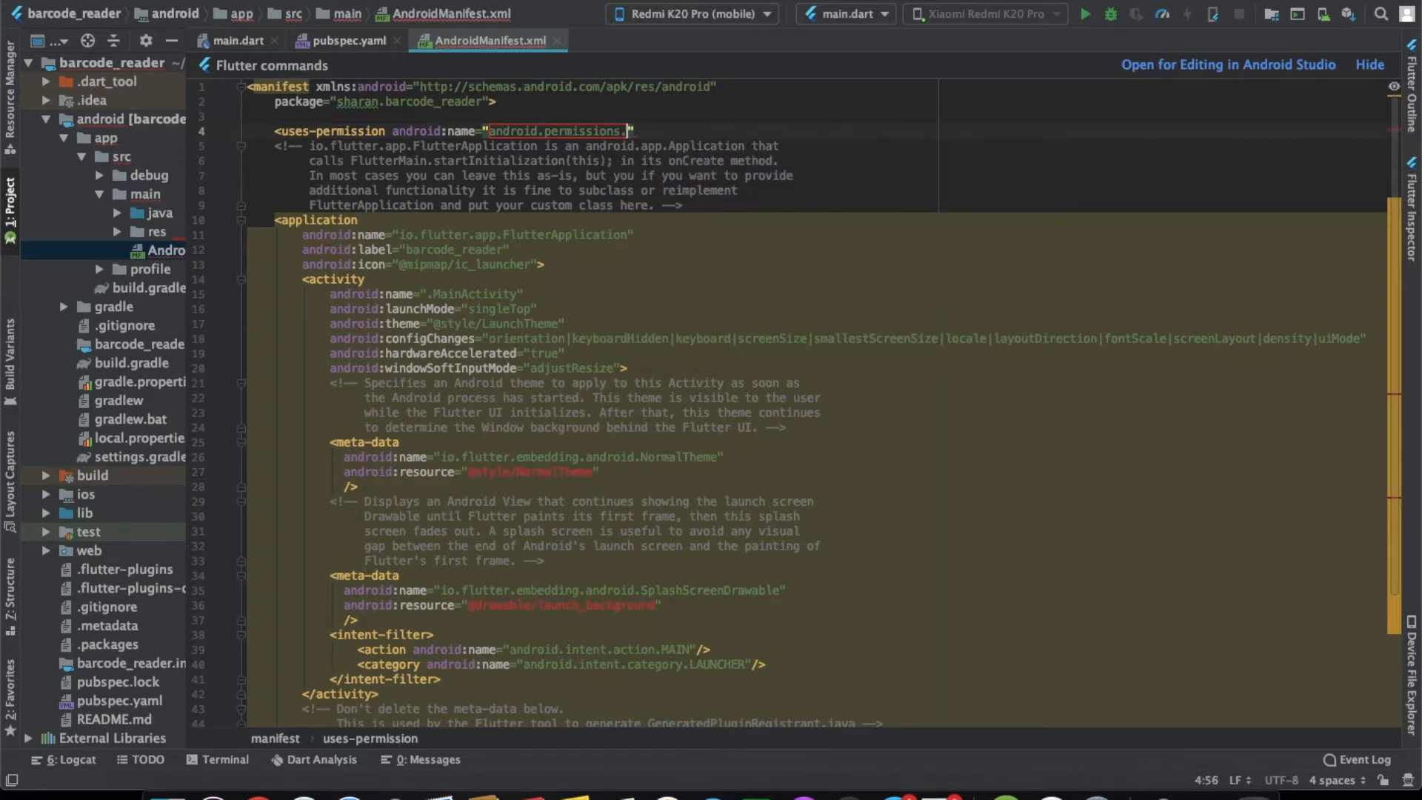
{"action": "type", "text": "CAMERA"}
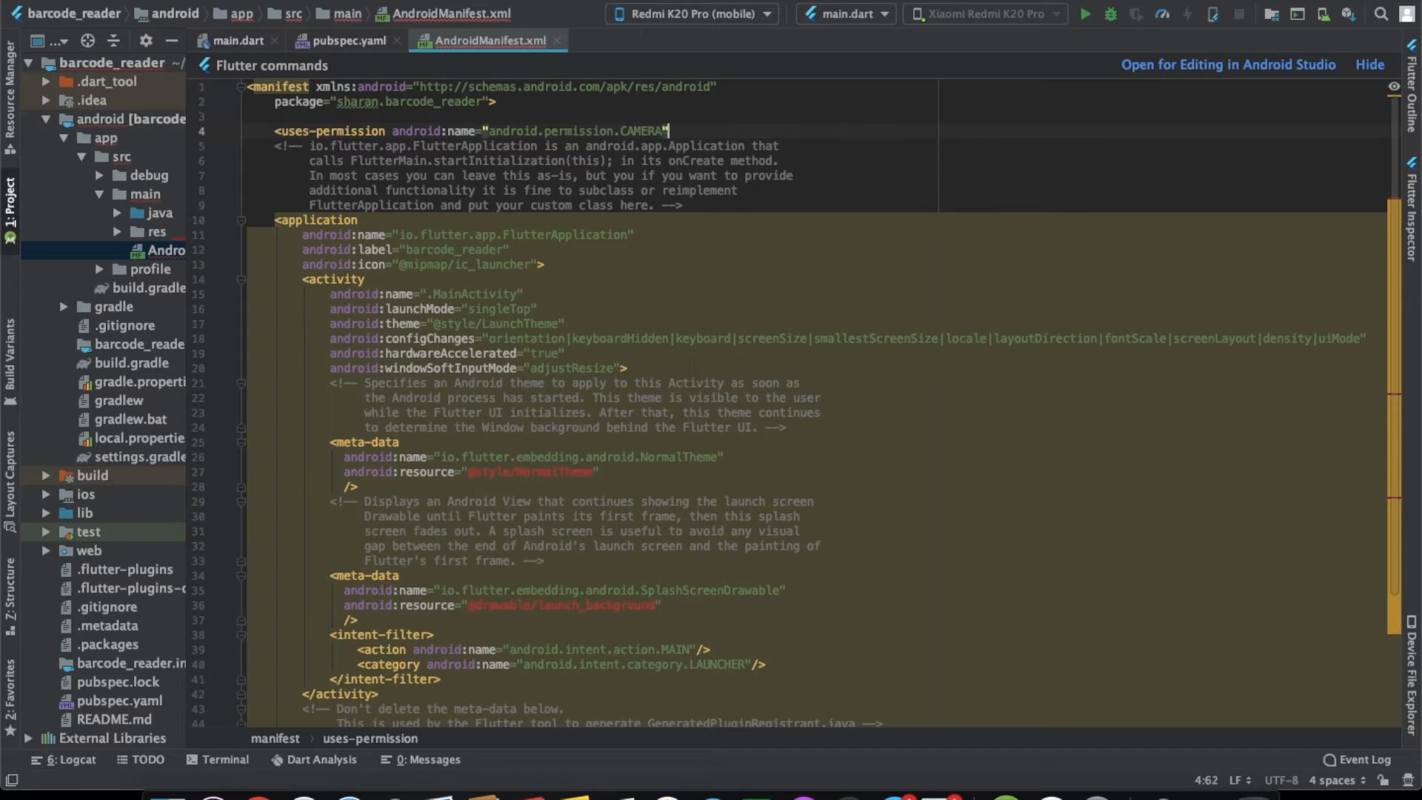
{"action": "type", "text": "></uses-permission>"}
{"action": "type", "text": "<uses-feature android:name=\"android.feature.CAMERA\"></uses-feature>"}
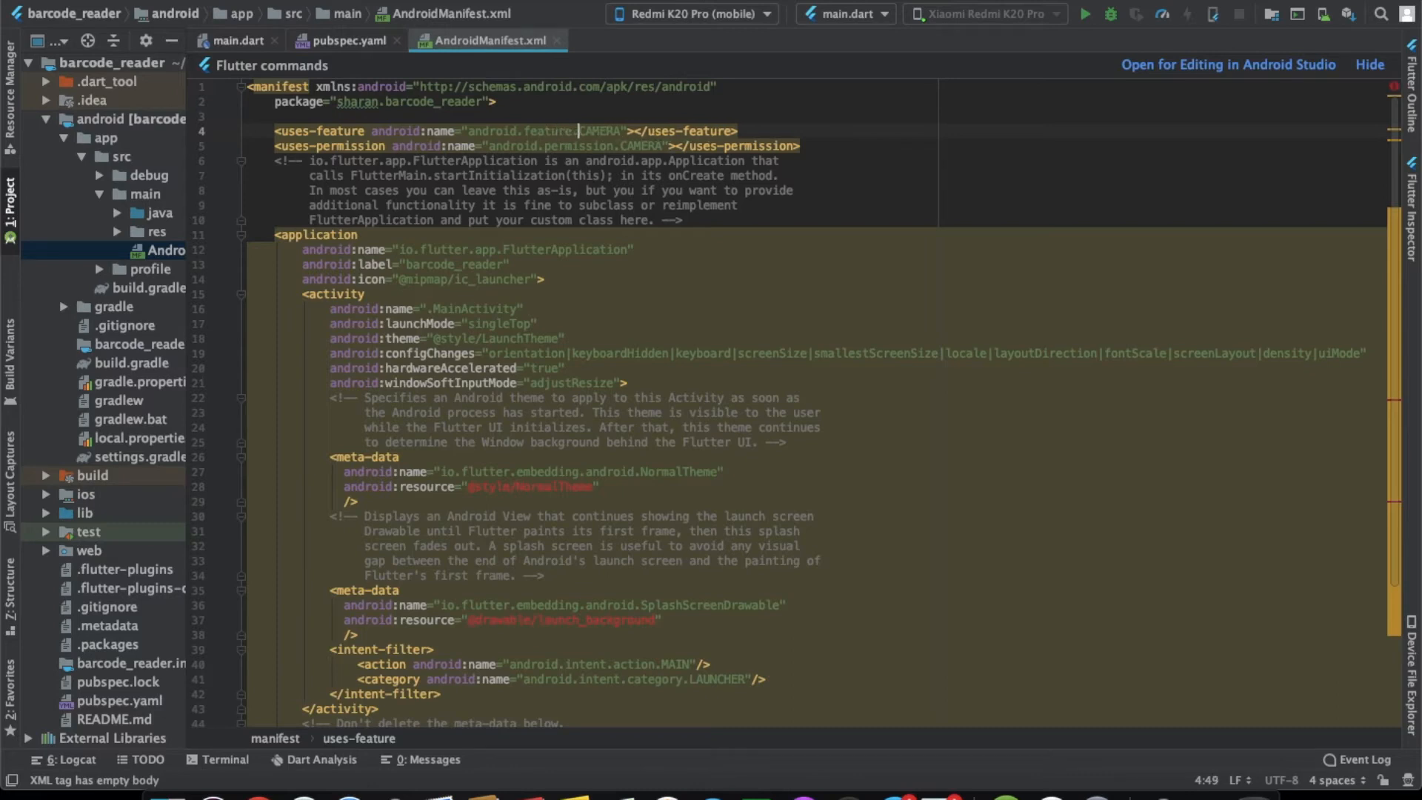
{"action": "type", "text": "camera"}
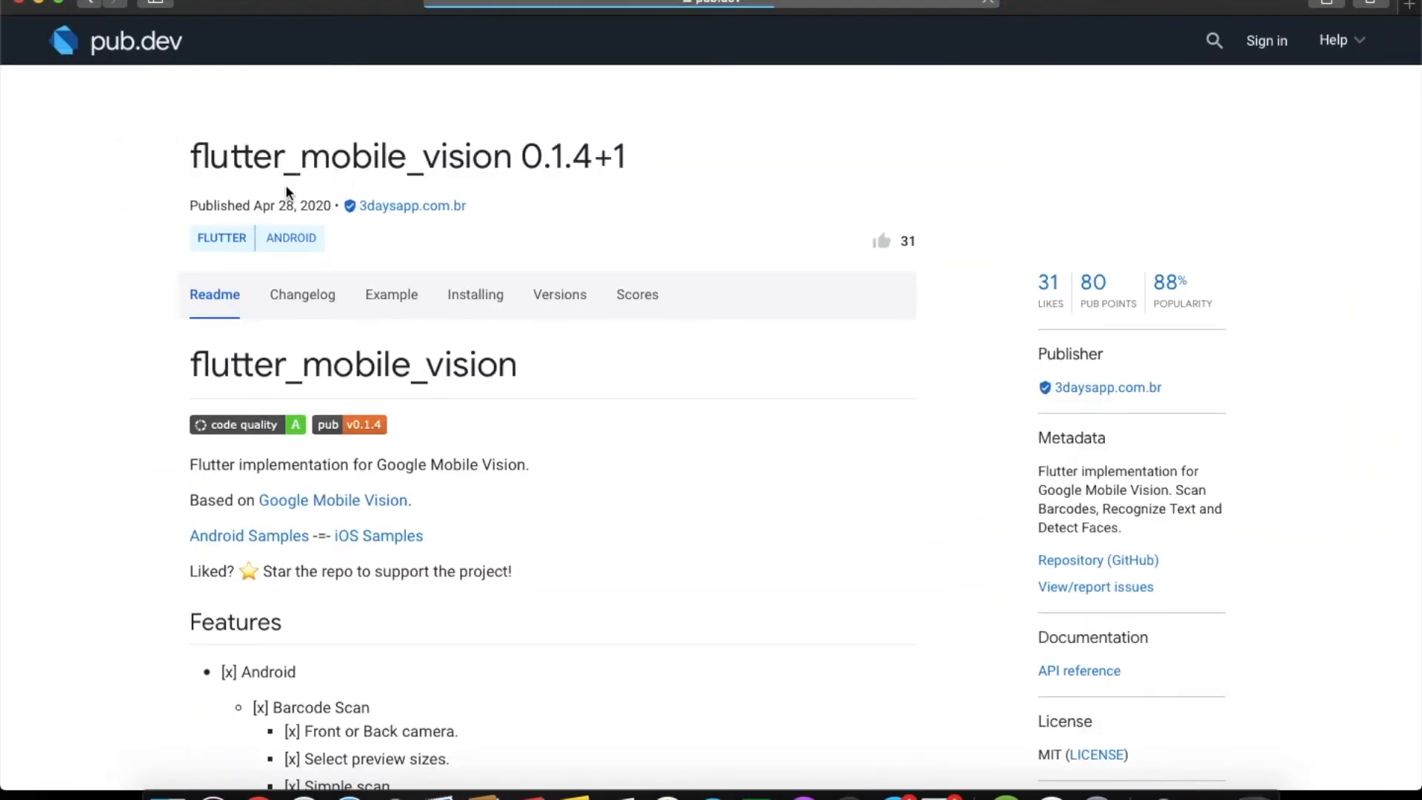
Scroll the readme to the Barcode Android section's BarcodeCaptureActivity snippet
{"action": "scroll", "scroll_direction": "down", "scroll_amount": 3}
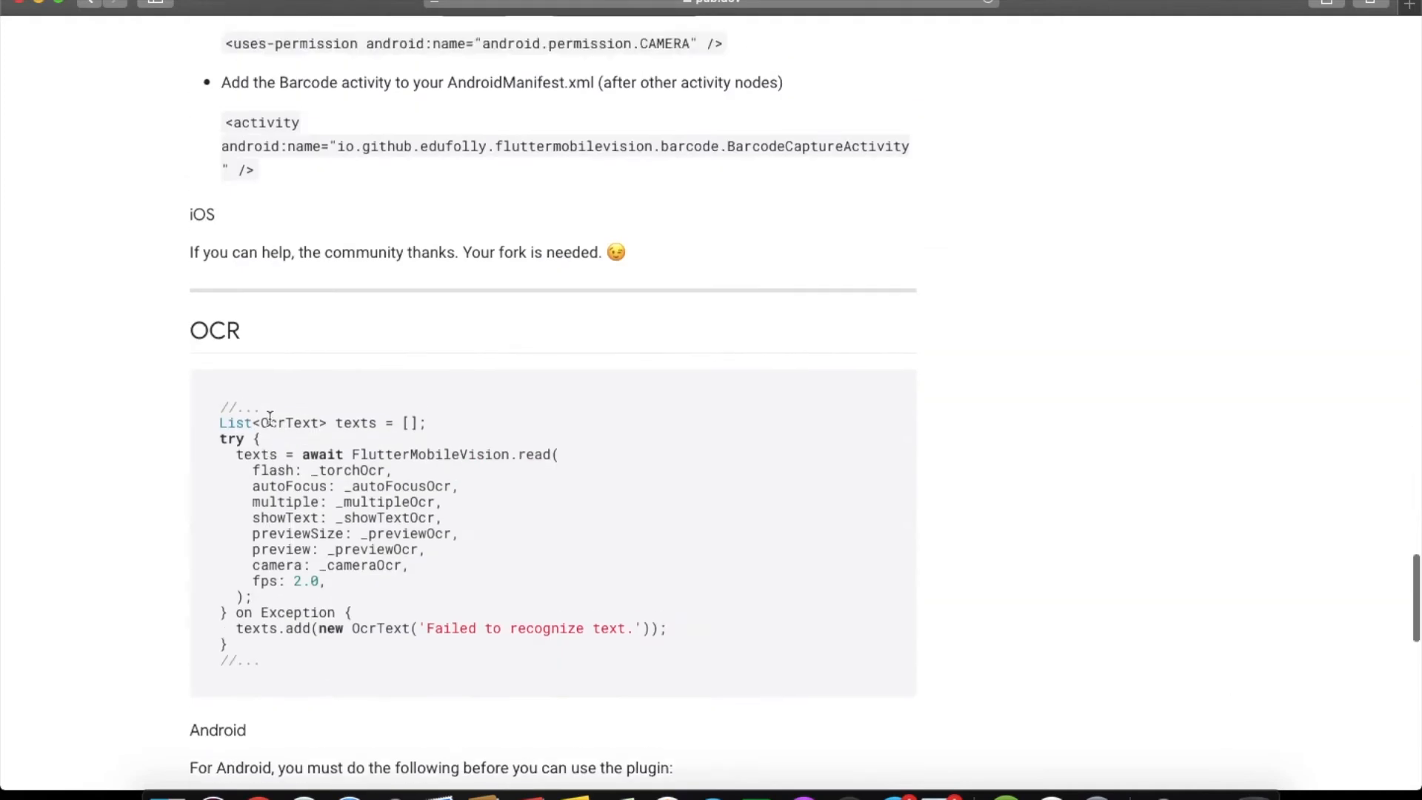
{"action": "scroll", "scroll_direction": "up", "scroll_amount": 3}
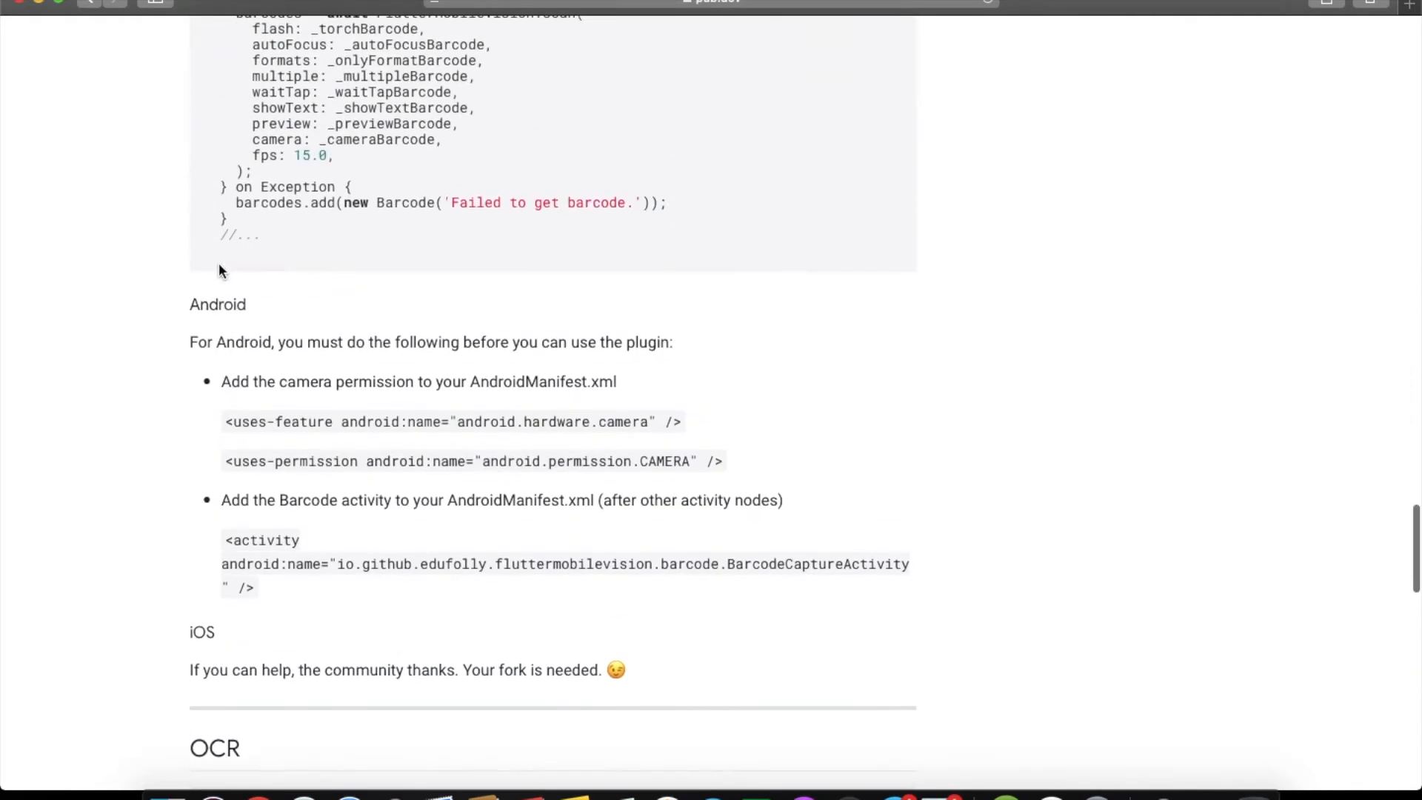
{"action": "scroll", "scroll_direction": "up", "scroll_amount": 3}
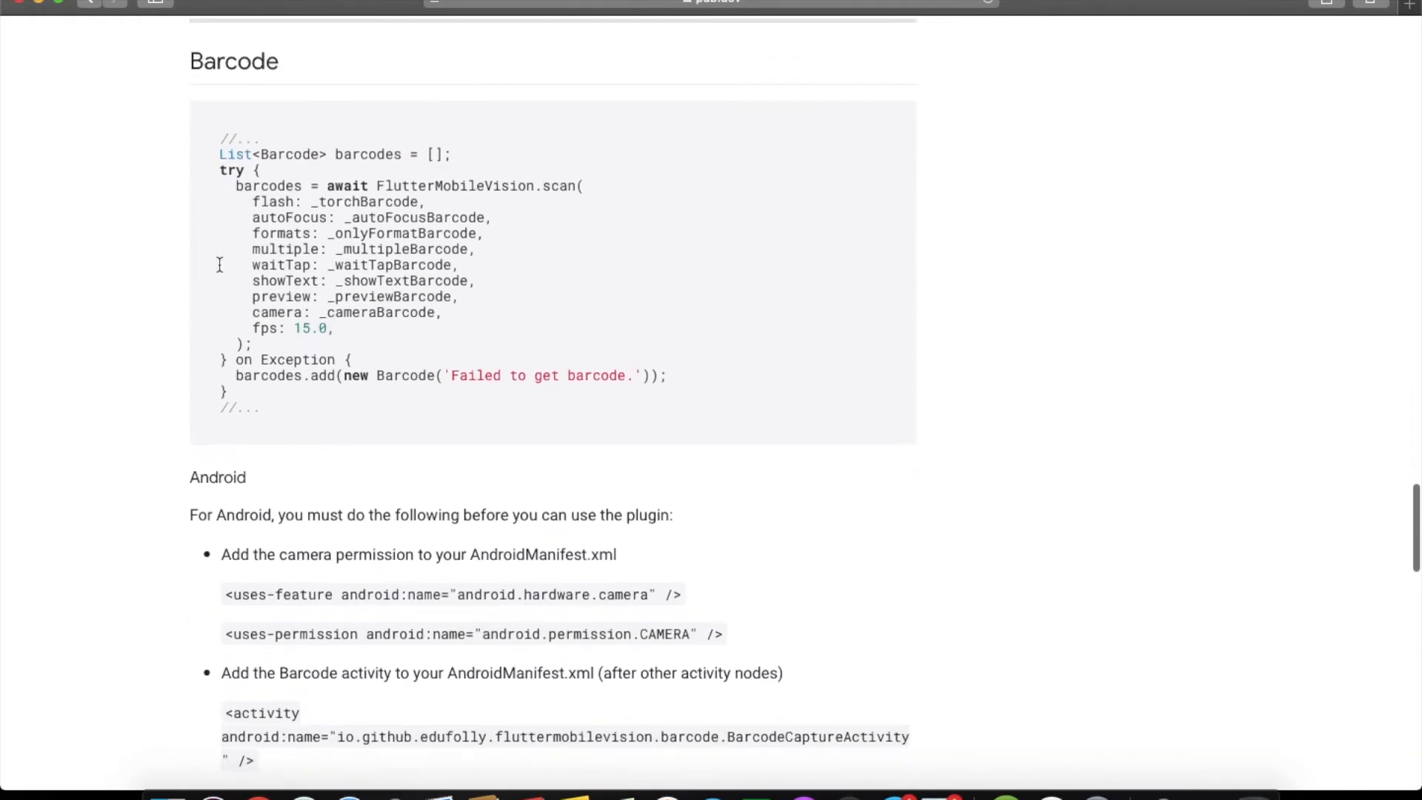
{"action": "scroll", "scroll_direction": "down", "scroll_amount": 3}
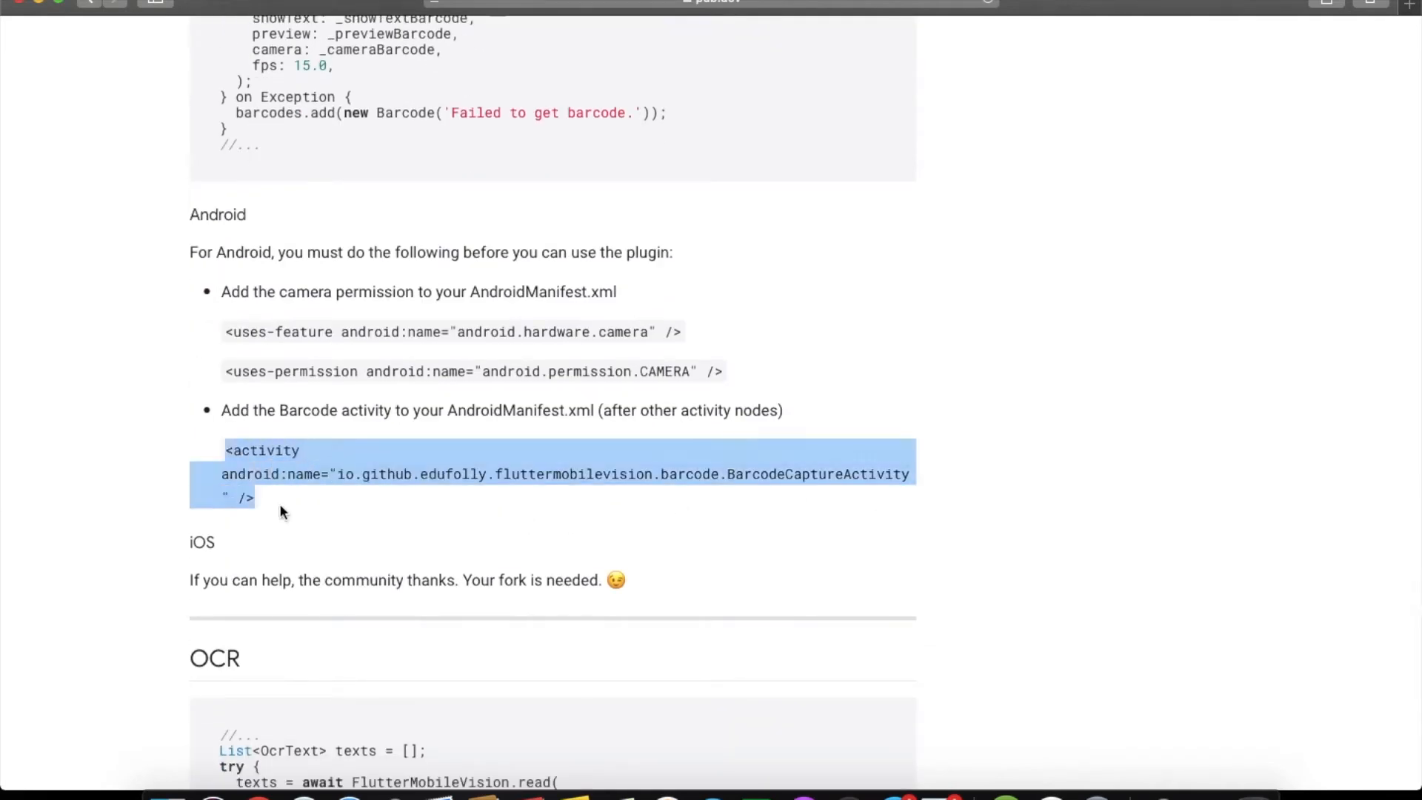
{"action": "mouse_move", "coordinate": [557, 450]}
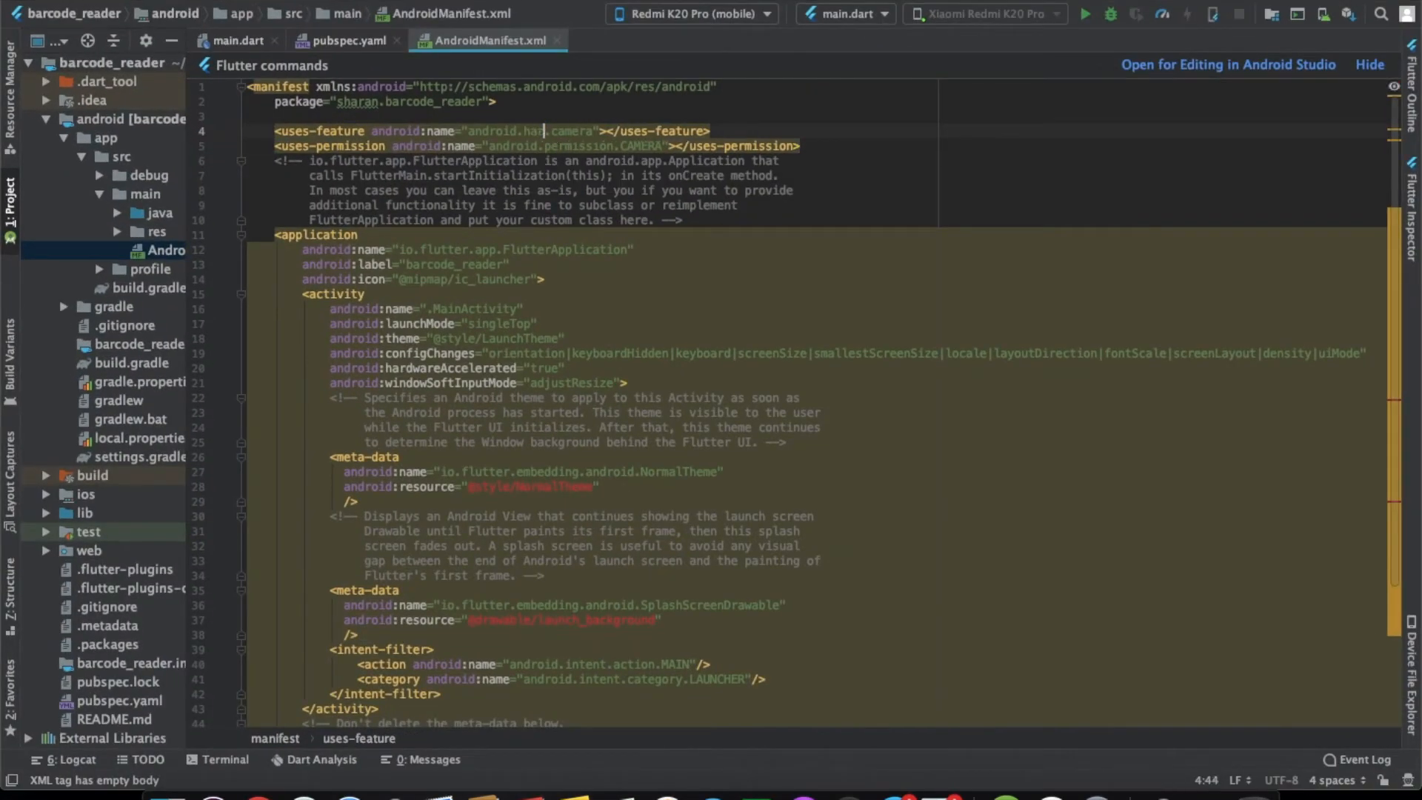
Change the manifest's uses-feature name to android.hardware.camera
{"action": "scroll", "scroll_direction": "down", "scroll_amount": 3}
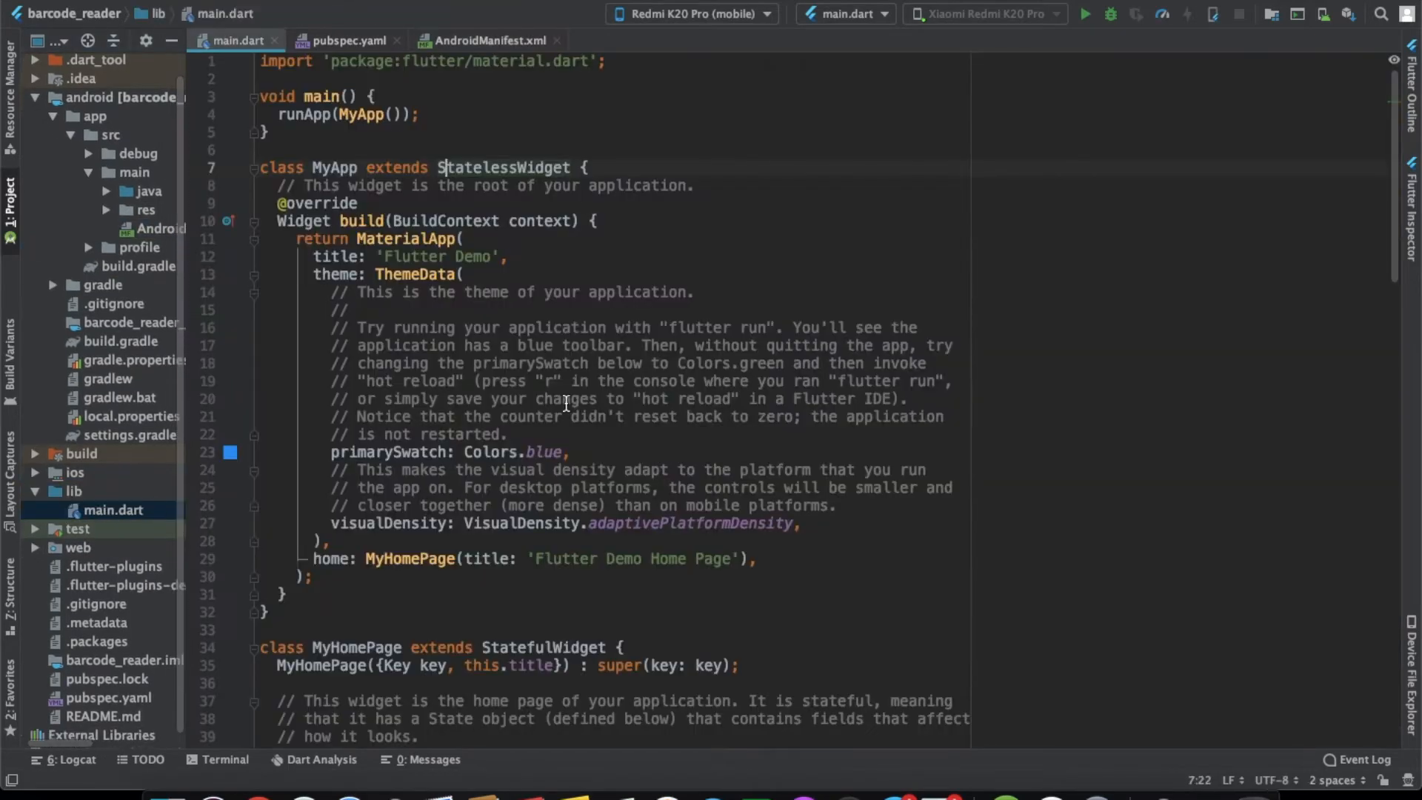
Scroll through main.dart and select the setState block inside _incrementCounter
{"action": "scroll", "scroll_direction": "down", "scroll_amount": 3}
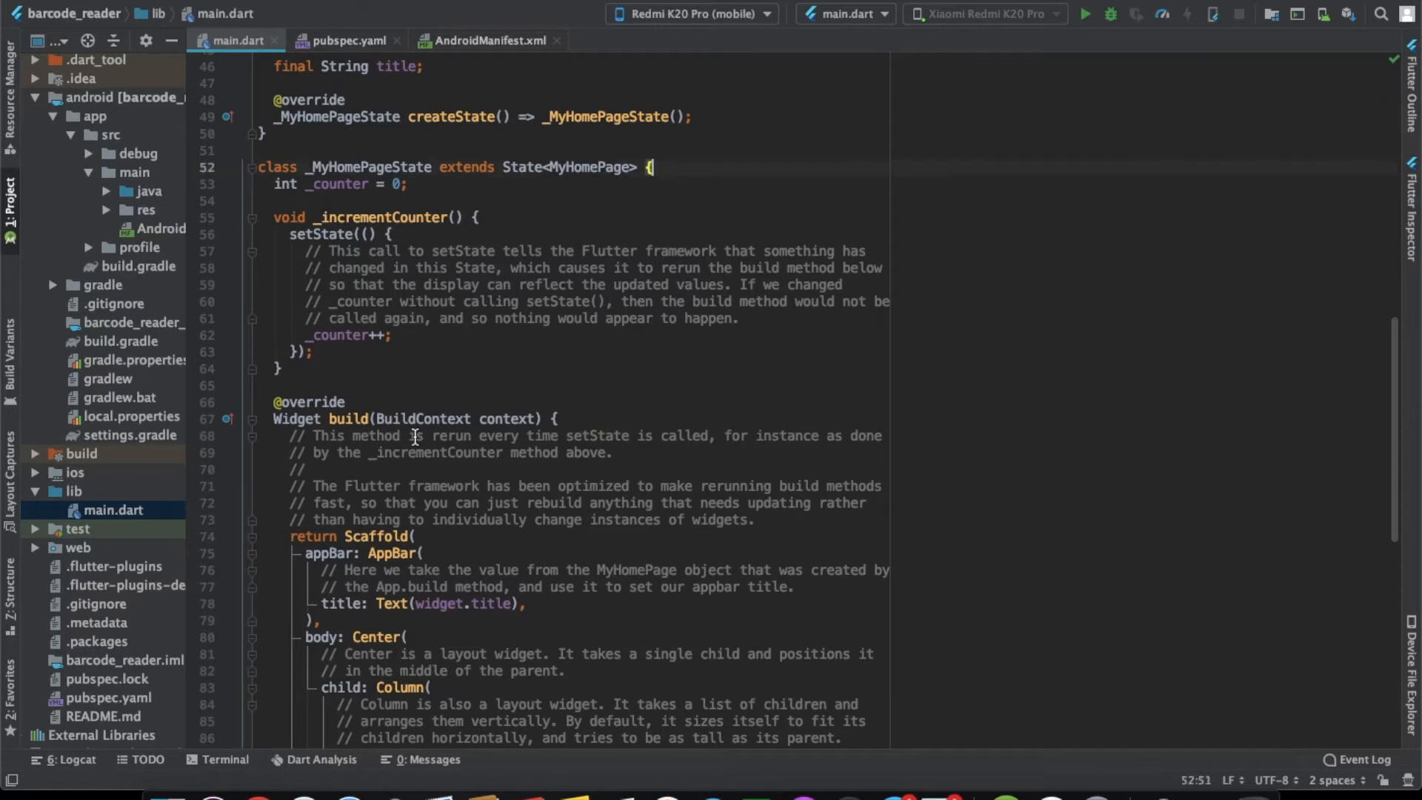
{"action": "scroll", "scroll_direction": "down", "scroll_amount": 3}
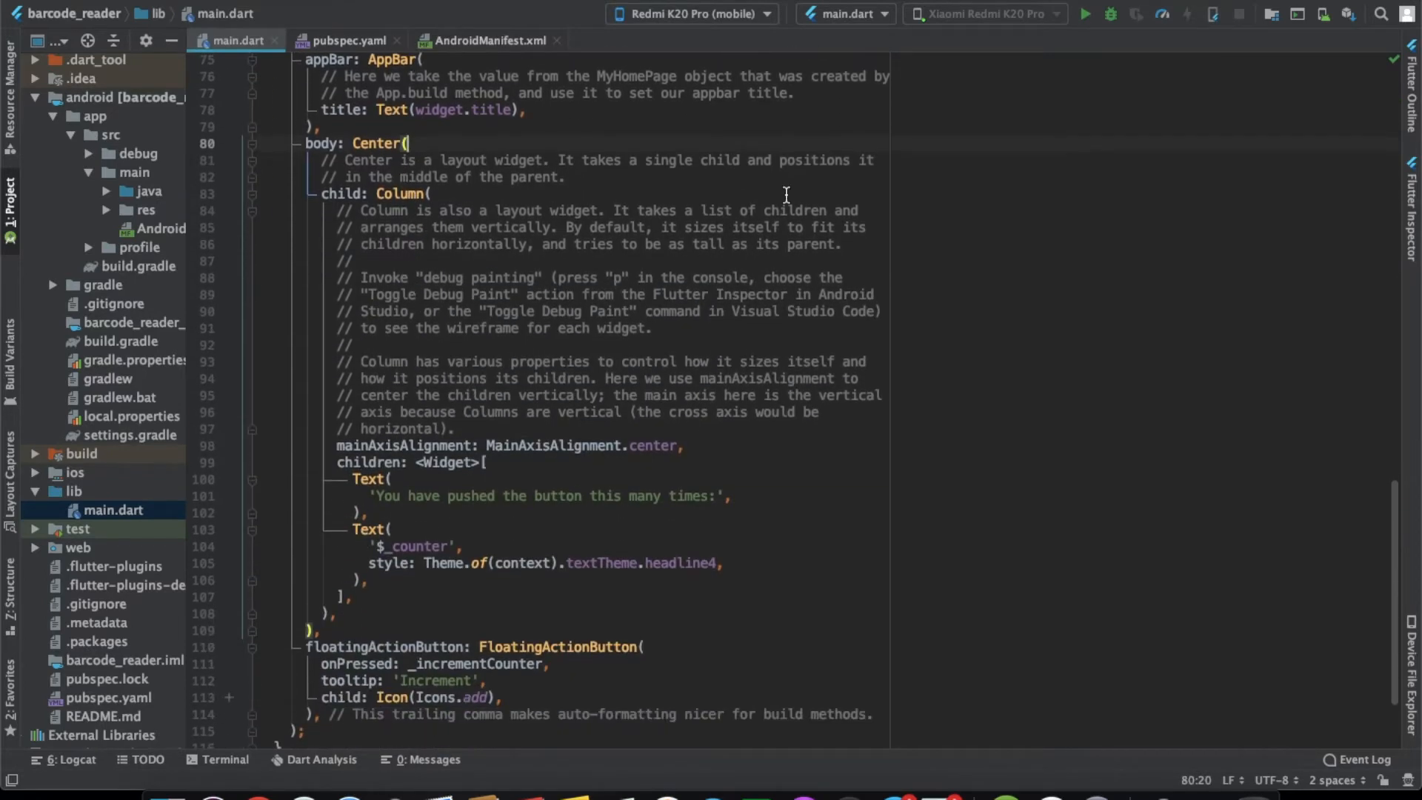
{"action": "mouse_move", "coordinate": [455, 245]}
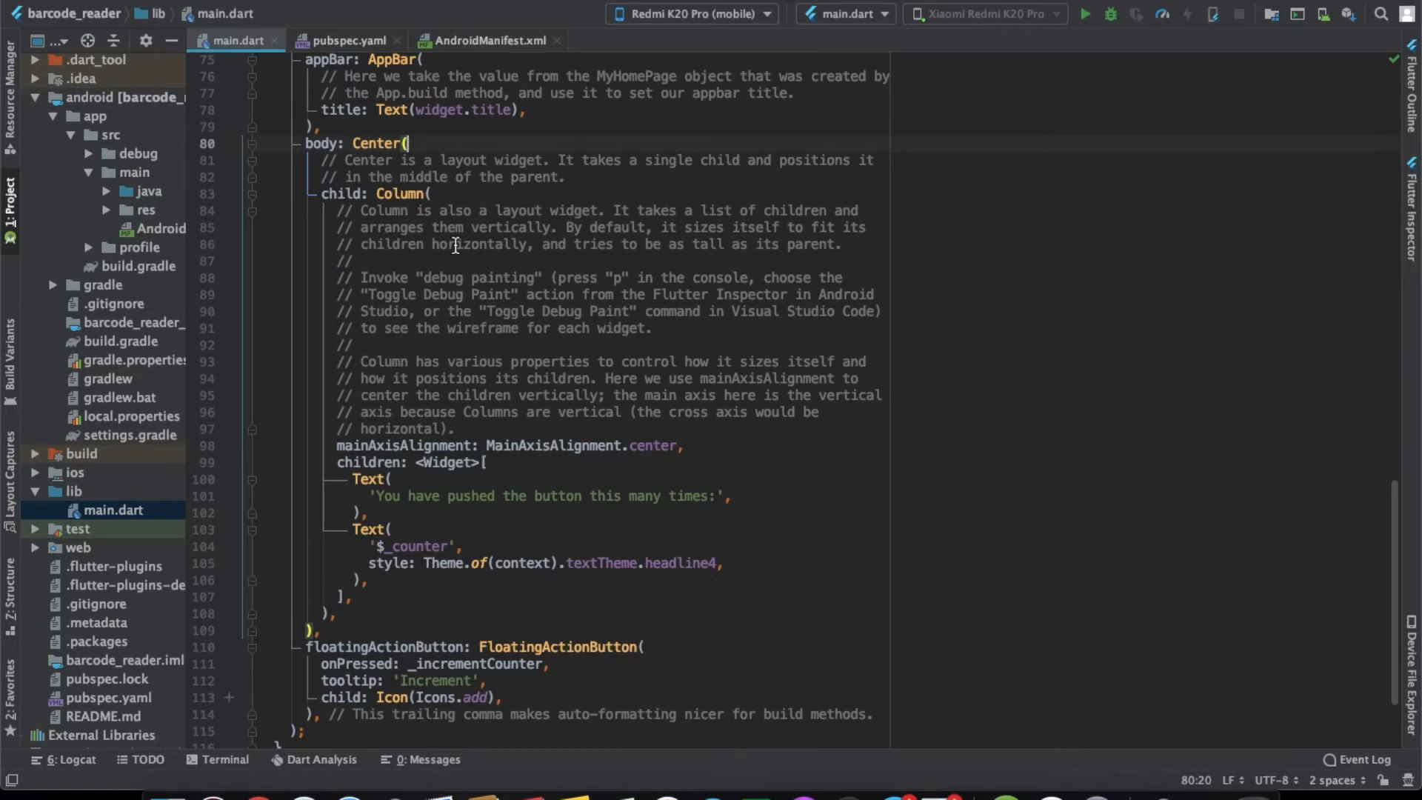
{"action": "scroll", "scroll_direction": "down", "scroll_amount": 3}
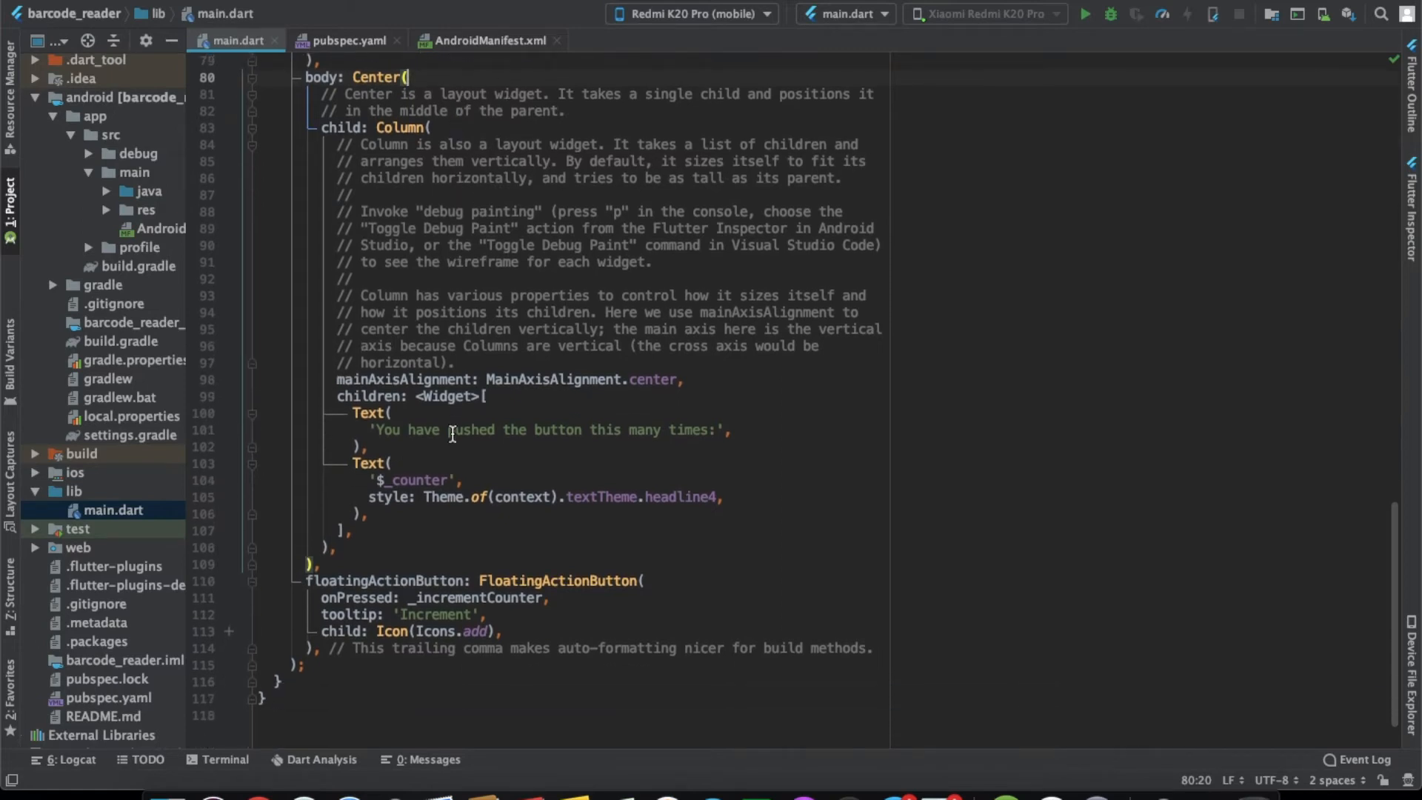
{"action": "scroll", "scroll_direction": "down", "scroll_amount": 3}
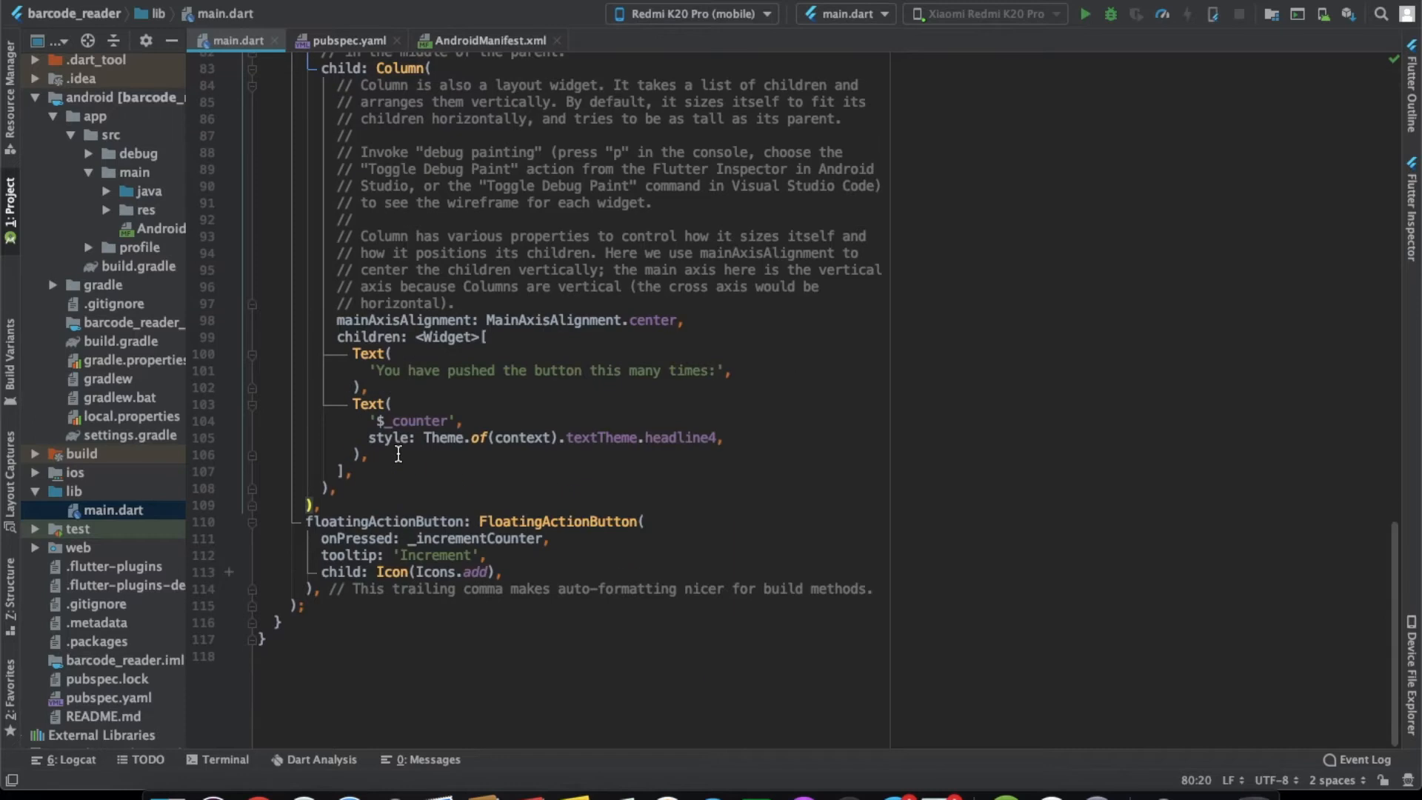
{"action": "left_click", "coordinate": [417, 522]}
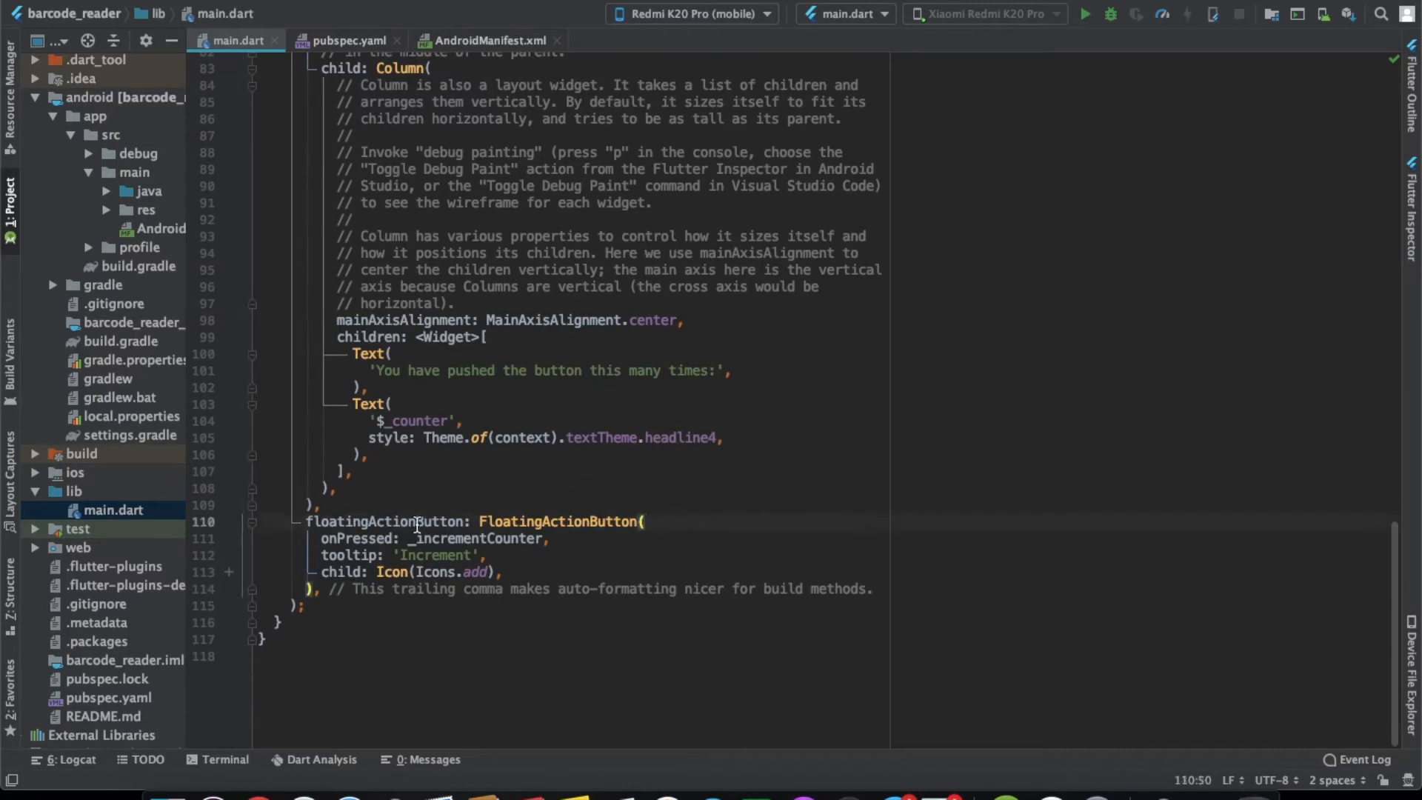
{"action": "double_click", "coordinate": [479, 538]}
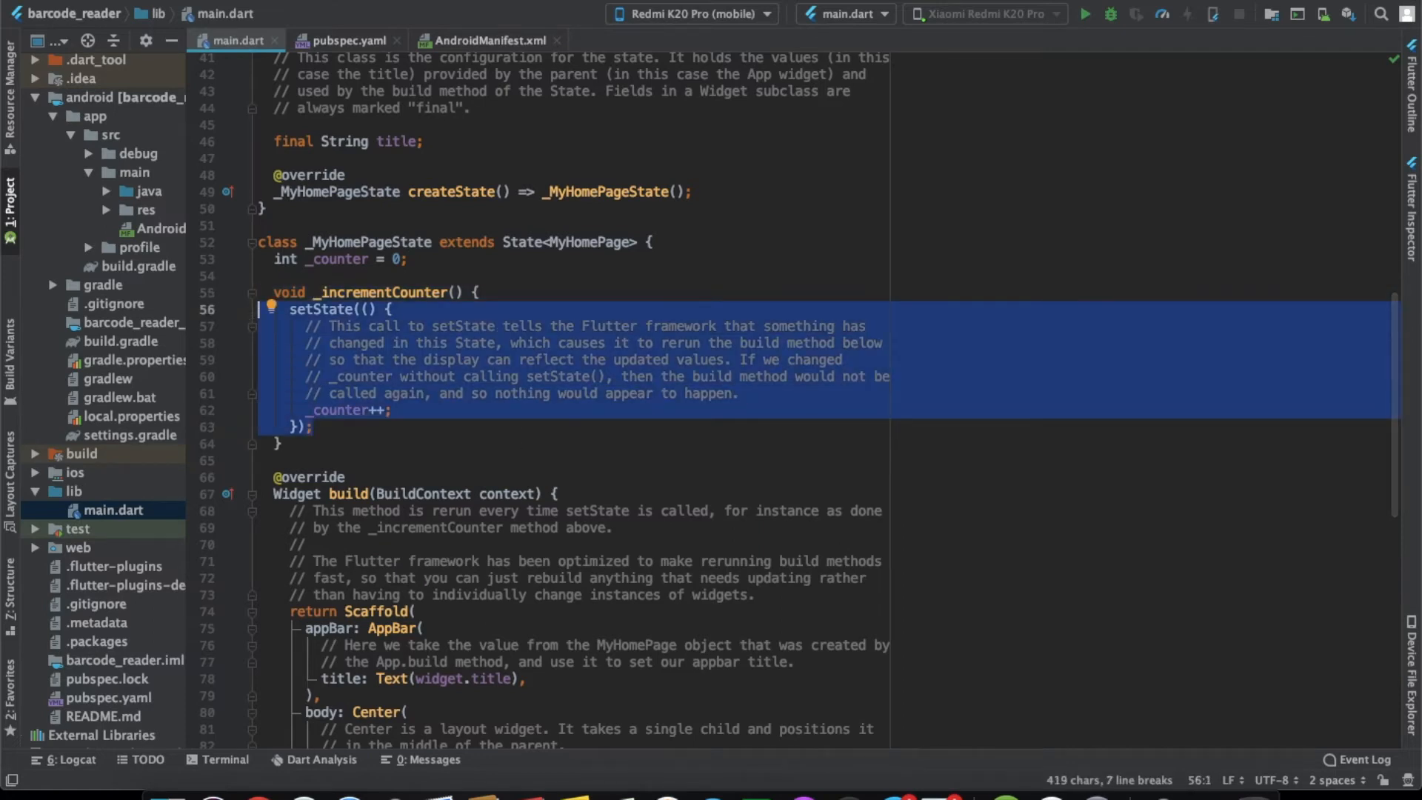
Delete the setState block and add an initState override calling FlutterMobileVision.start().then
{"action": "key", "text": "Delete"}
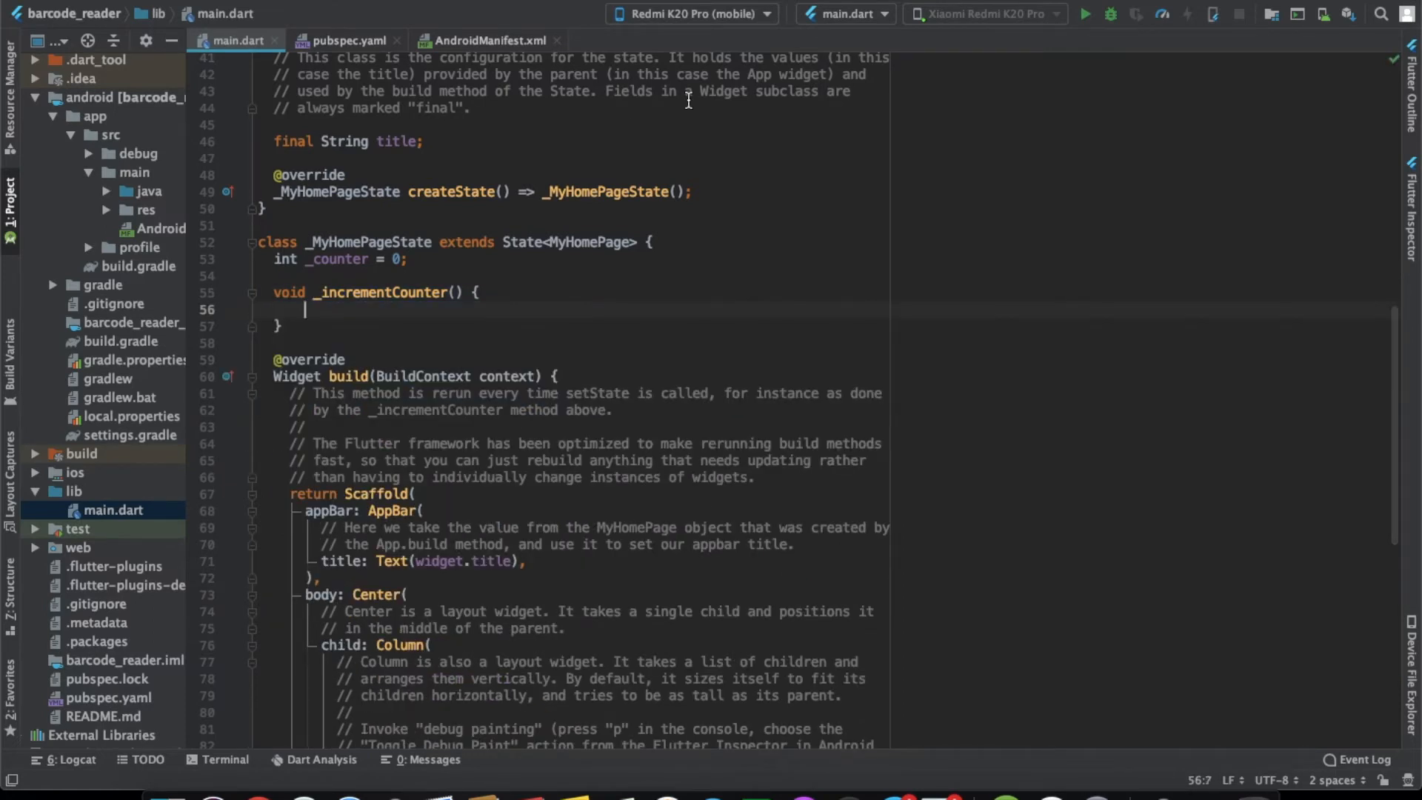
{"action": "mouse_move", "coordinate": [773, 191]}
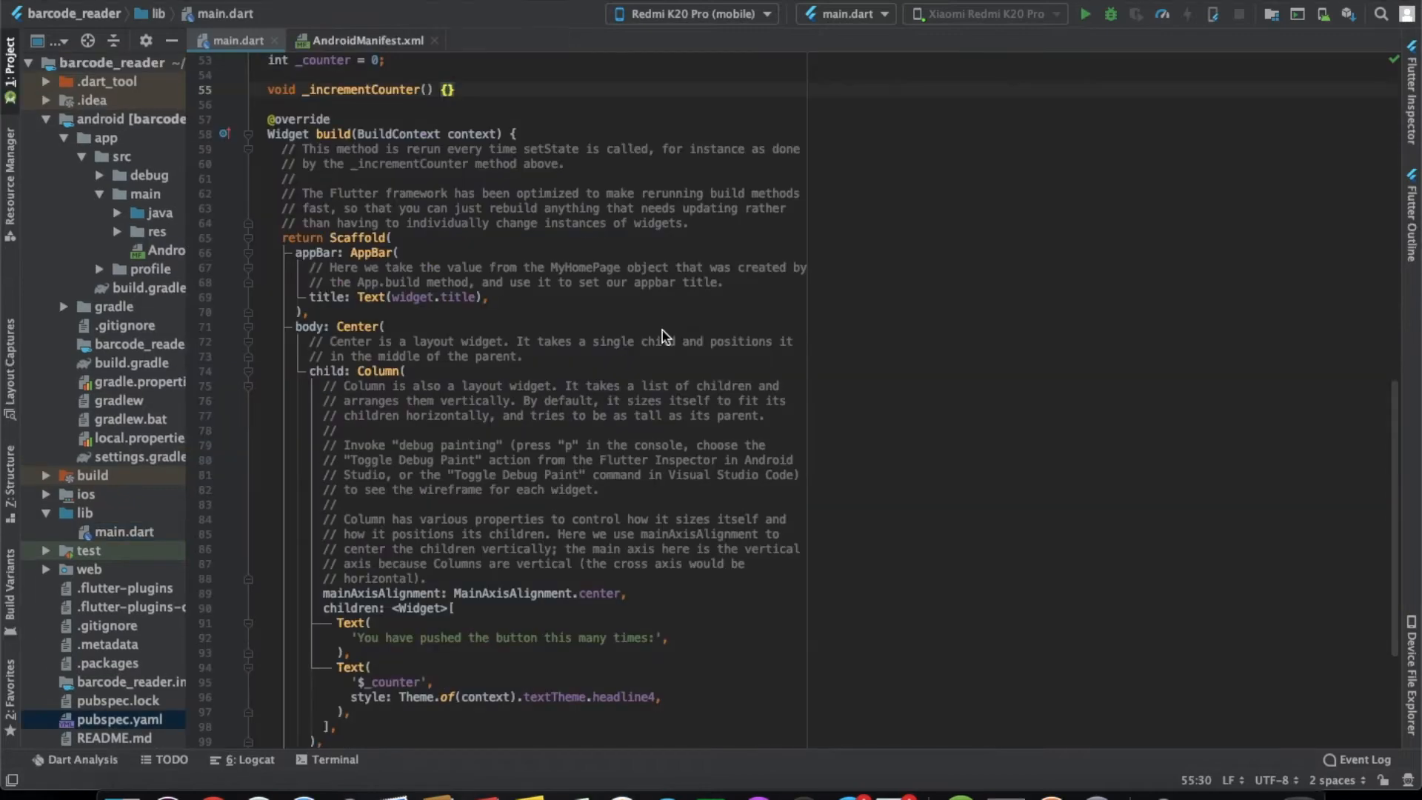
{"action": "mouse_move", "coordinate": [496, 73]}
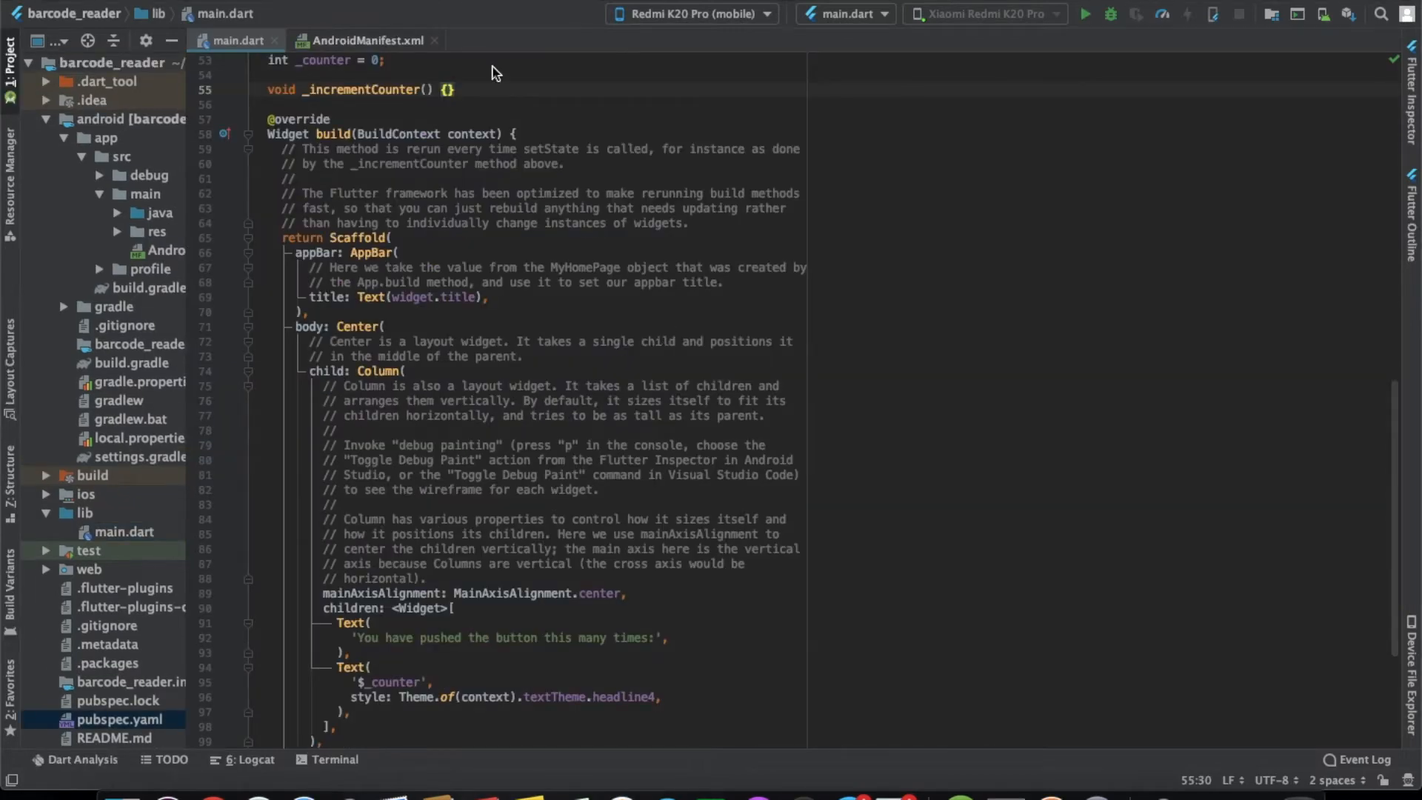
{"action": "key", "text": "enter"}
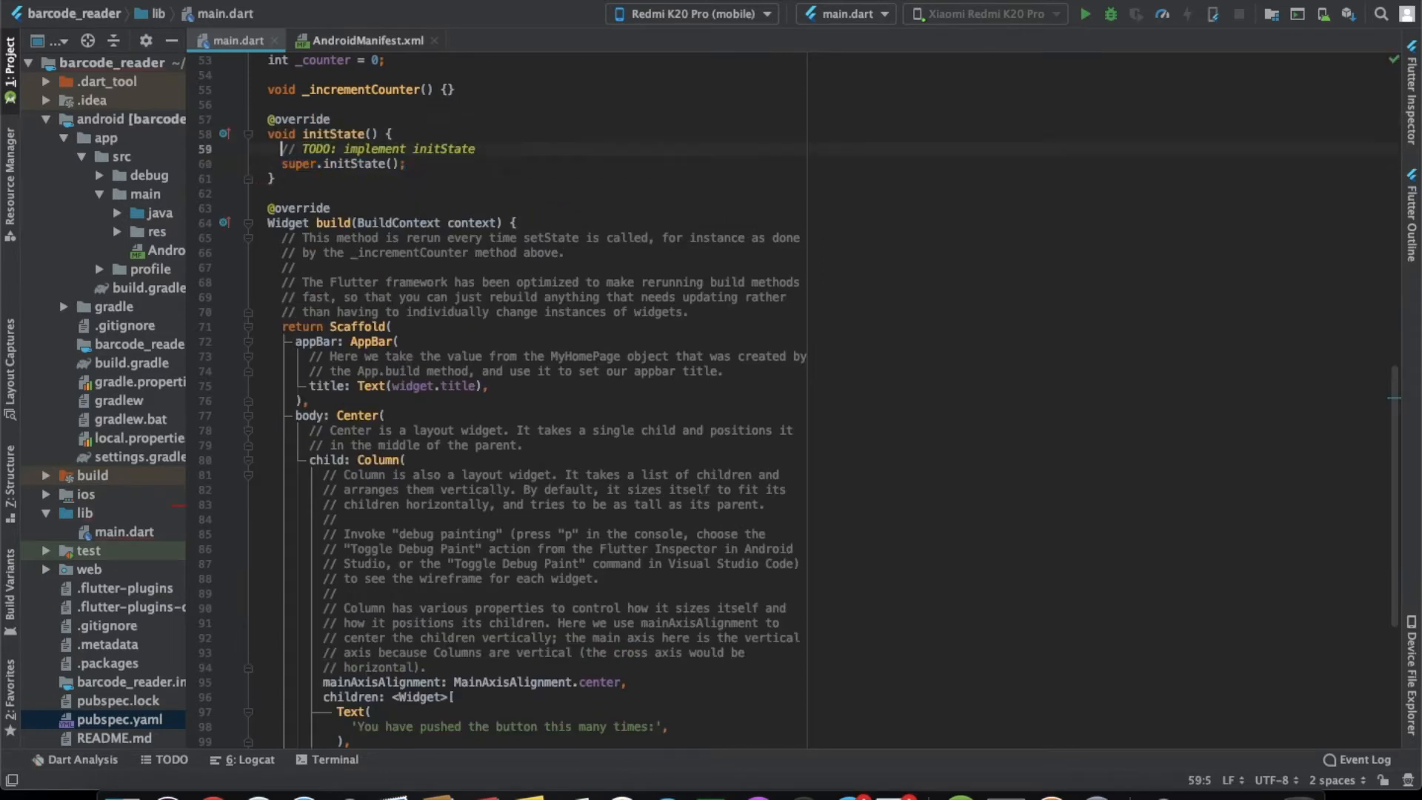
{"action": "type", "text": "FlutterM"}
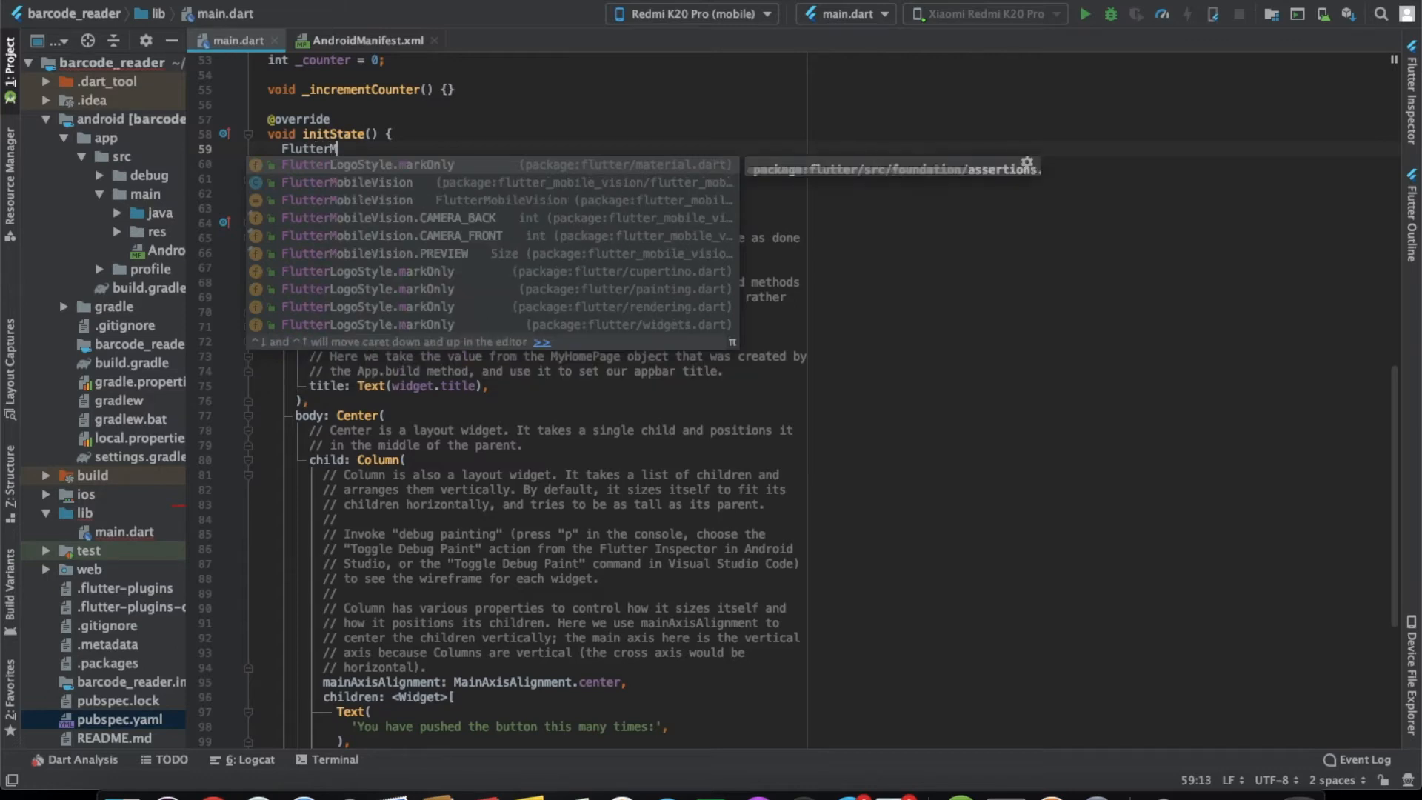
{"action": "left_click", "coordinate": [346, 182]}
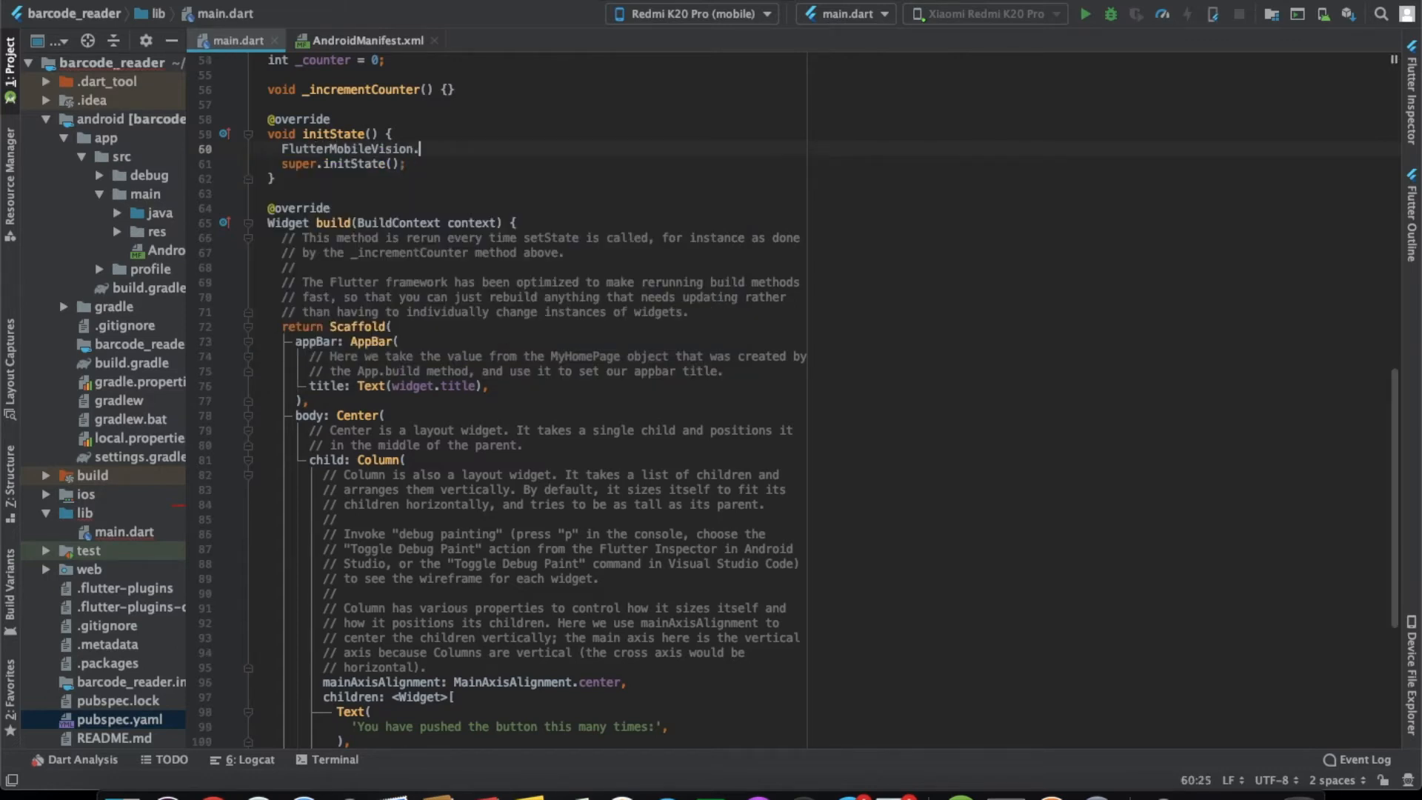
{"action": "type", "text": "start().then((value) => null)"}
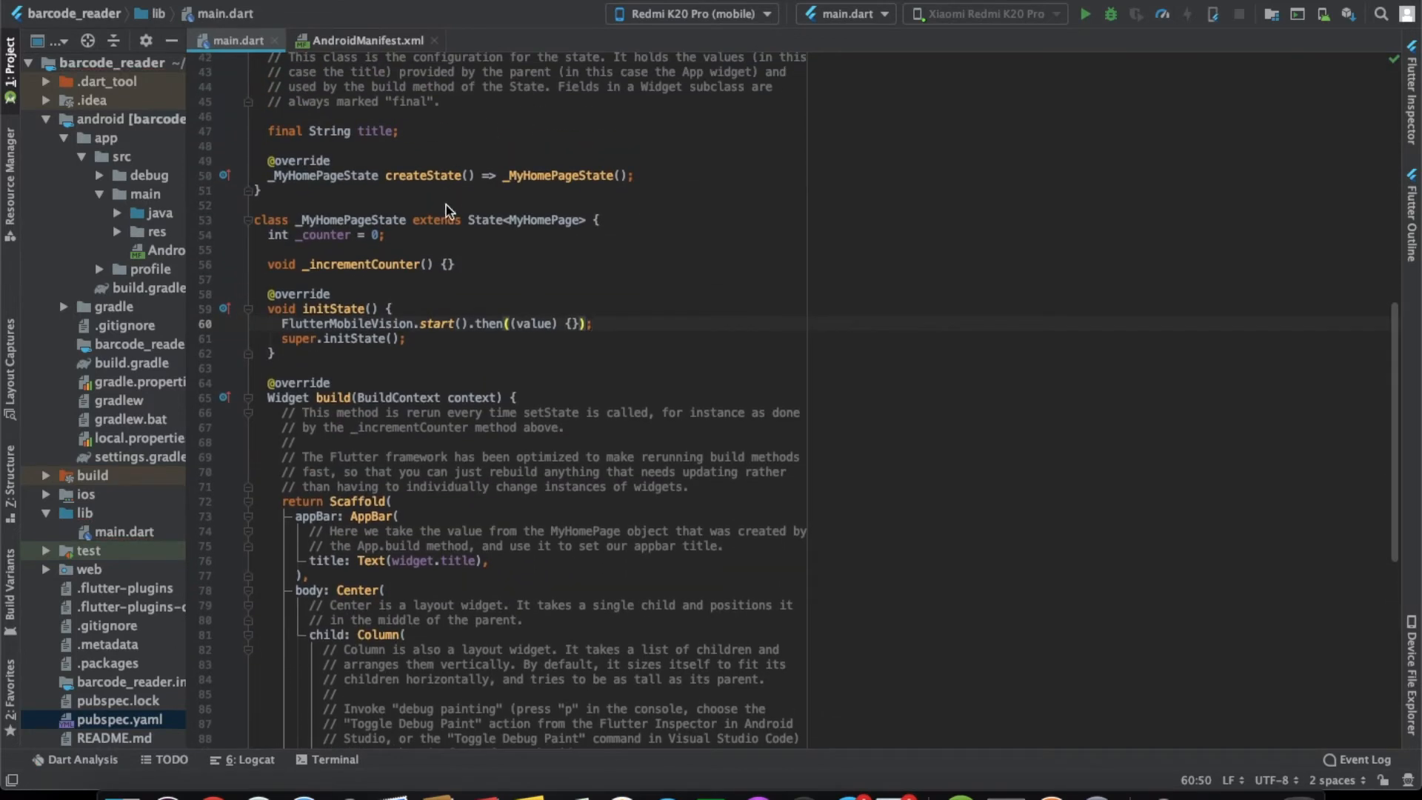
Declare bool _isInitialized = false and set it true in setState after start
{"action": "type", "text": "bool"}
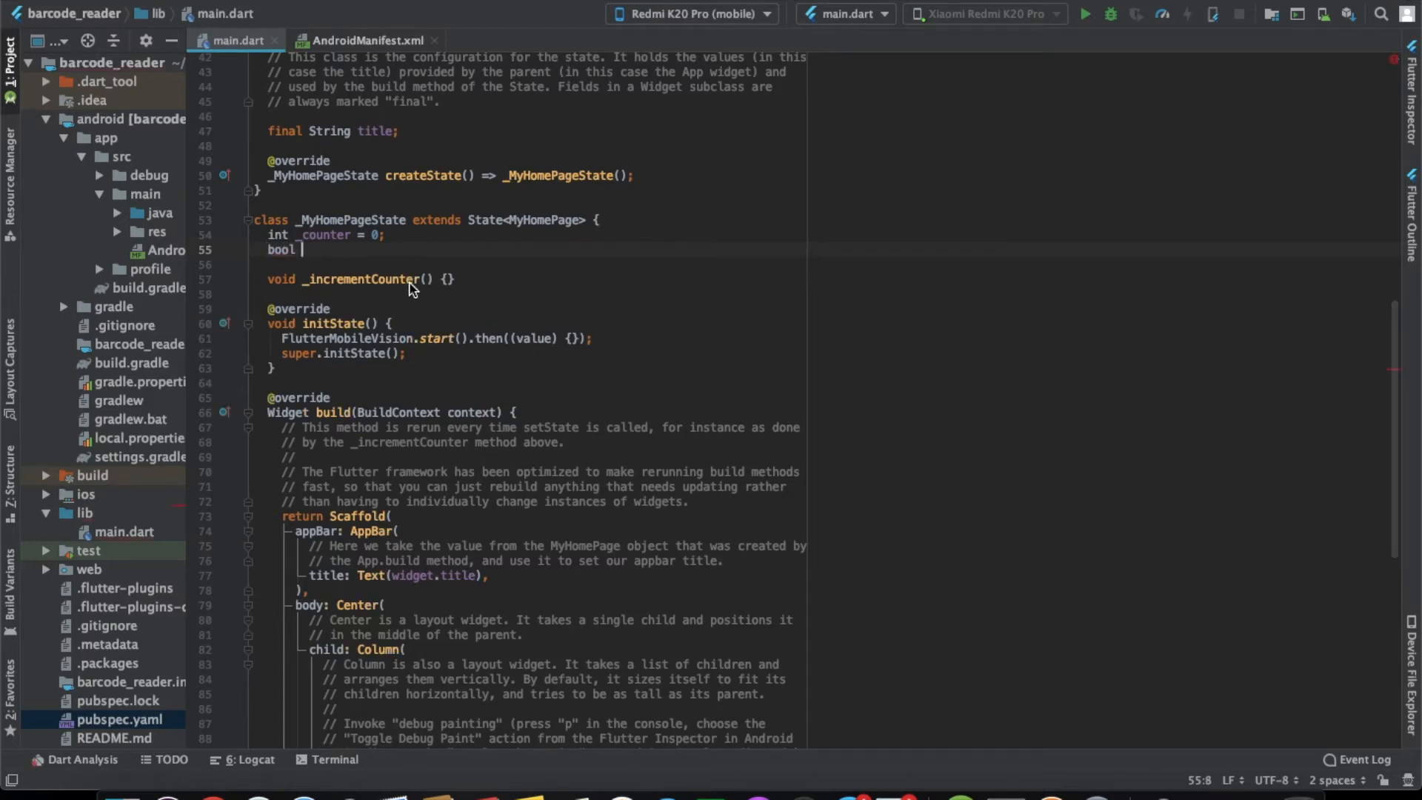
{"action": "type", "text": "isInitialized"}
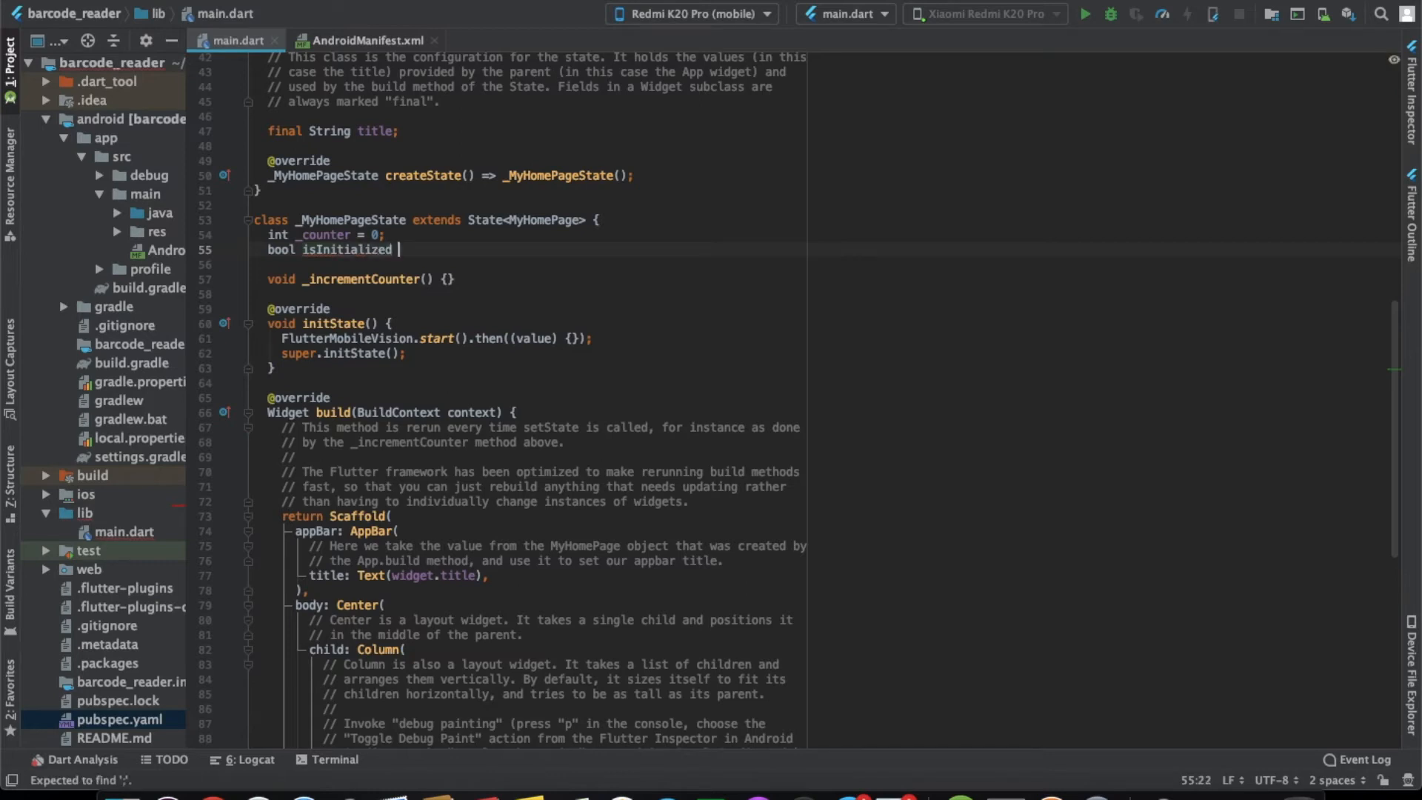
{"action": "type", "text": "= false;"}
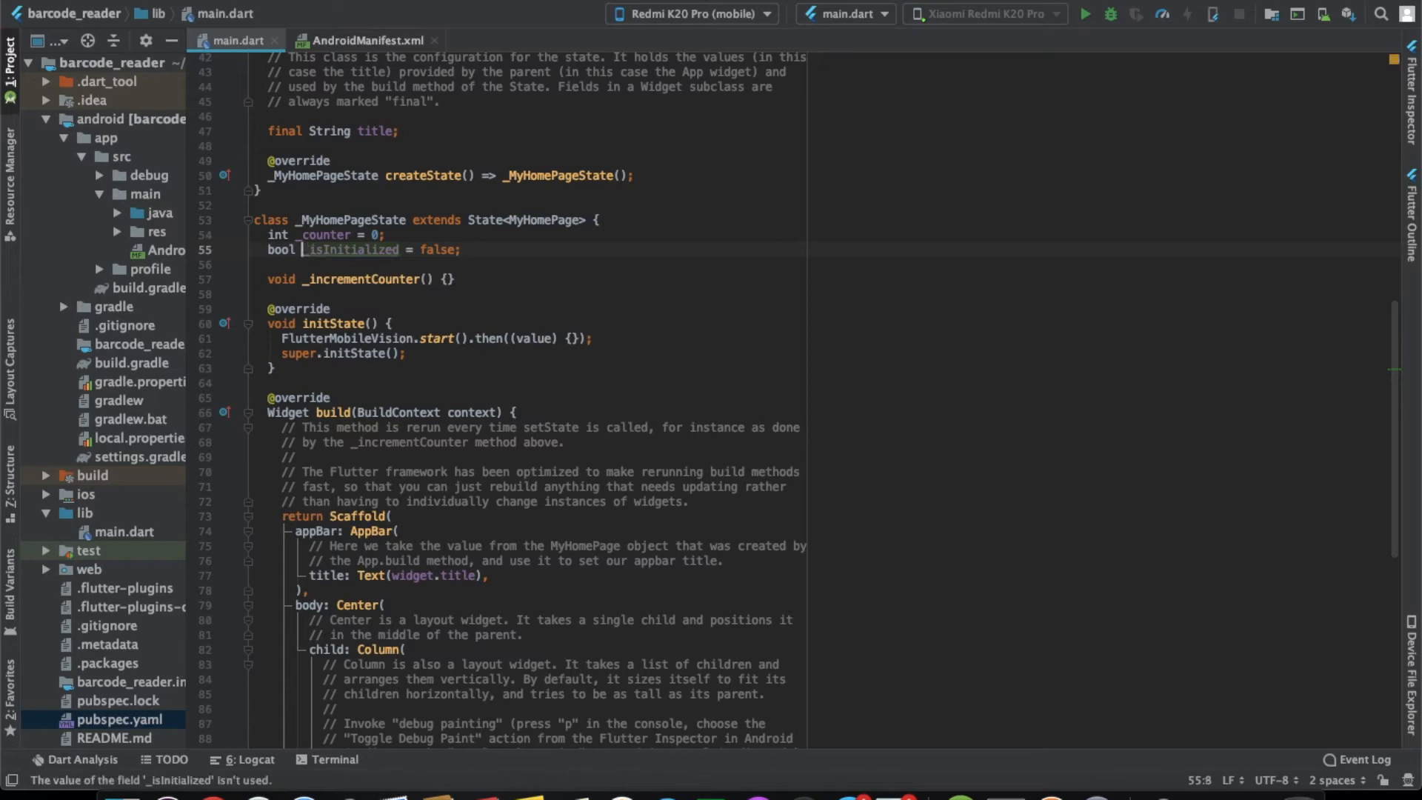
{"action": "double_click", "coordinate": [349, 250]}
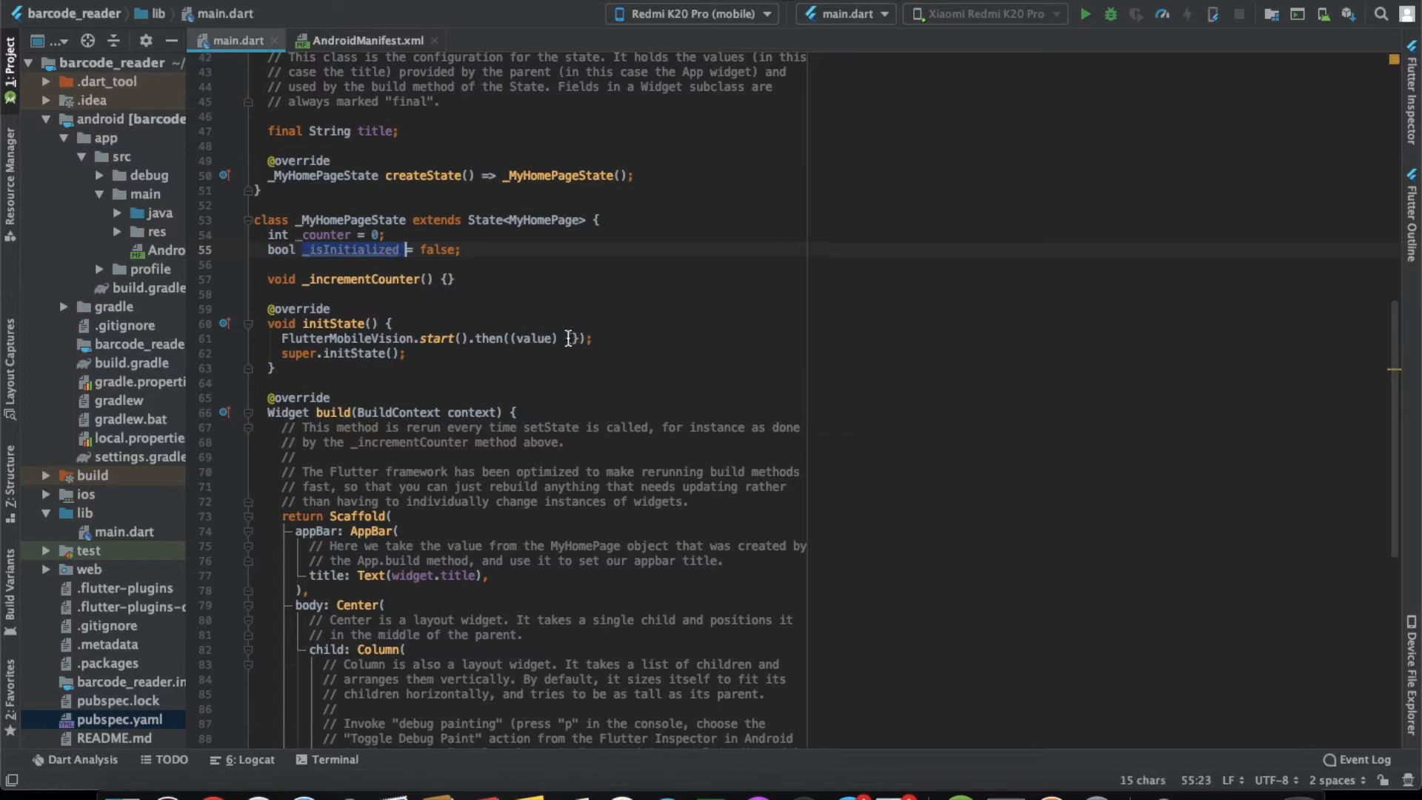
{"action": "type", "text": "setState(() {"}
{"action": "type", "text": "_isInitialized ="}
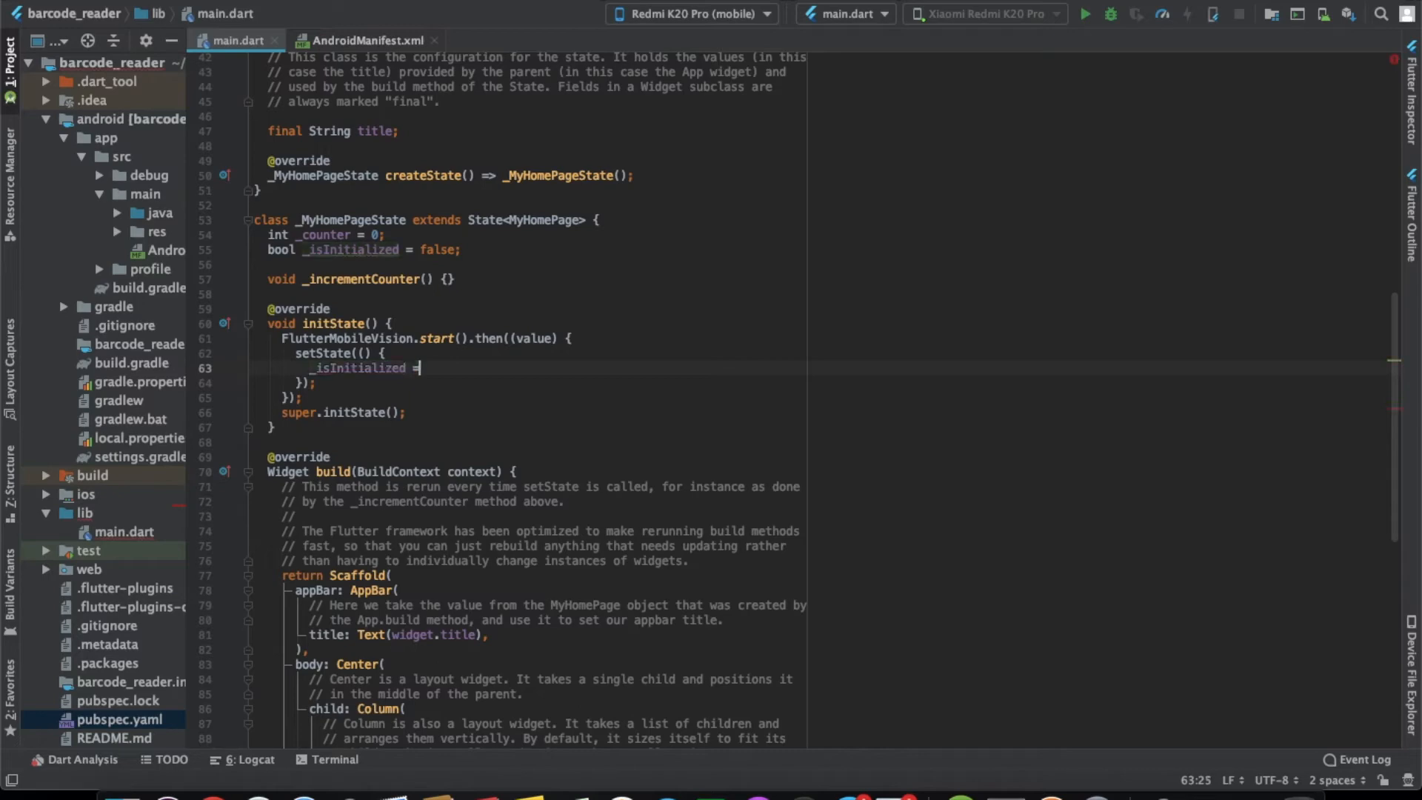
{"action": "type", "text": "true;"}
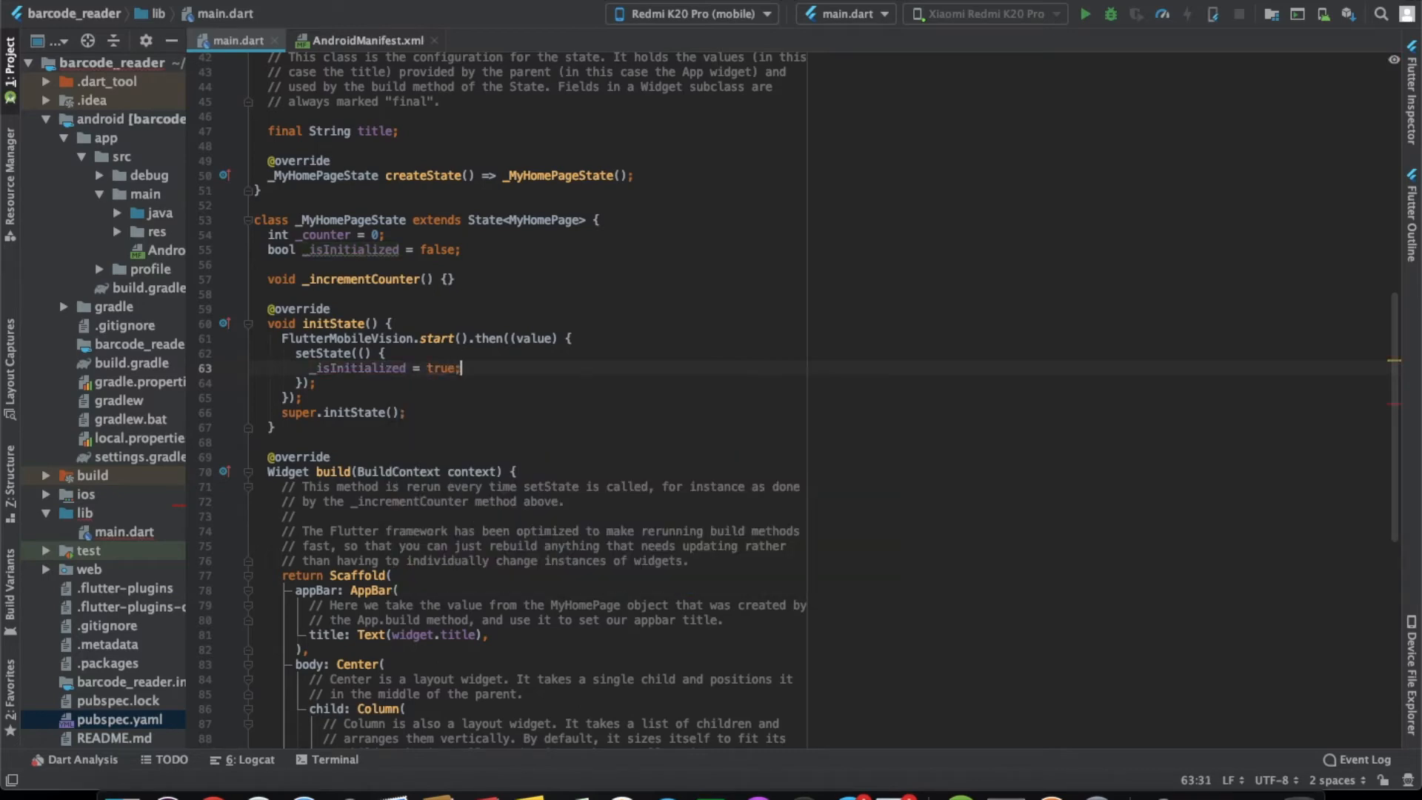
{"action": "scroll", "scroll_direction": "down", "scroll_amount": 3}
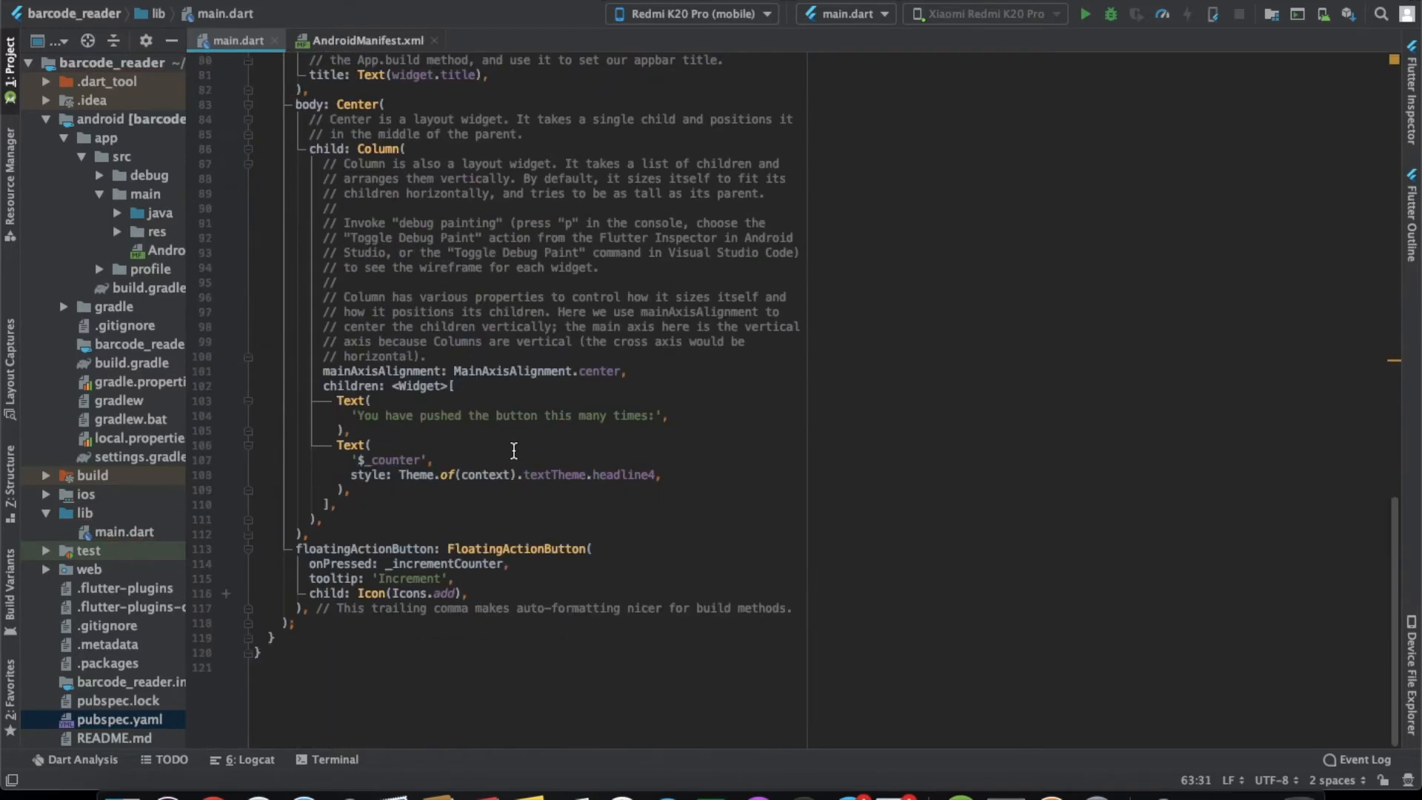
Rename _incrementCounter to _scanBarcode using Refactor > Rename
{"action": "left_click", "coordinate": [420, 563]}
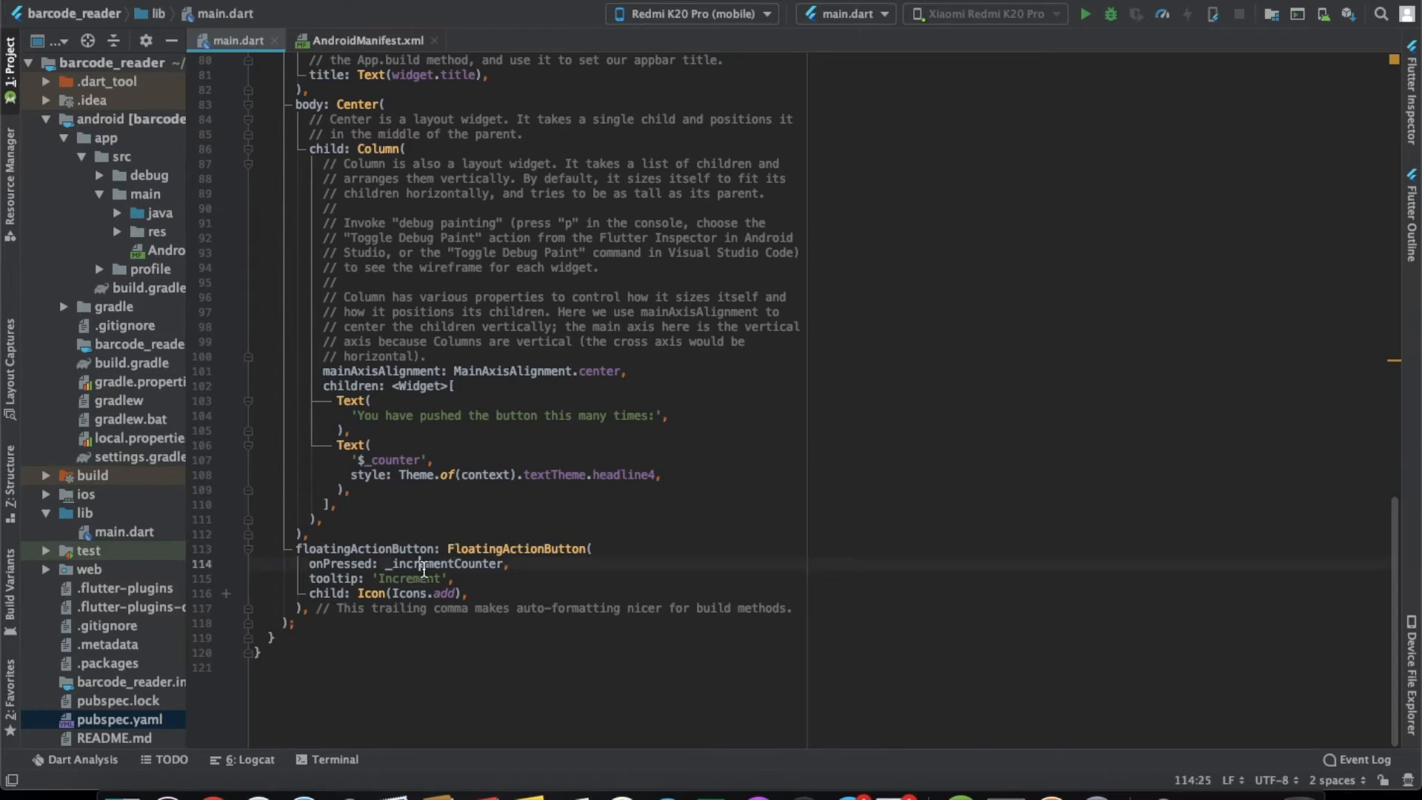
{"action": "double_click", "coordinate": [445, 563]}
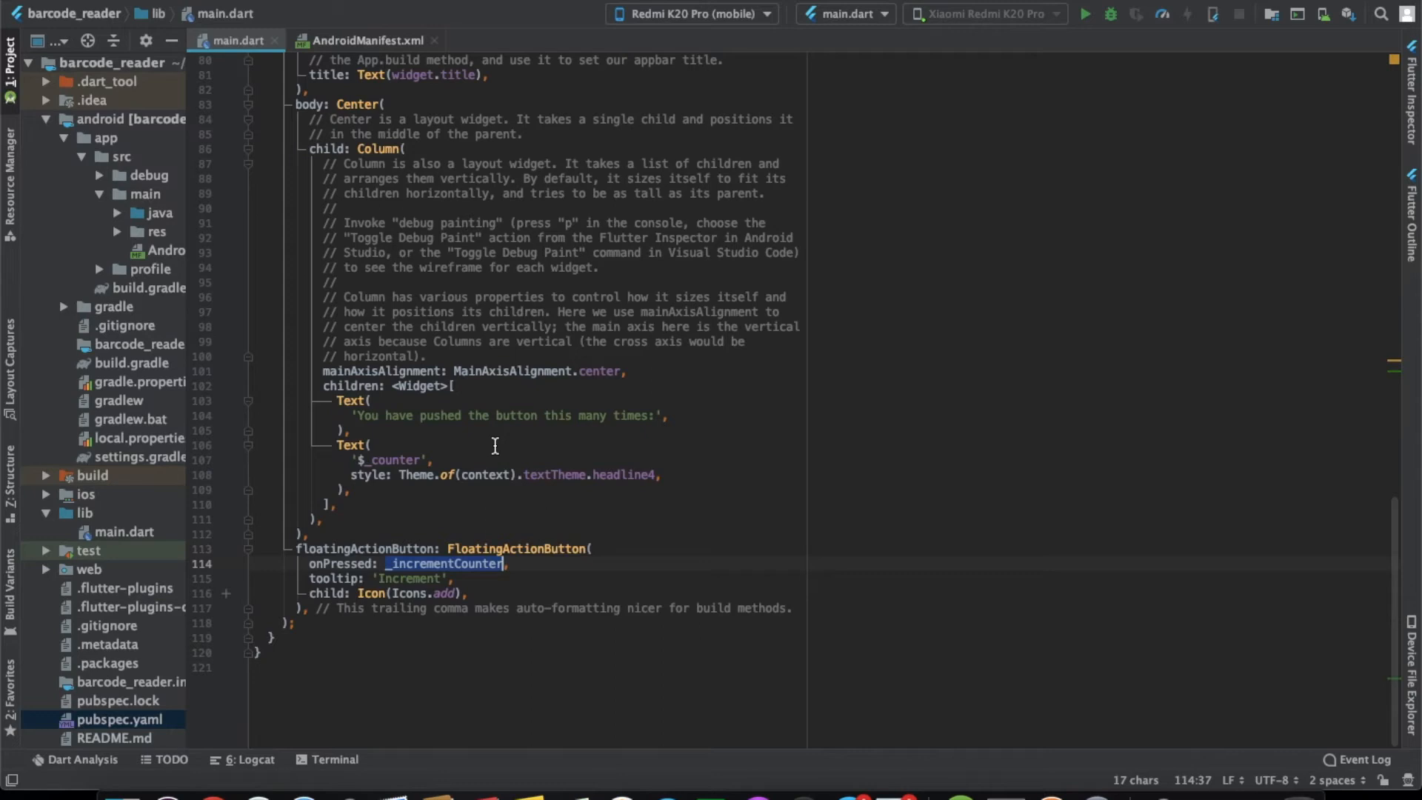
{"action": "mouse_move", "coordinate": [427, 565]}
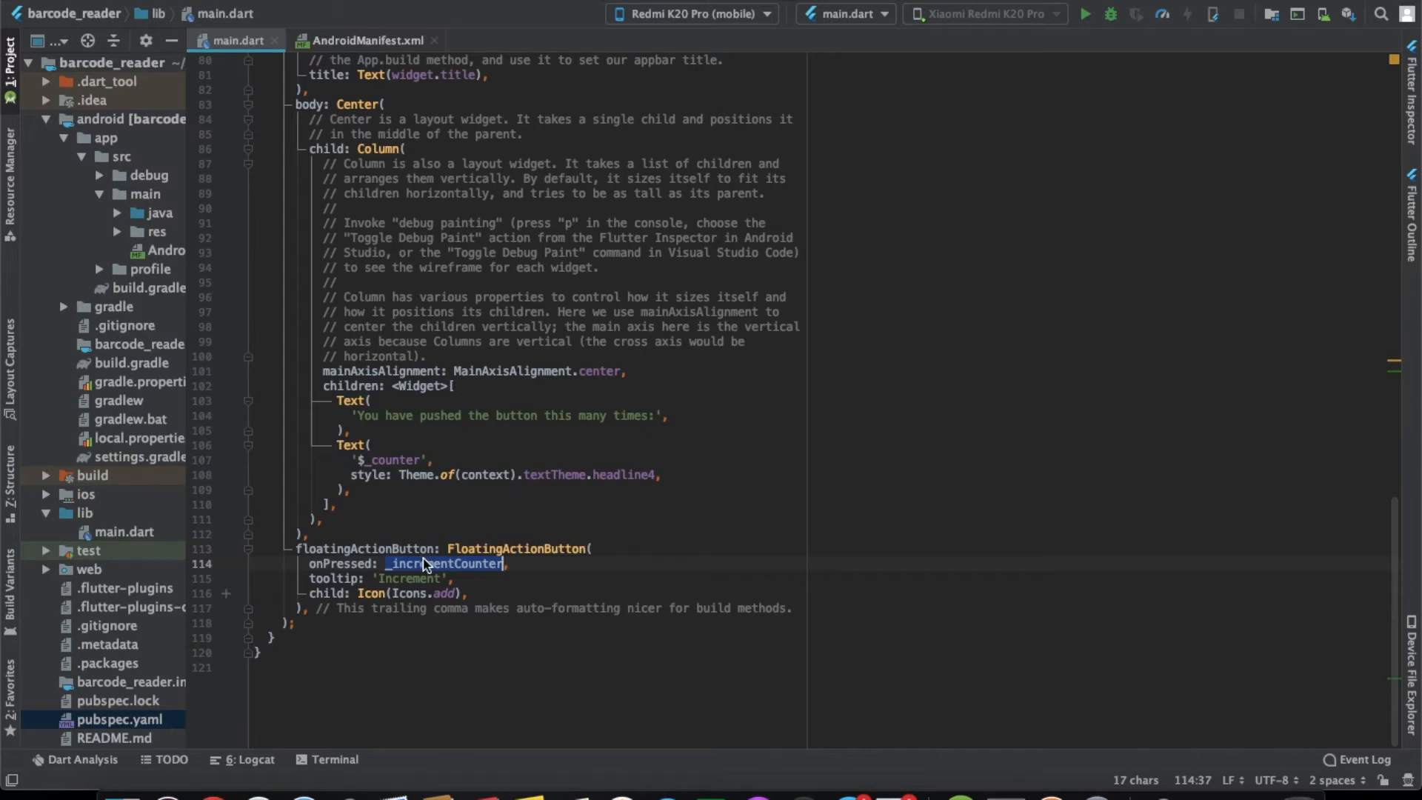
{"action": "right_click", "coordinate": [445, 563]}
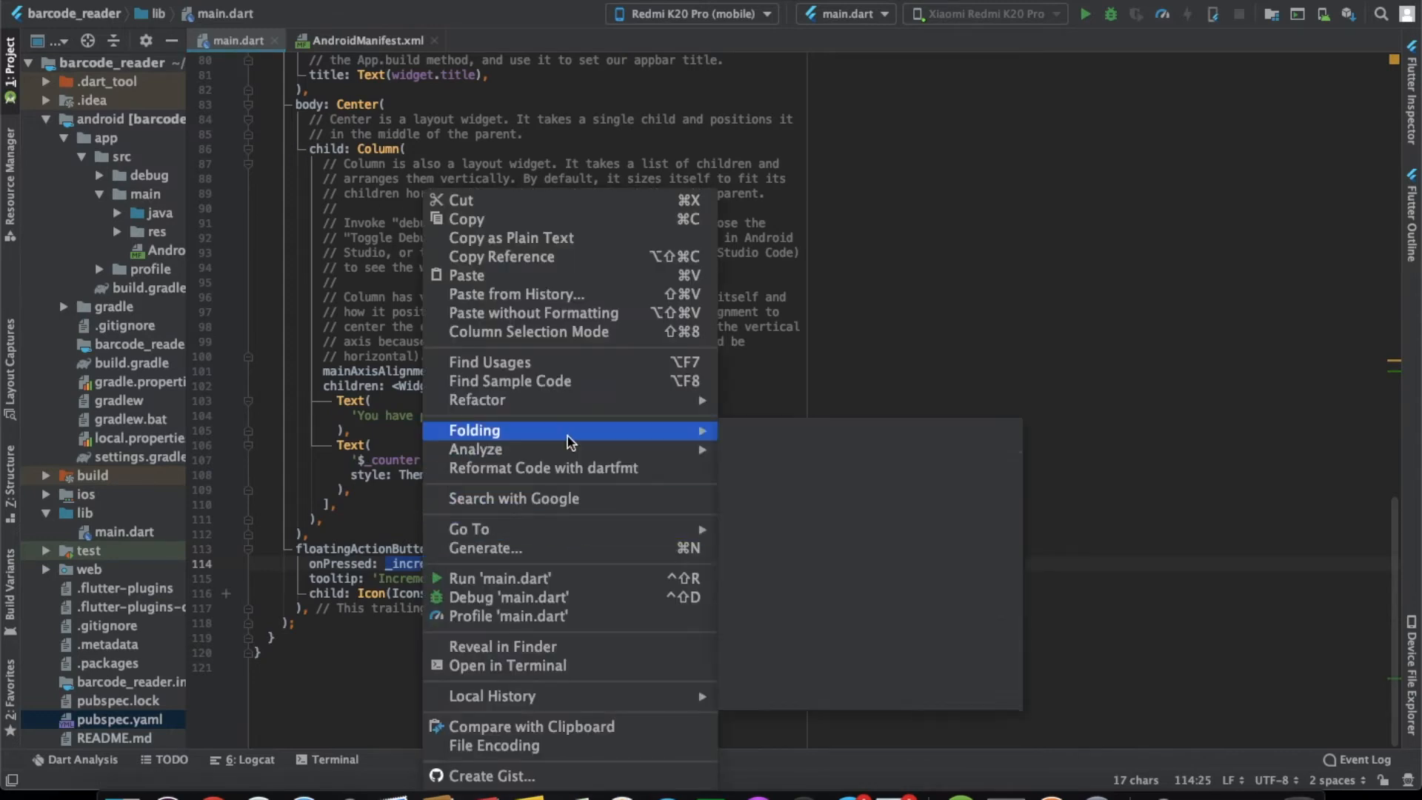
{"action": "left_click", "coordinate": [476, 400]}
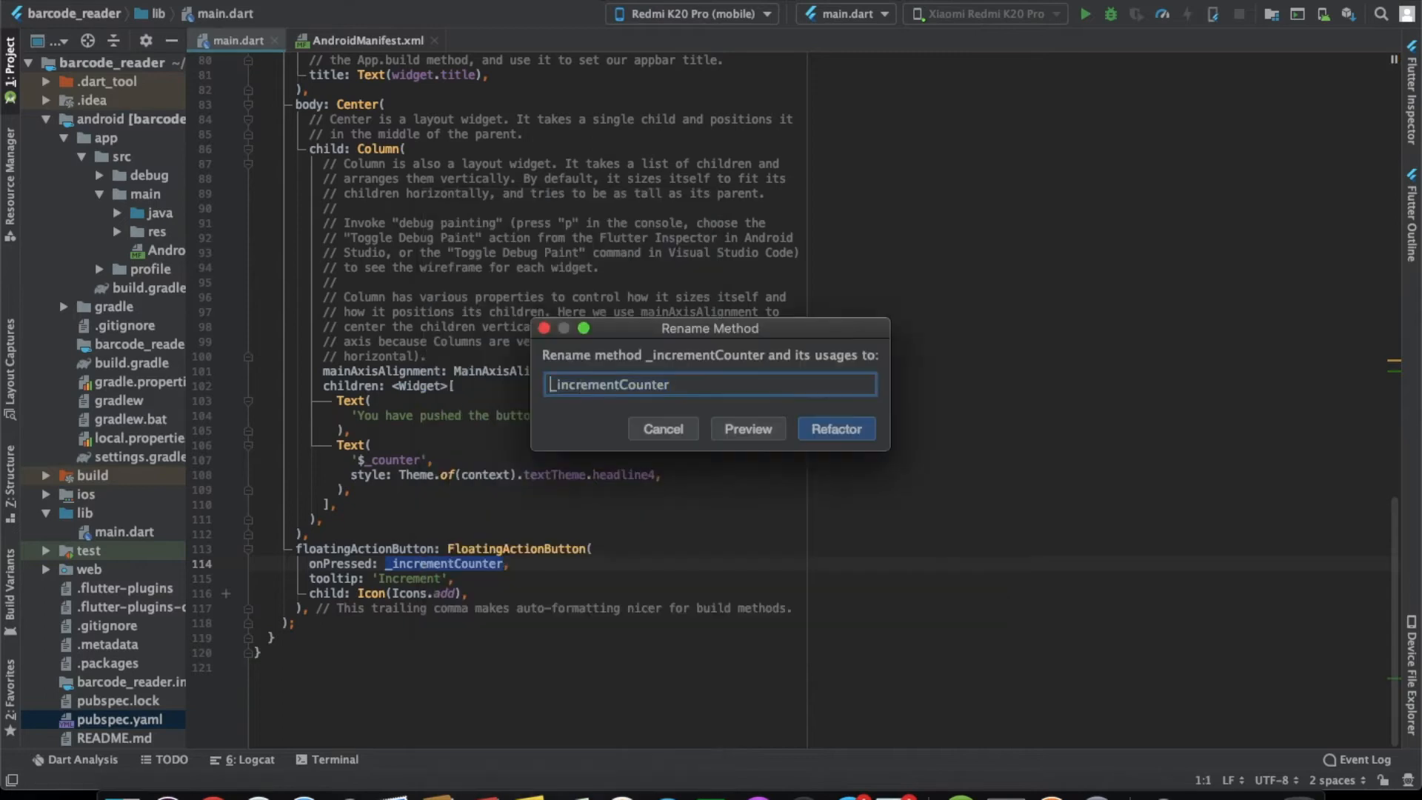
{"action": "type", "text": "_c"}
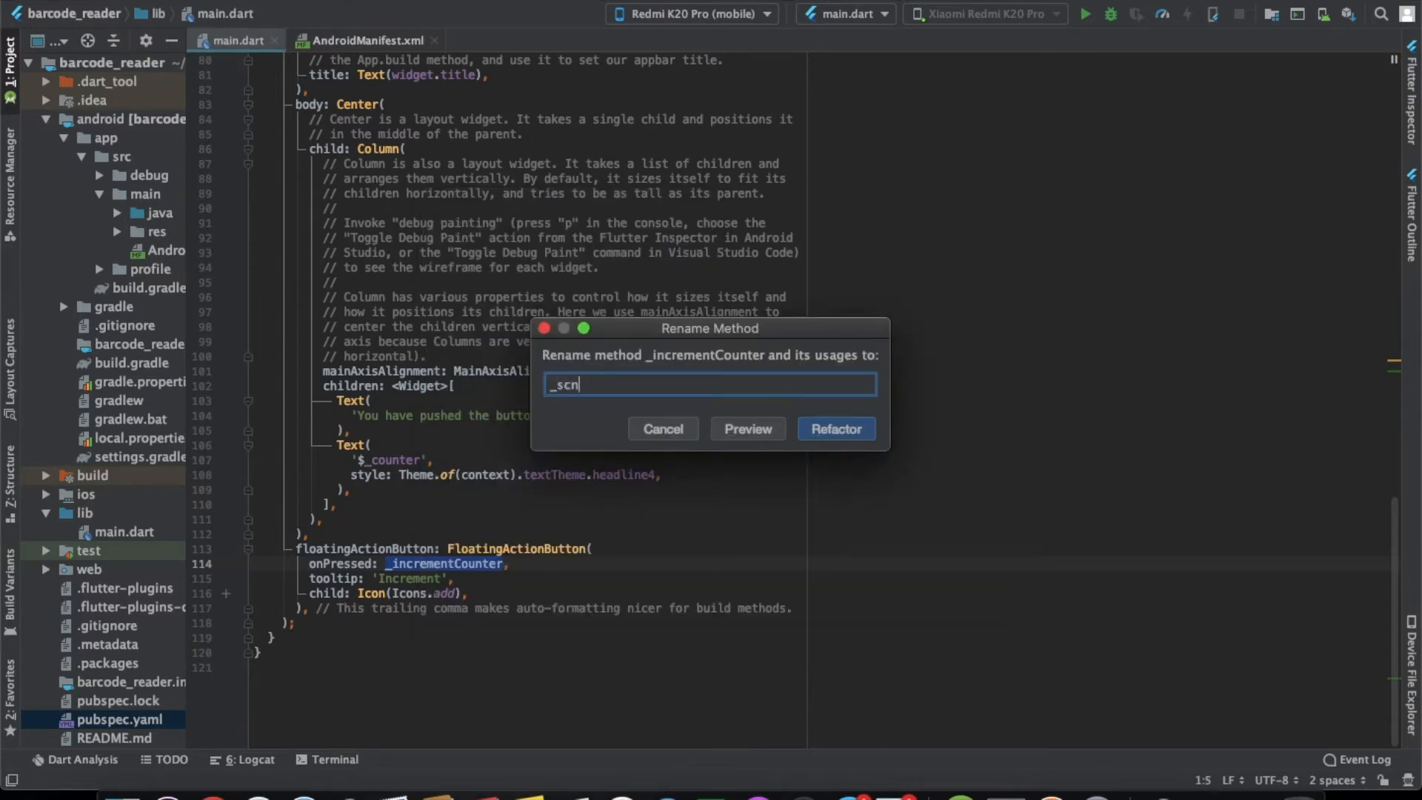
{"action": "type", "text": "anBarcode"}
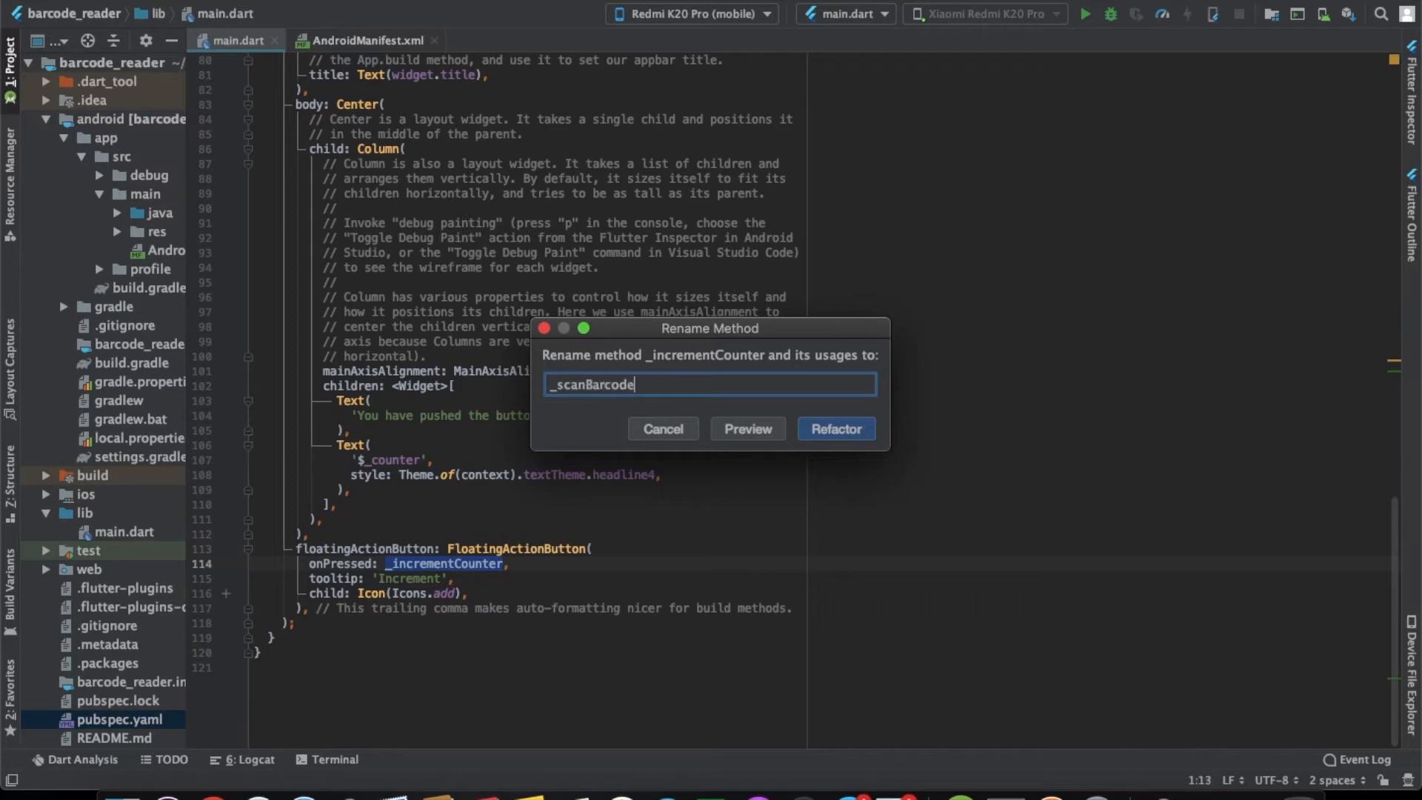
{"action": "left_click", "coordinate": [834, 428]}
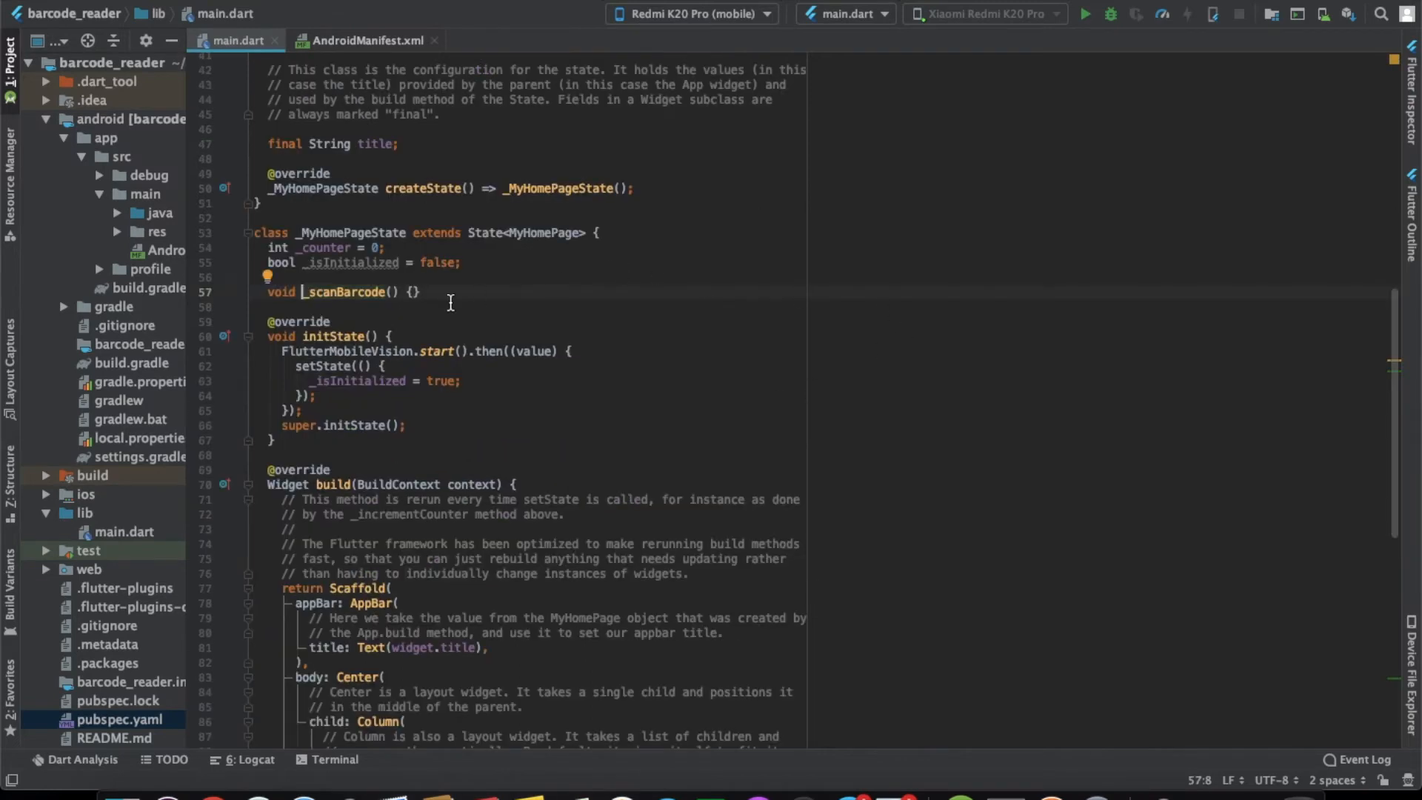
Add a try/catch block with a print statement to _scanBarcode
{"action": "type", "text": "try{}catch(e"}
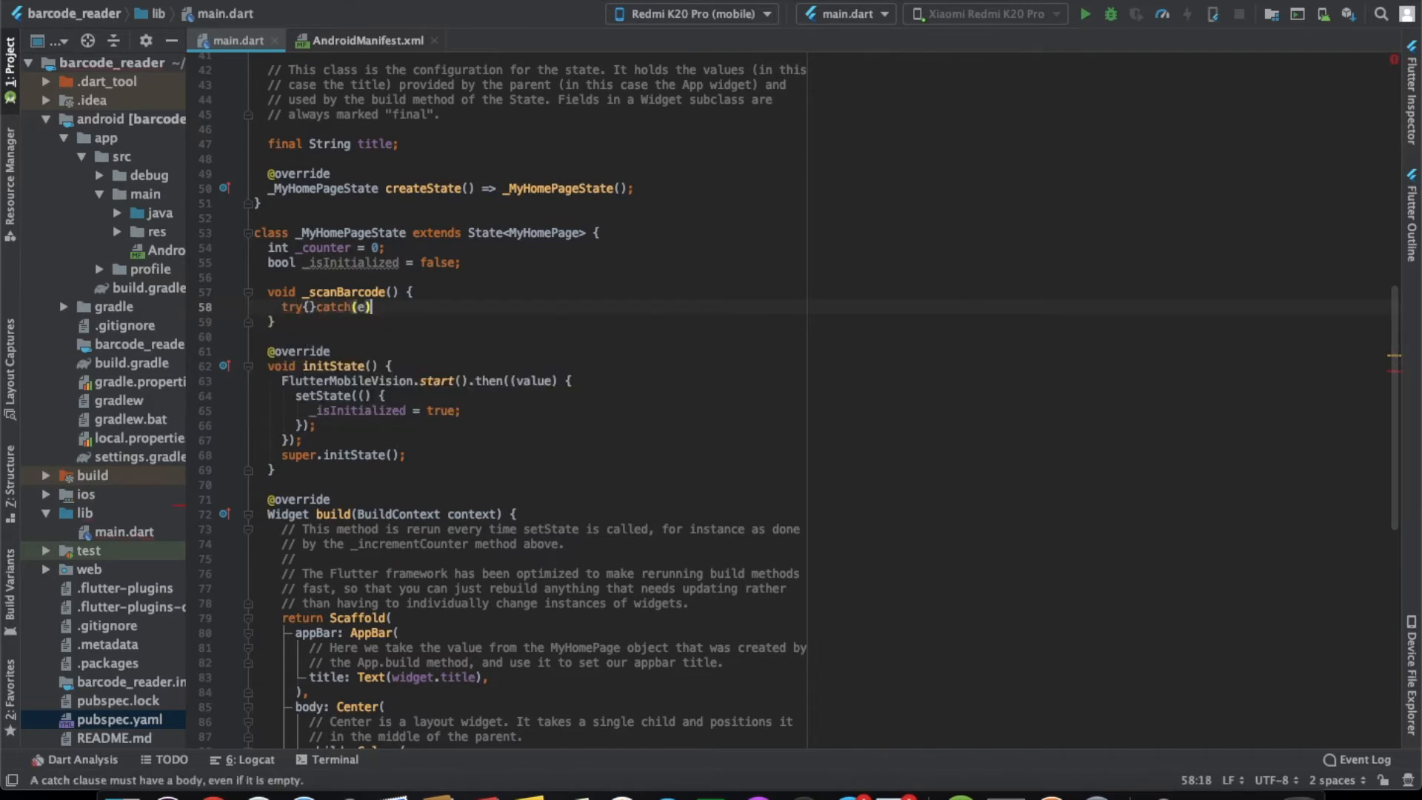
{"action": "type", "text": "print(e.toString());"}
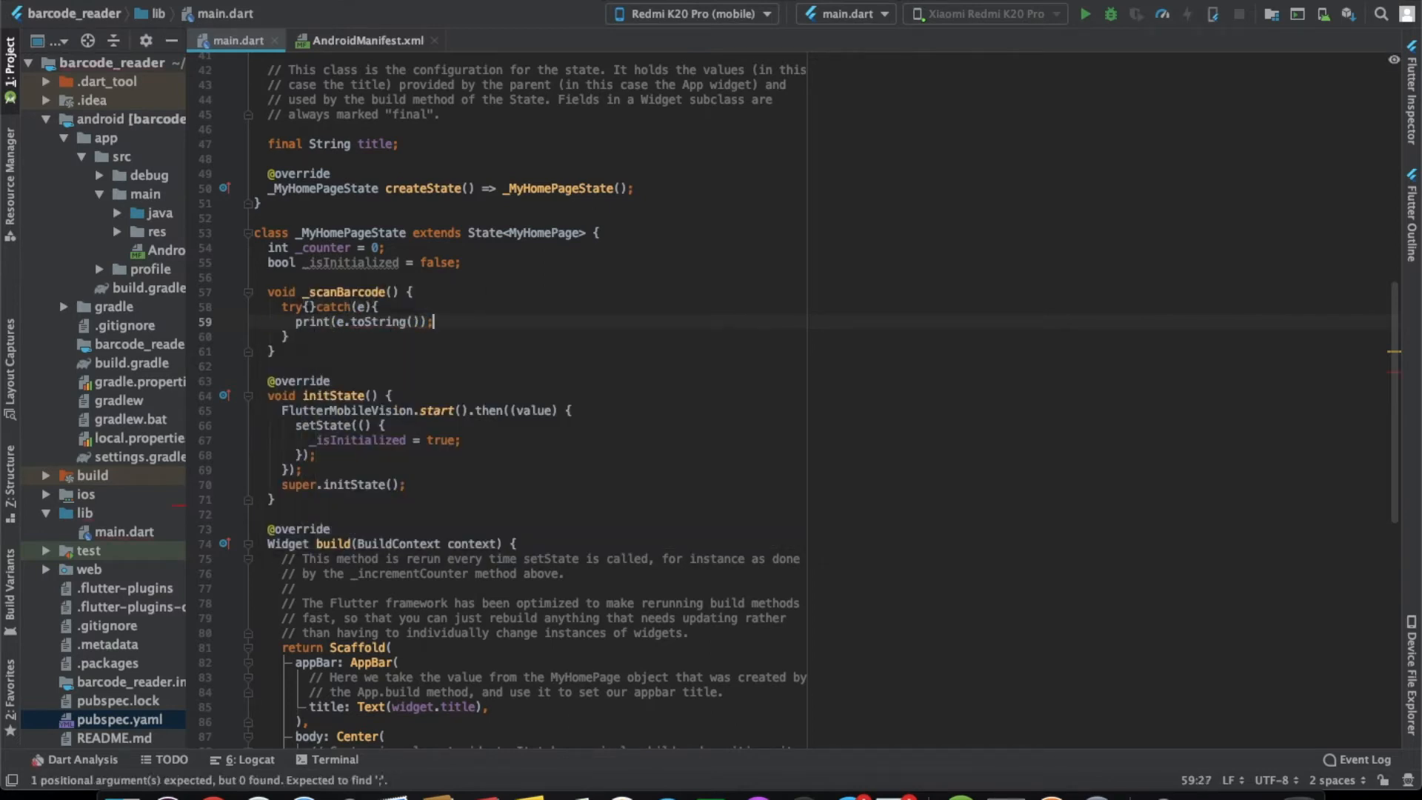
{"action": "left_click", "coordinate": [308, 306]}
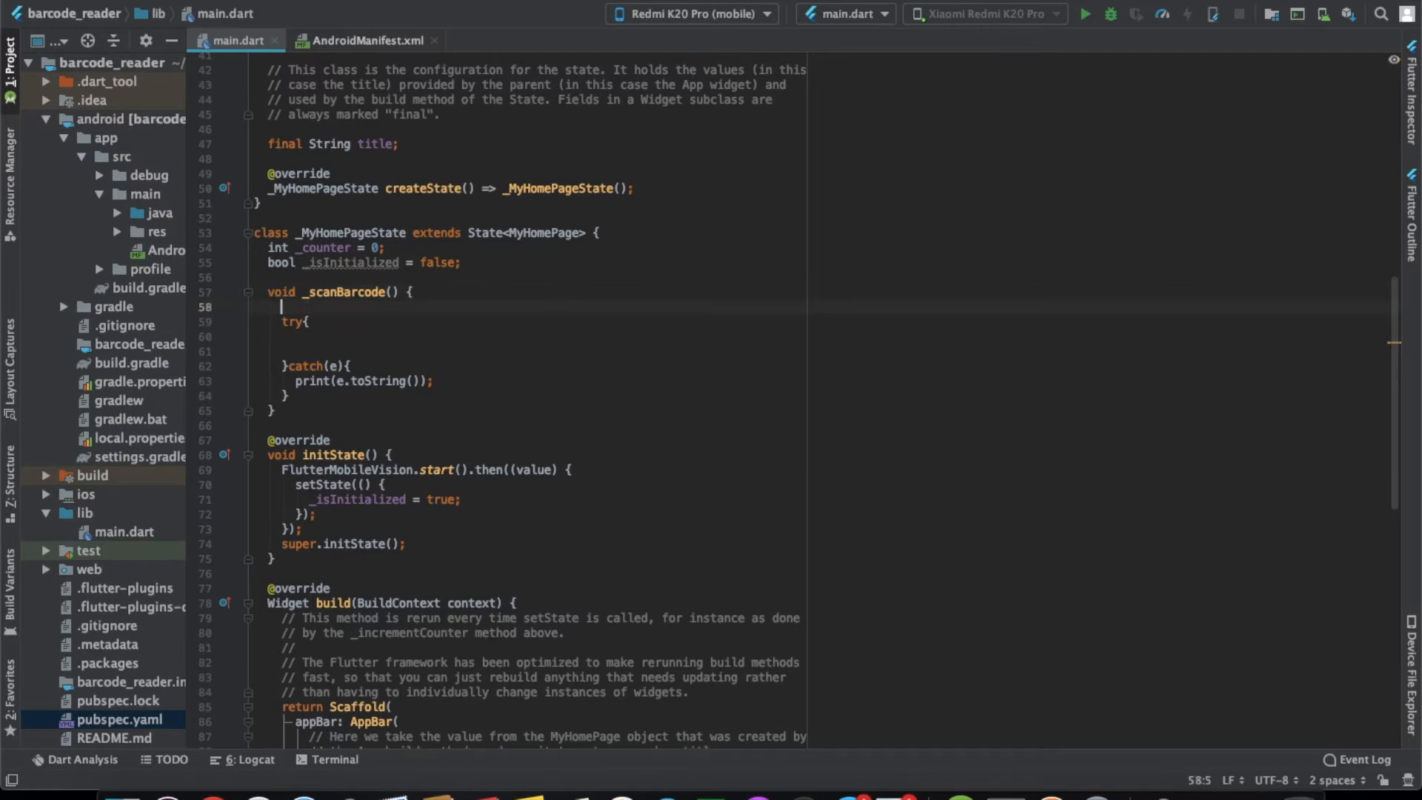
Declare List<Barcode> barcodes = List(), assign it inside try, and make _scanBarcode async
{"action": "type", "text": "List<B"}
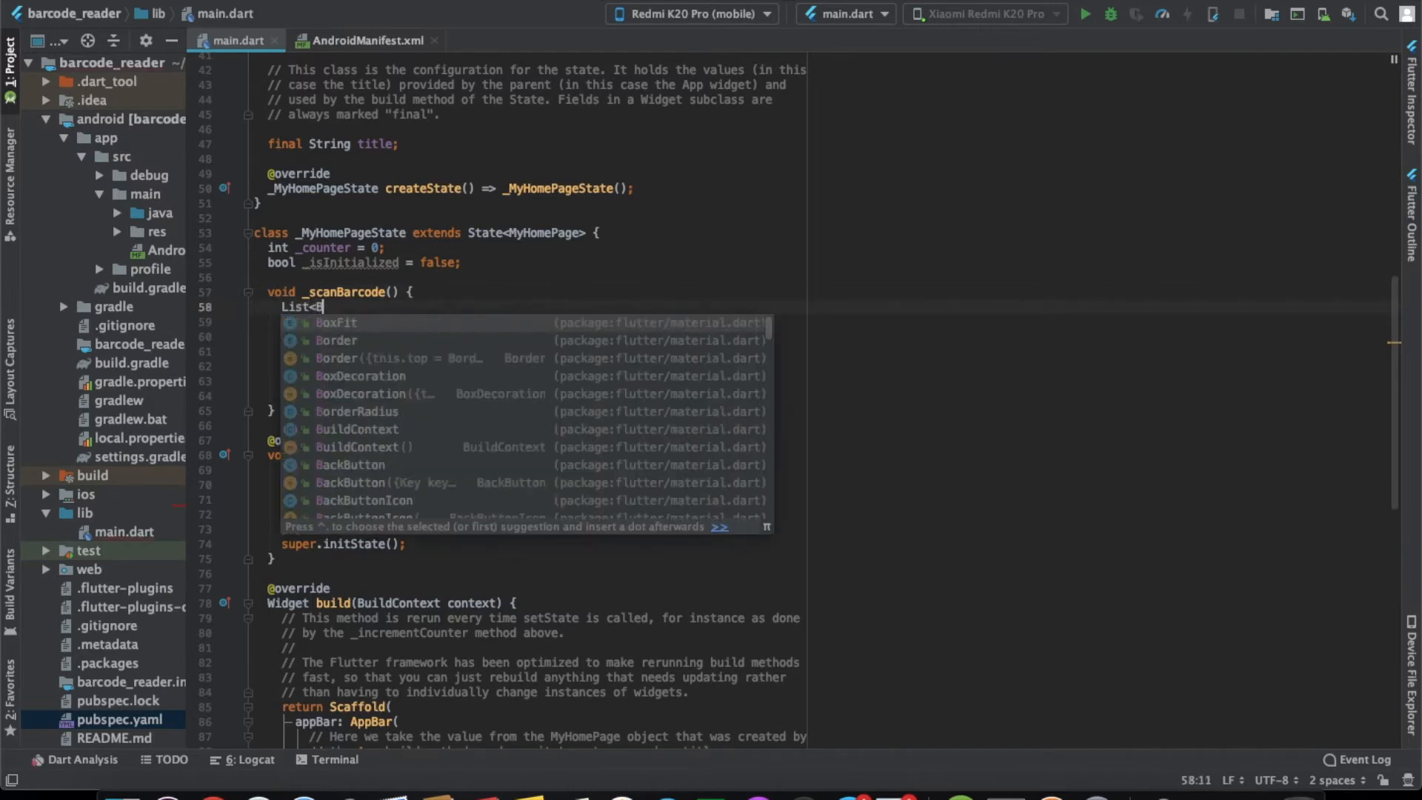
{"action": "type", "text": "arcode>"}
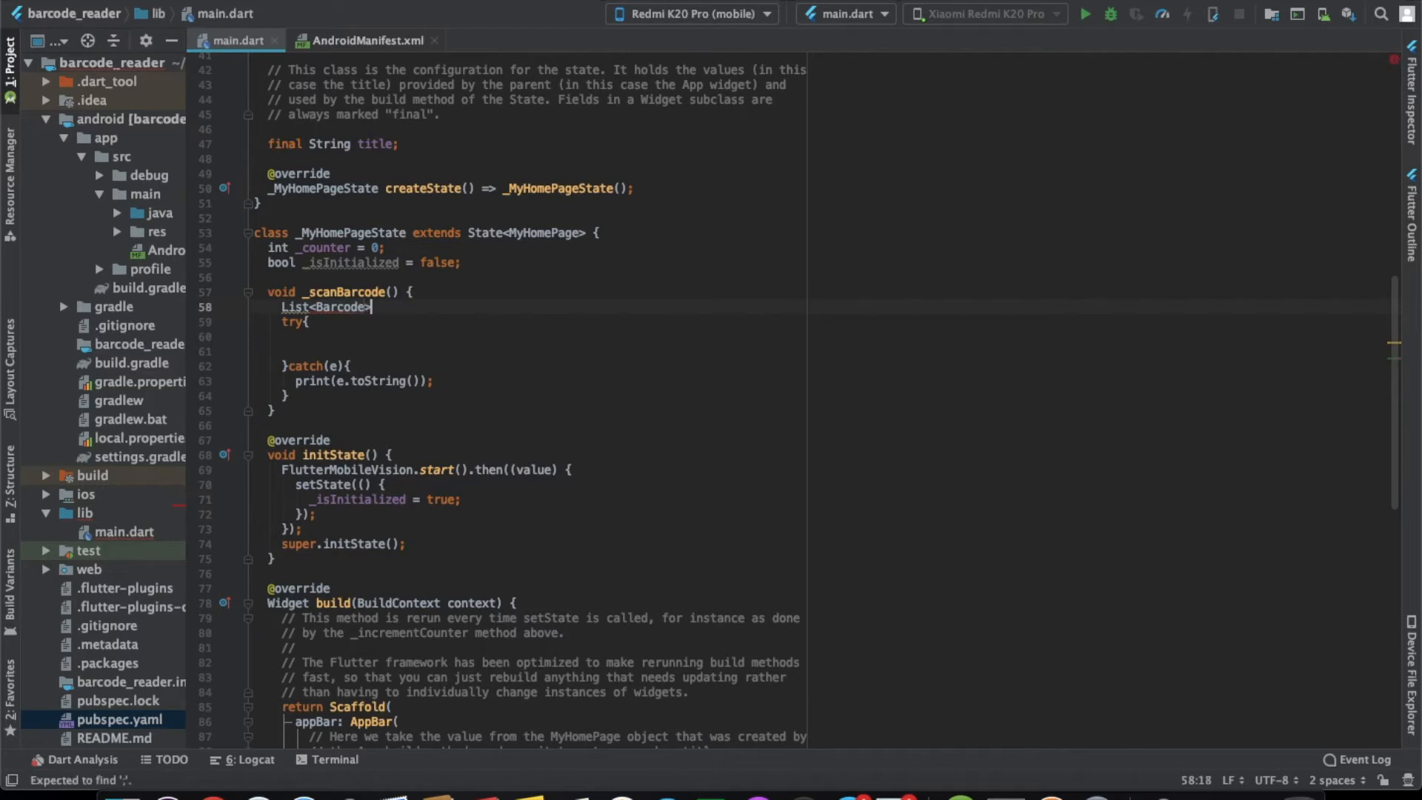
{"action": "type", "text": "barcodes +"}
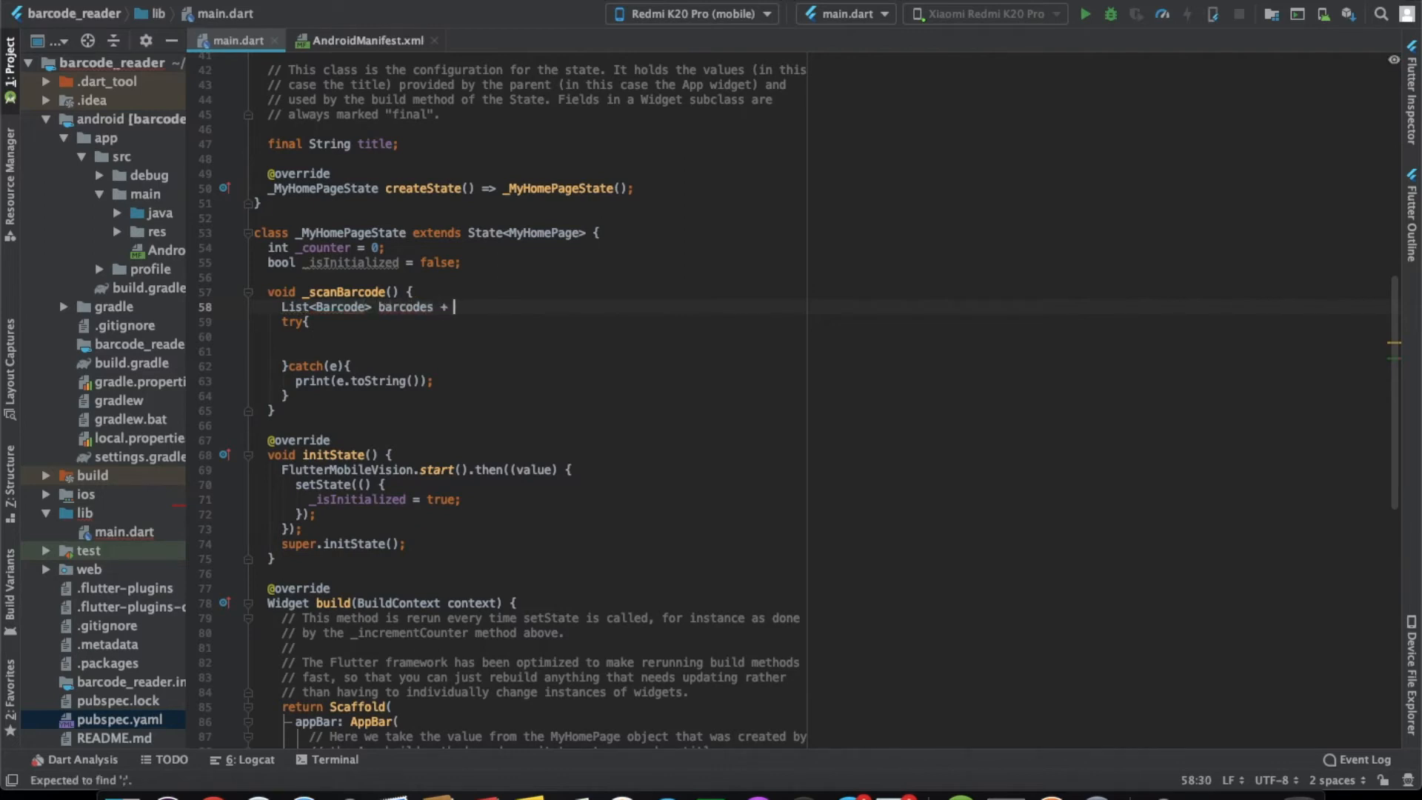
{"action": "type", "text": "List();"}
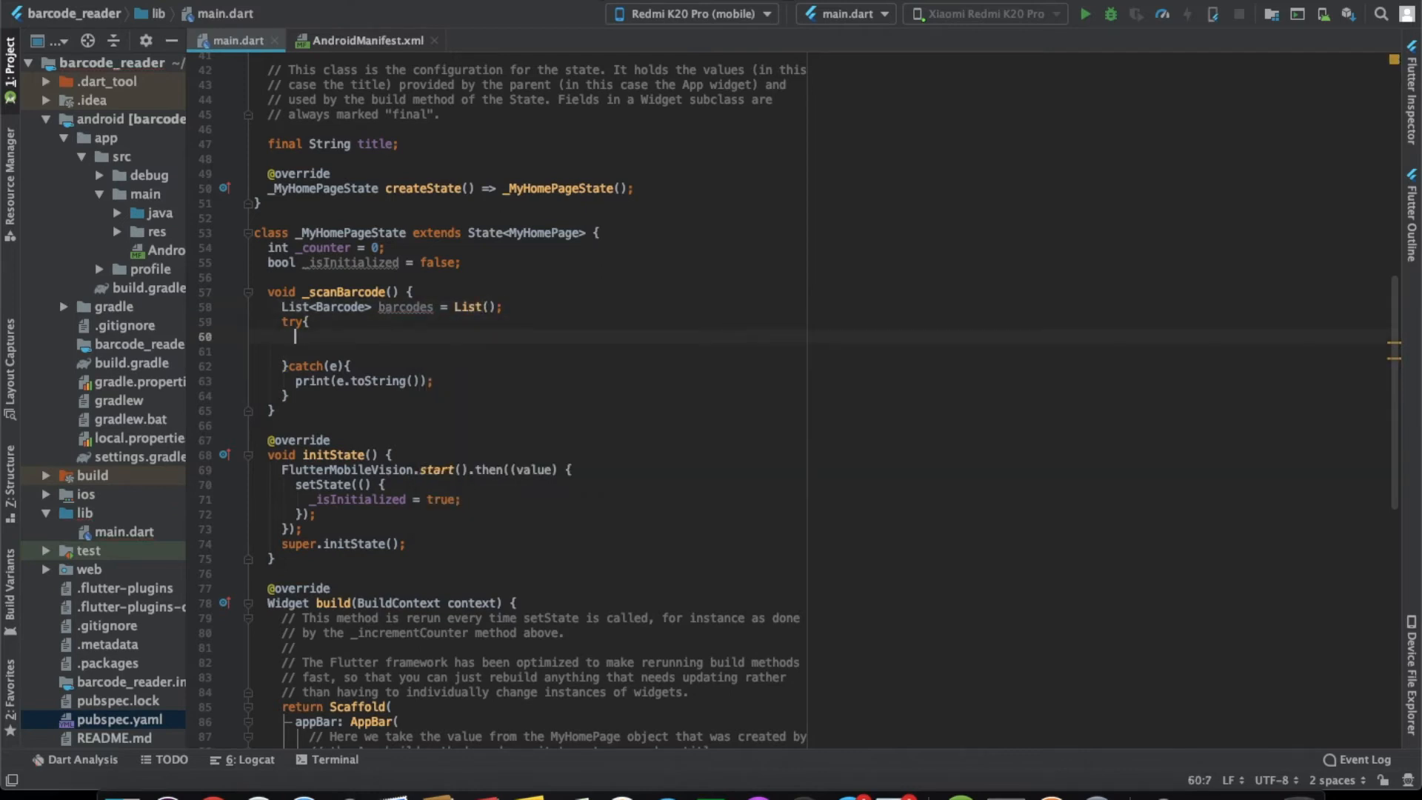
{"action": "type", "text": "barcodes ="}
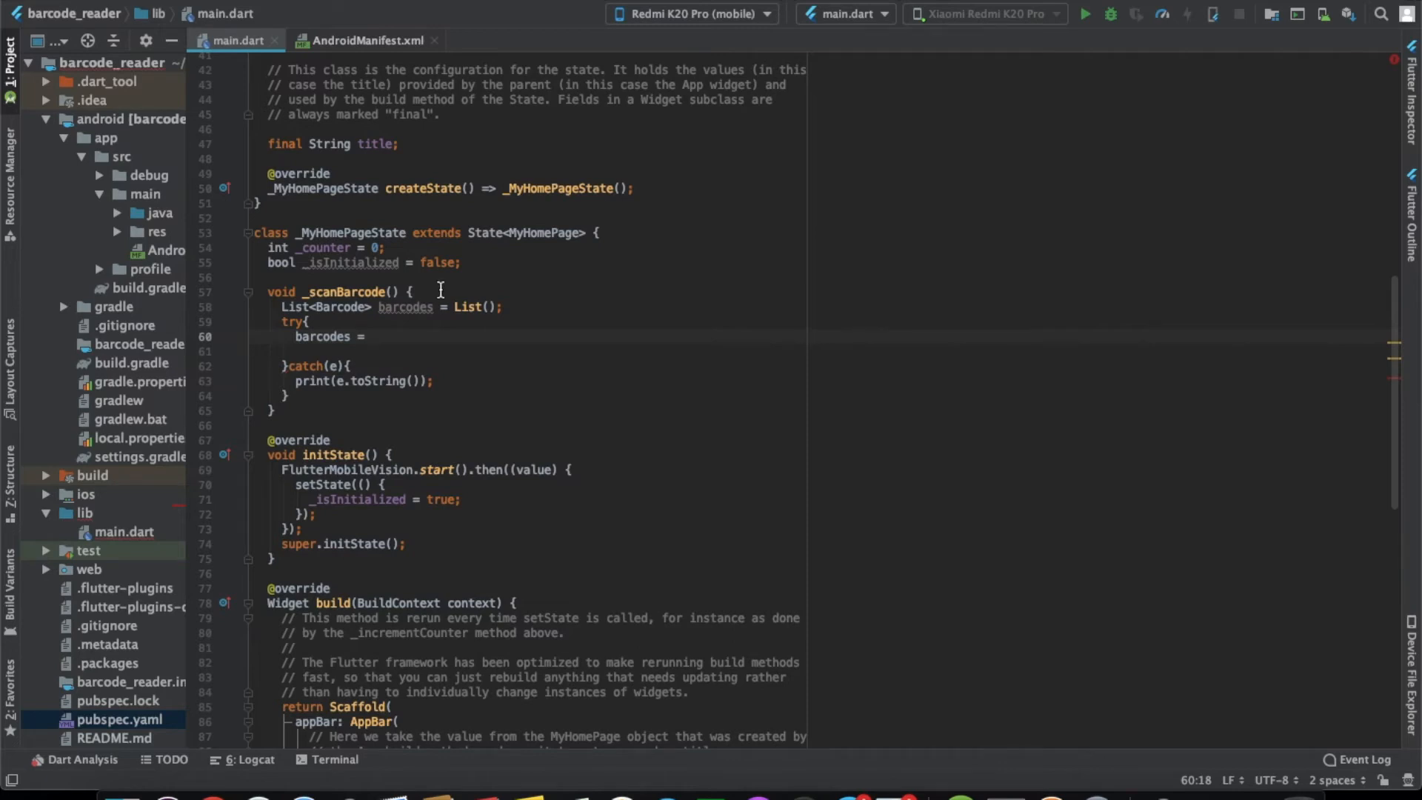
{"action": "type", "text": "async"}
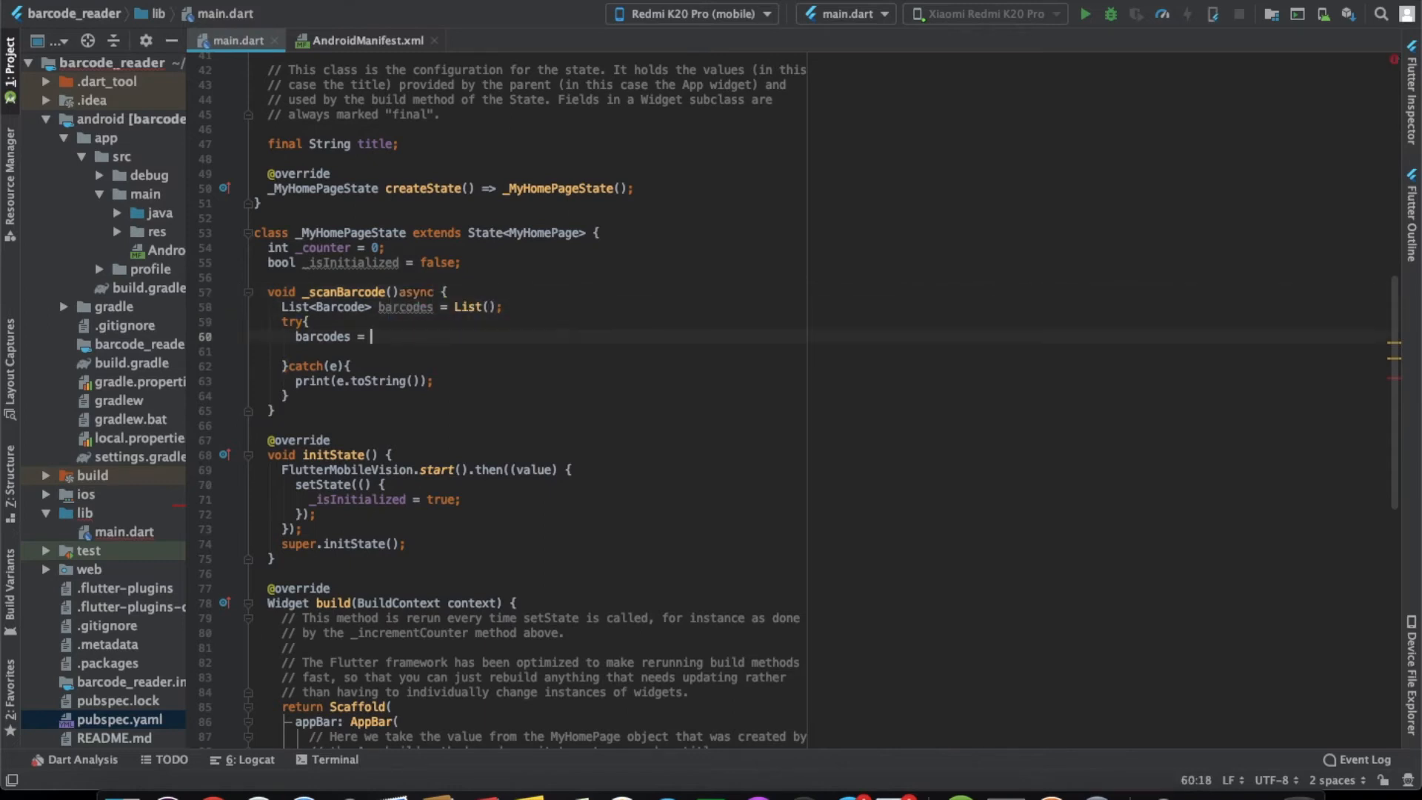
{"action": "type", "text": "FlutterM"}
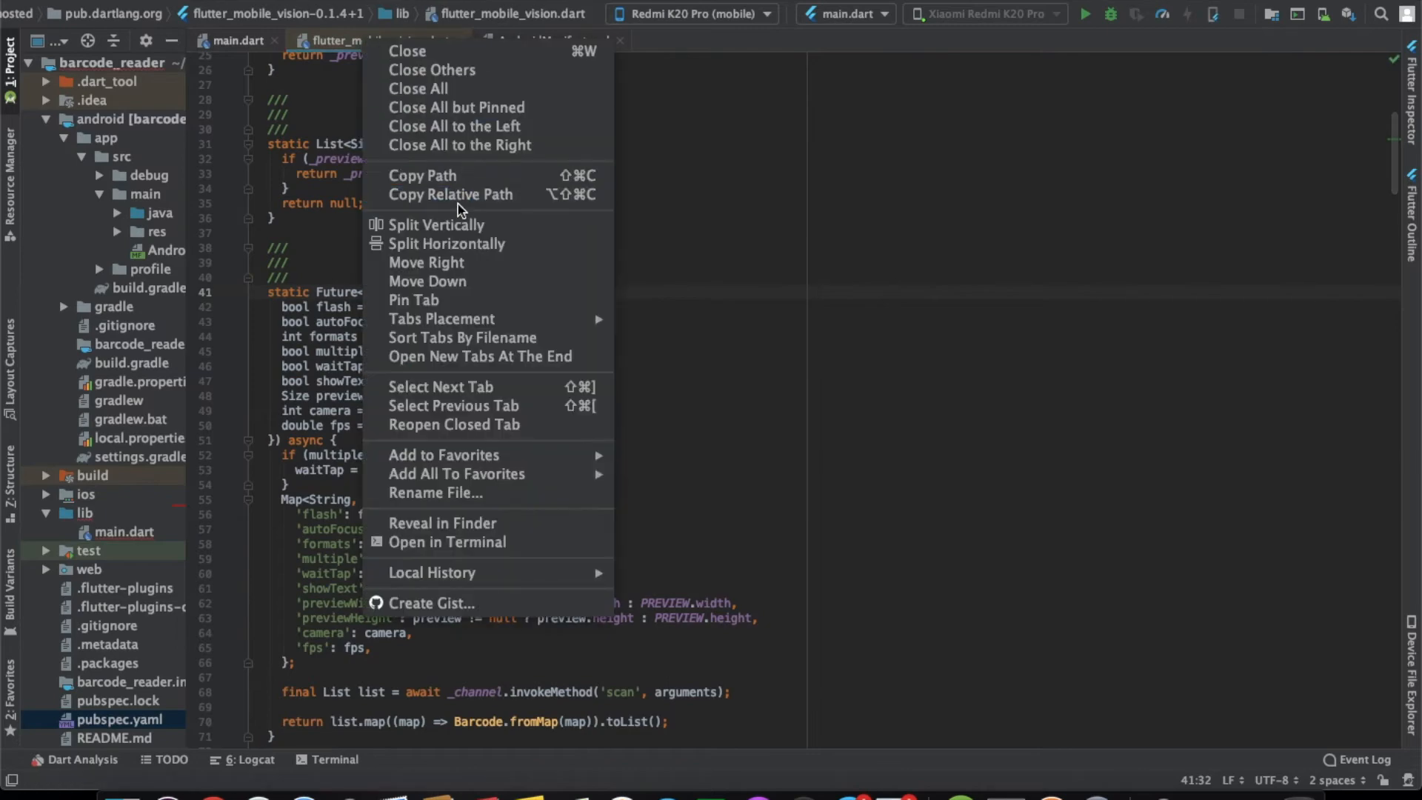
Show the plugin source in a vertical split and begin an awaited scan call
{"action": "left_click", "coordinate": [435, 224]}
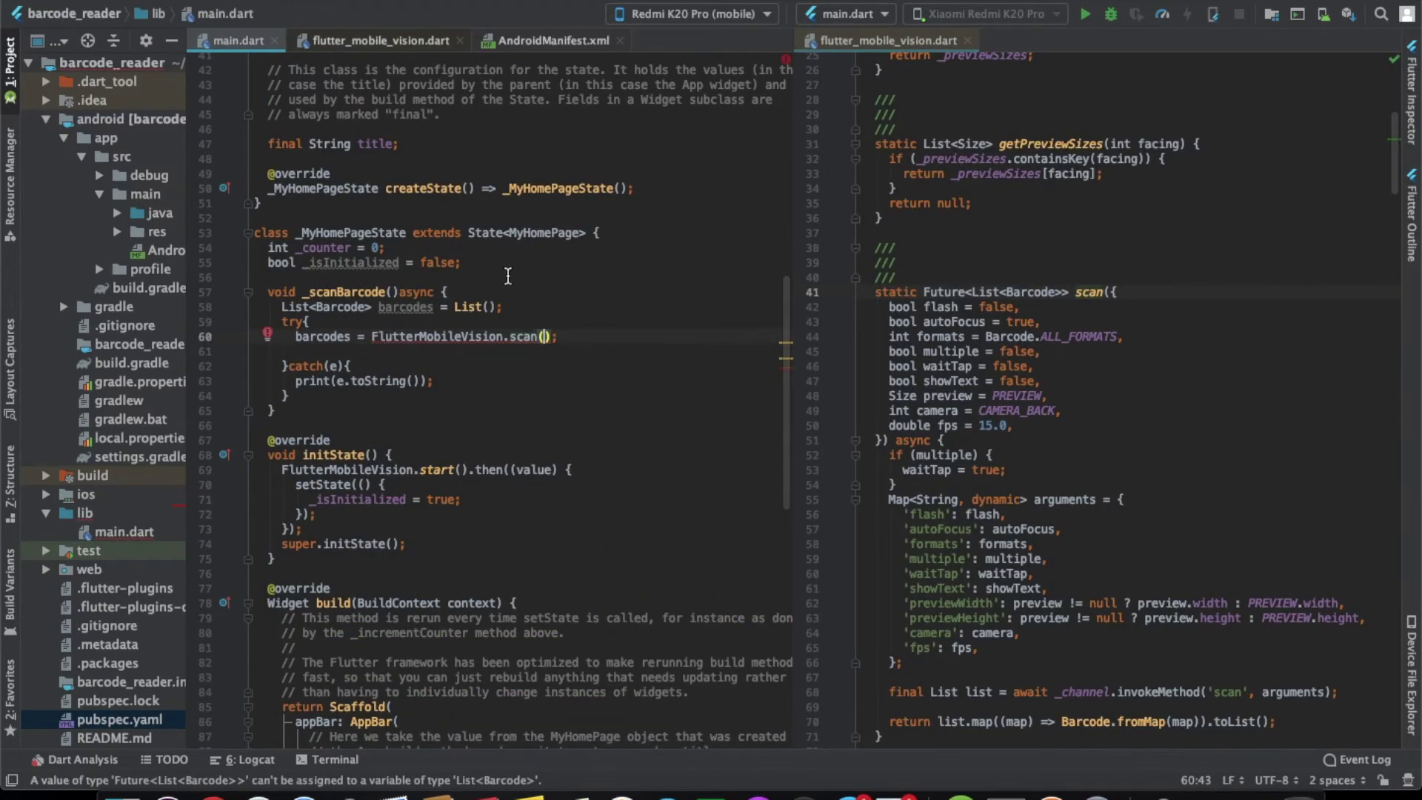
{"action": "mouse_move", "coordinate": [468, 337]}
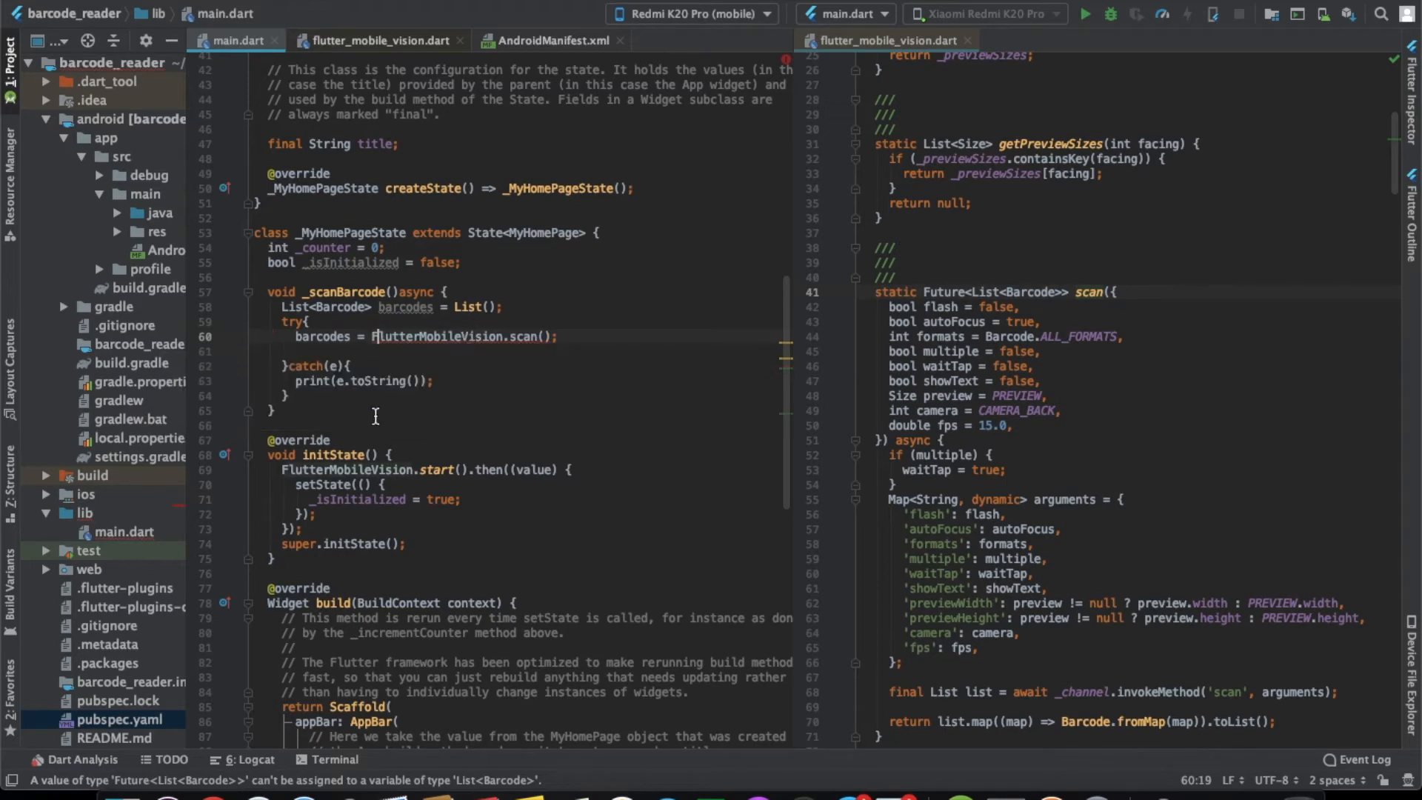
{"action": "type", "text": "await"}
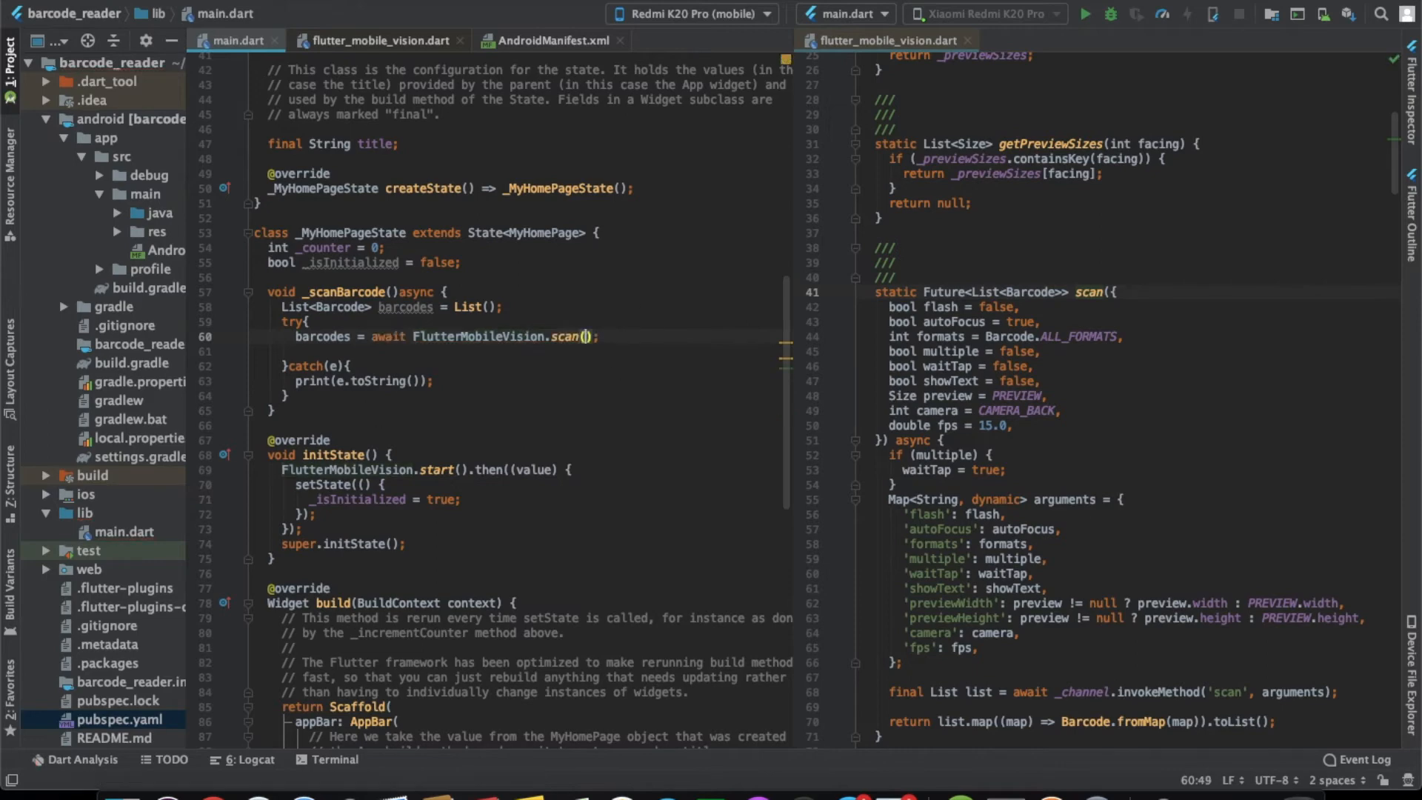
{"action": "key", "text": "enter"}
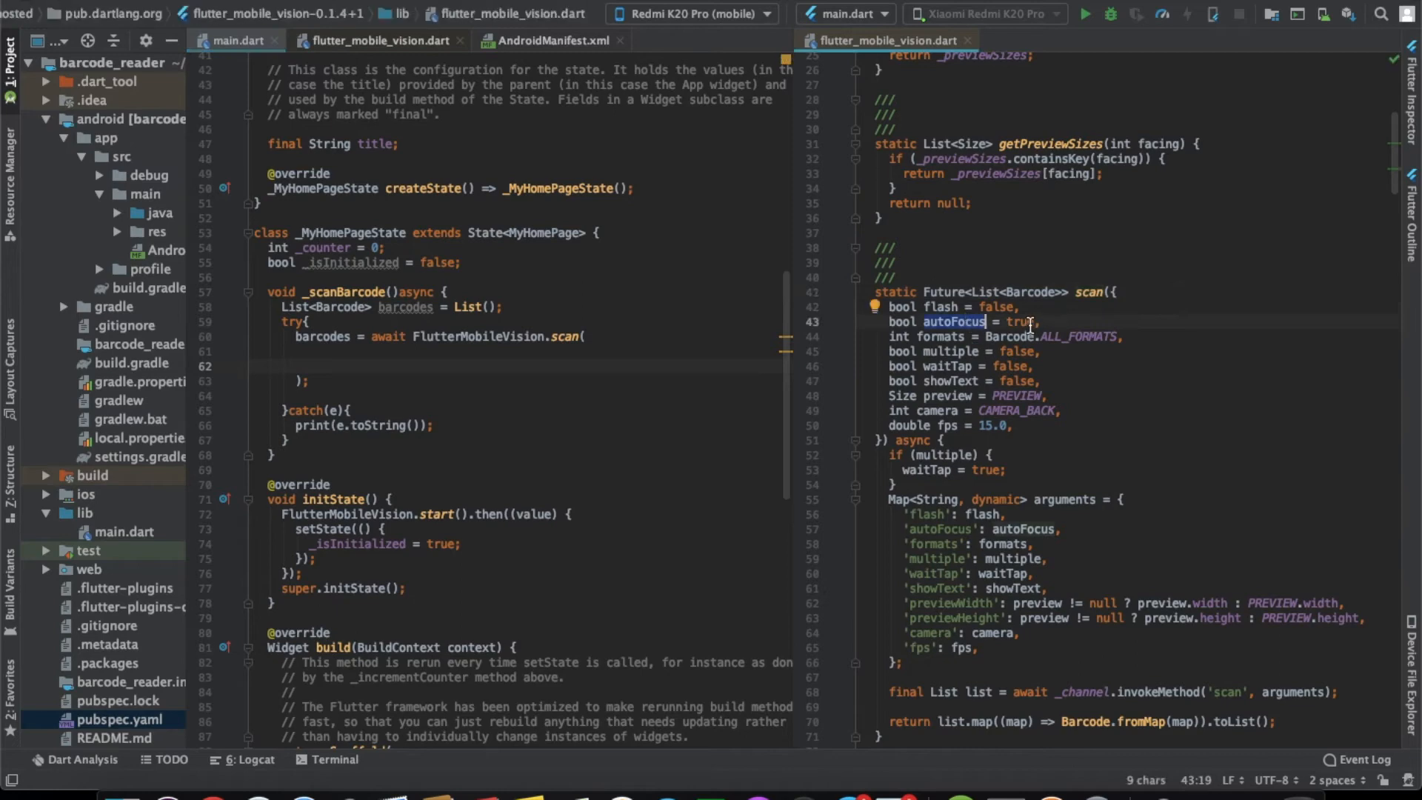
Pass waitTap: true and showText: true to the scan, then begin if(barcodes.length > 0)
{"action": "left_click", "coordinate": [1079, 336]}
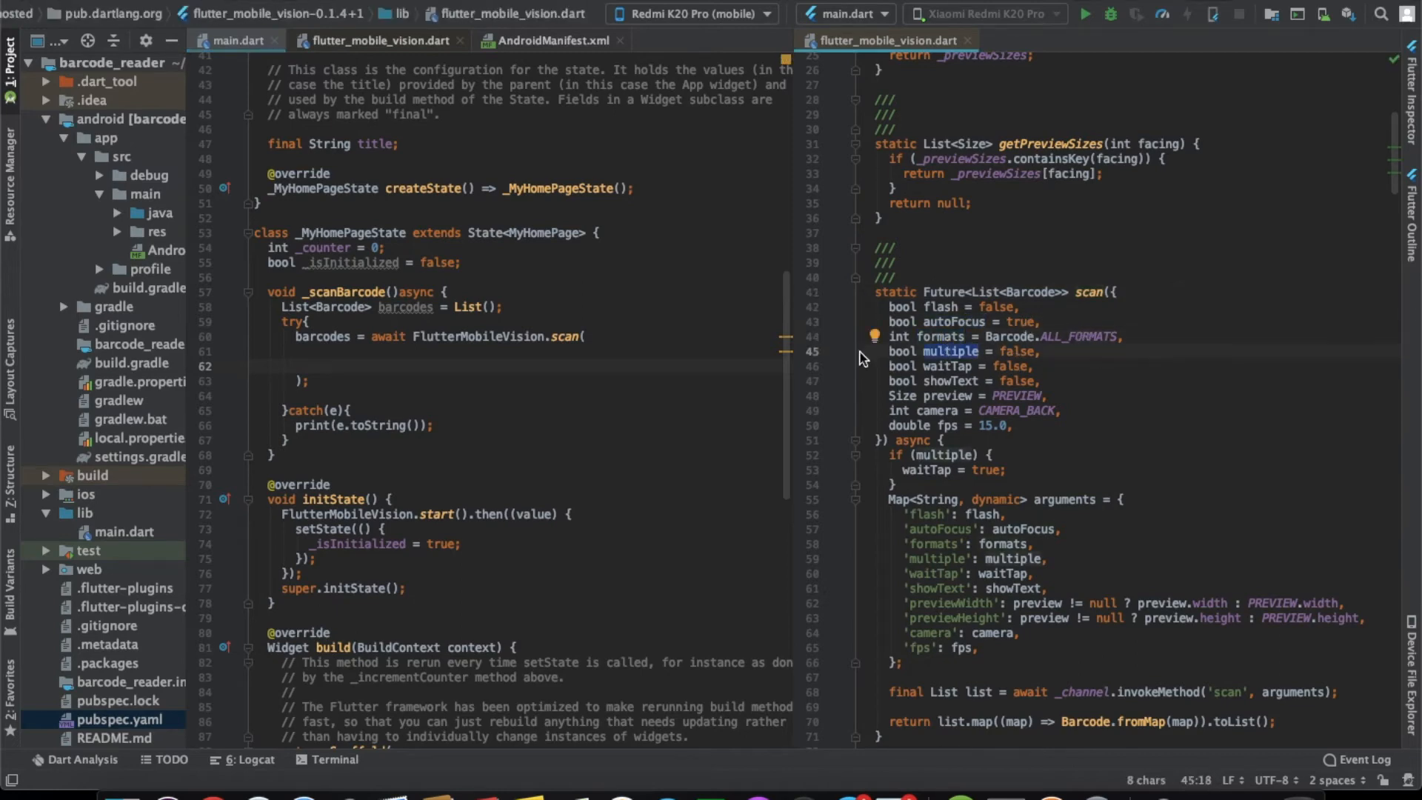
{"action": "type", "text": "waitTap: try"}
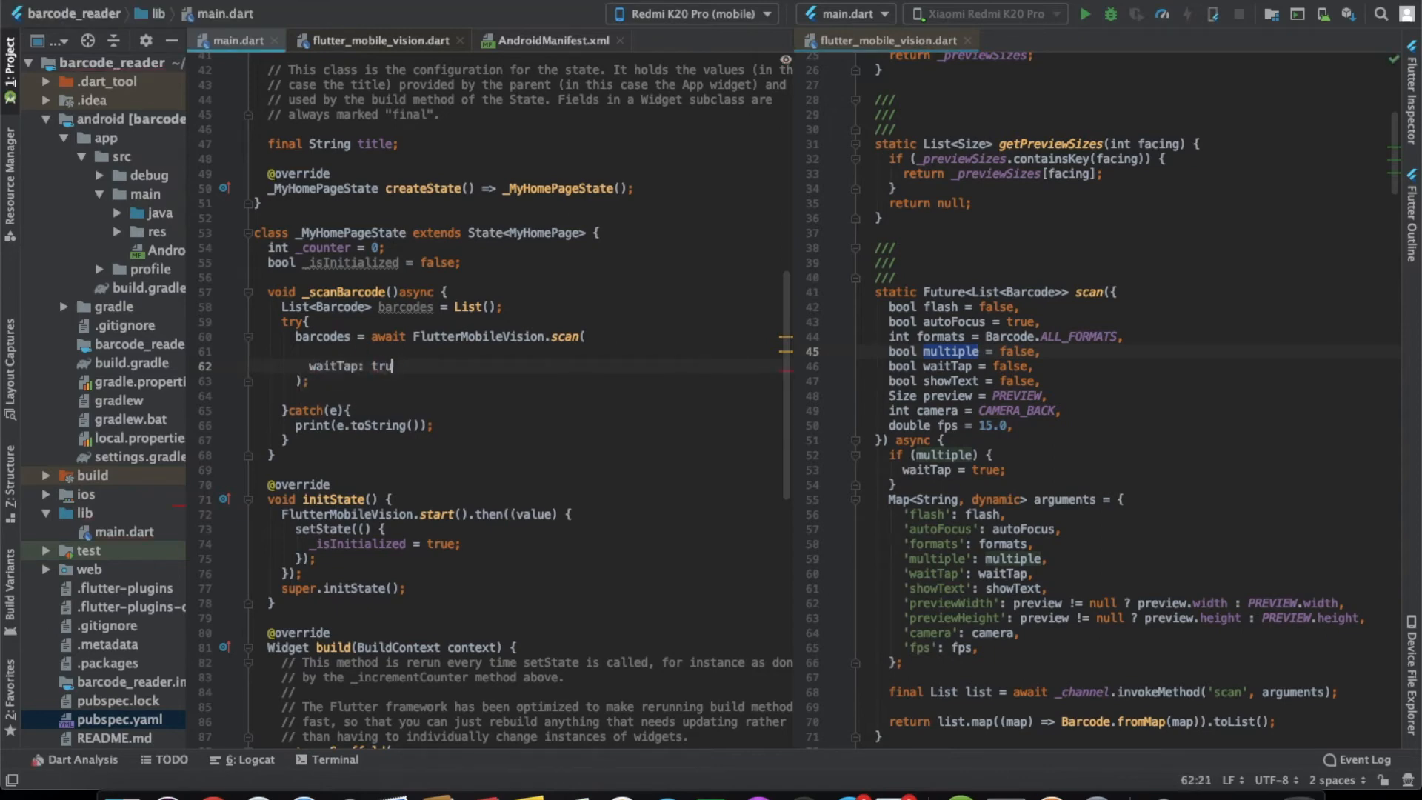
{"action": "type", "text": "e,"}
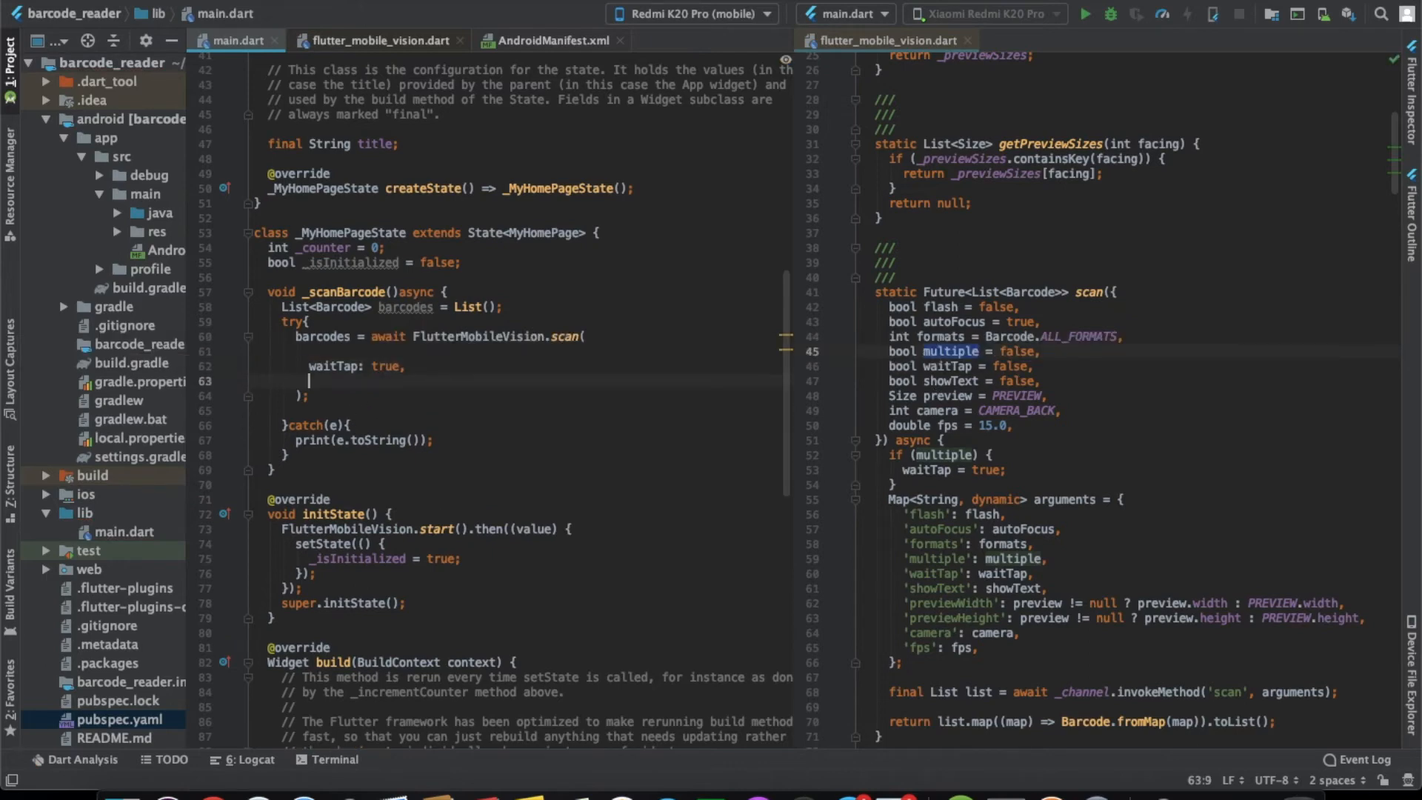
{"action": "type", "text": "showText: true,"}
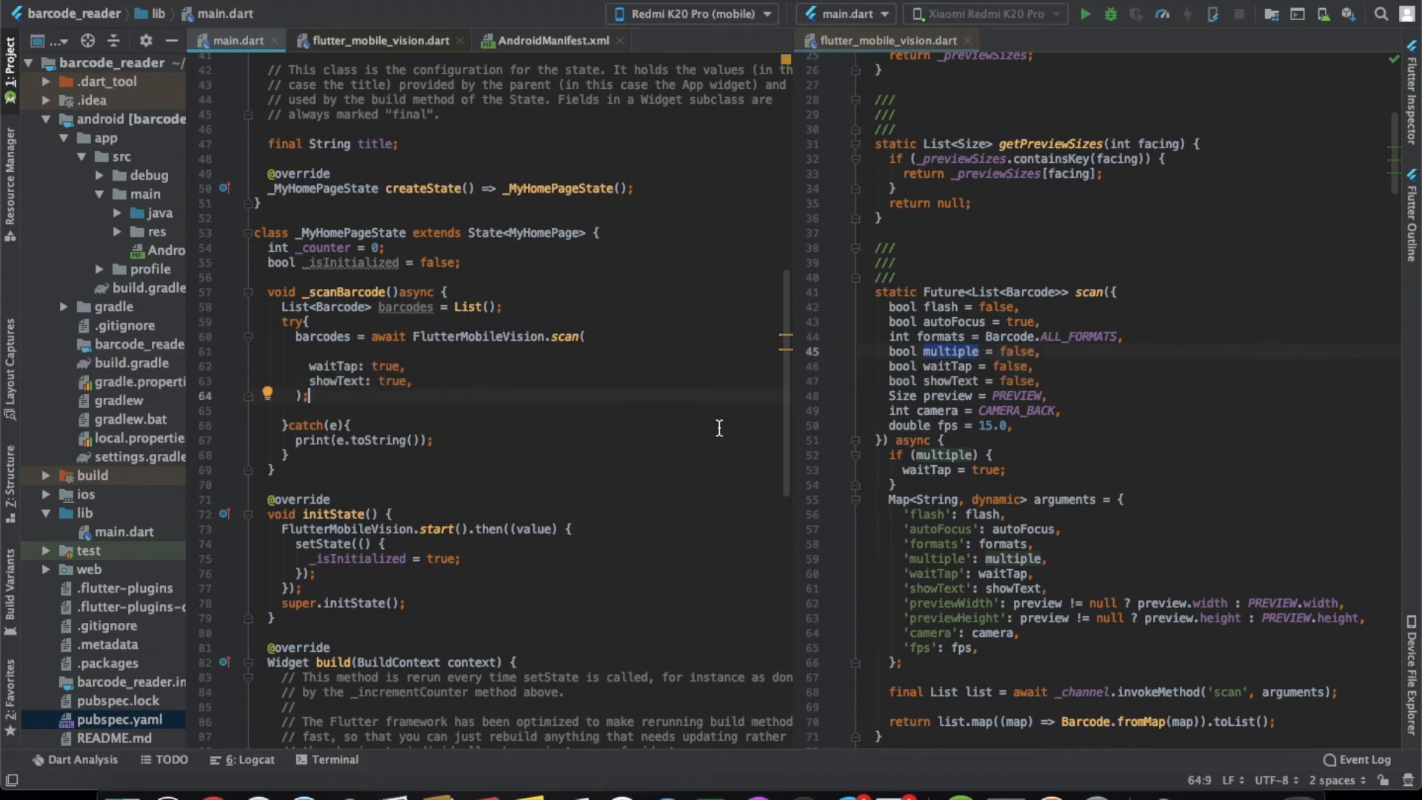
{"action": "left_click", "coordinate": [361, 409]}
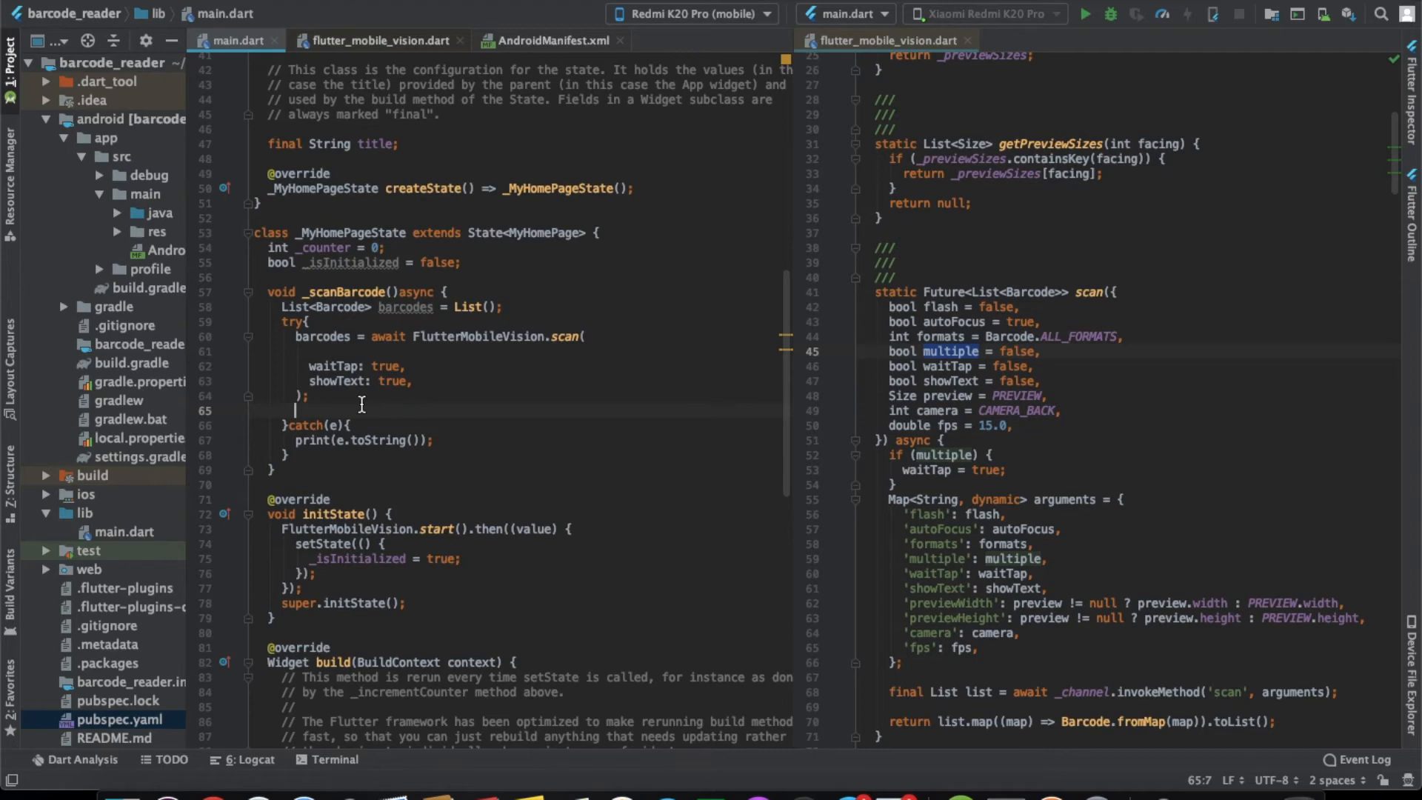
{"action": "type", "text": "if(barcodes.length > 0){"}
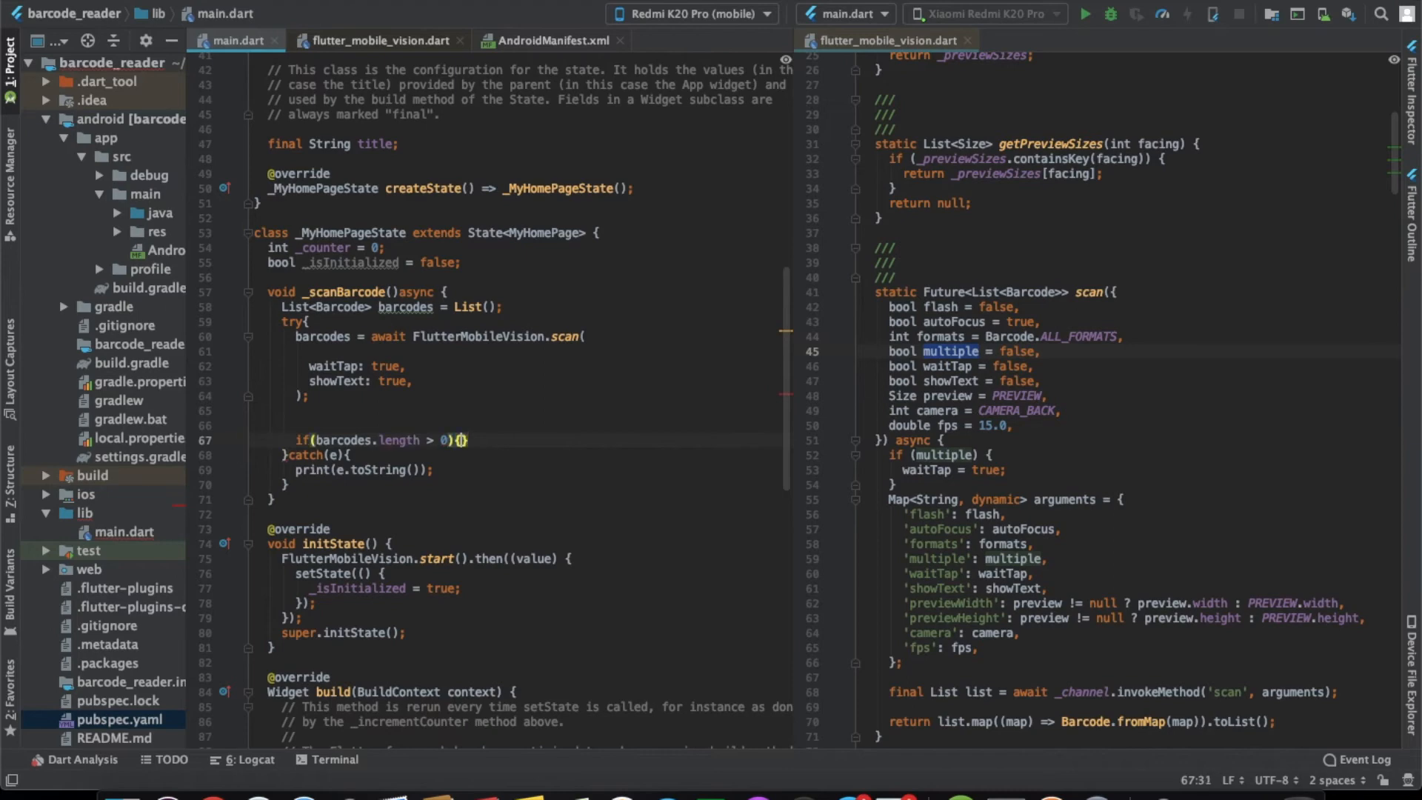
Add a for loop over barcodes printing each displayValue, format string and value format string
{"action": "type", "text": "for("}
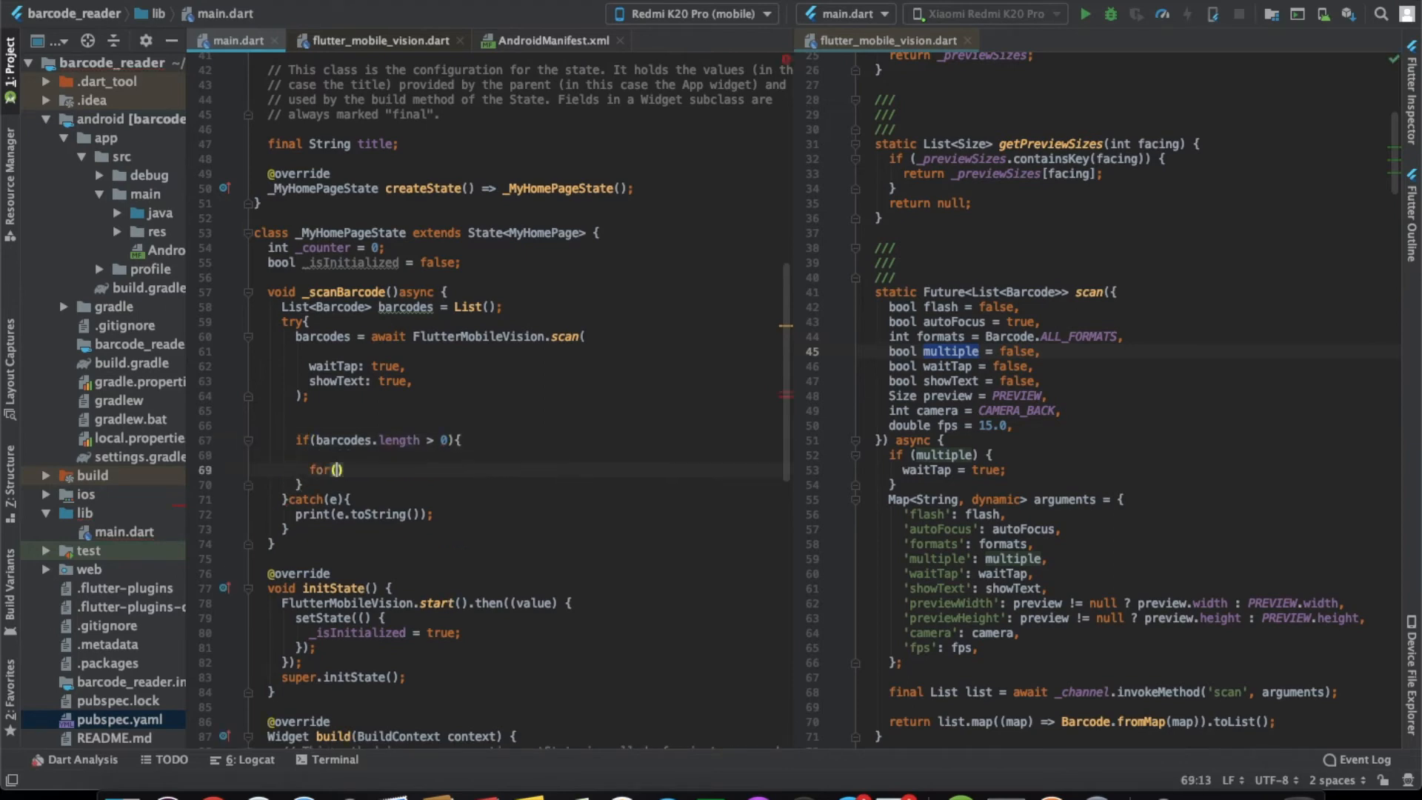
{"action": "type", "text": "Barcode barcode"}
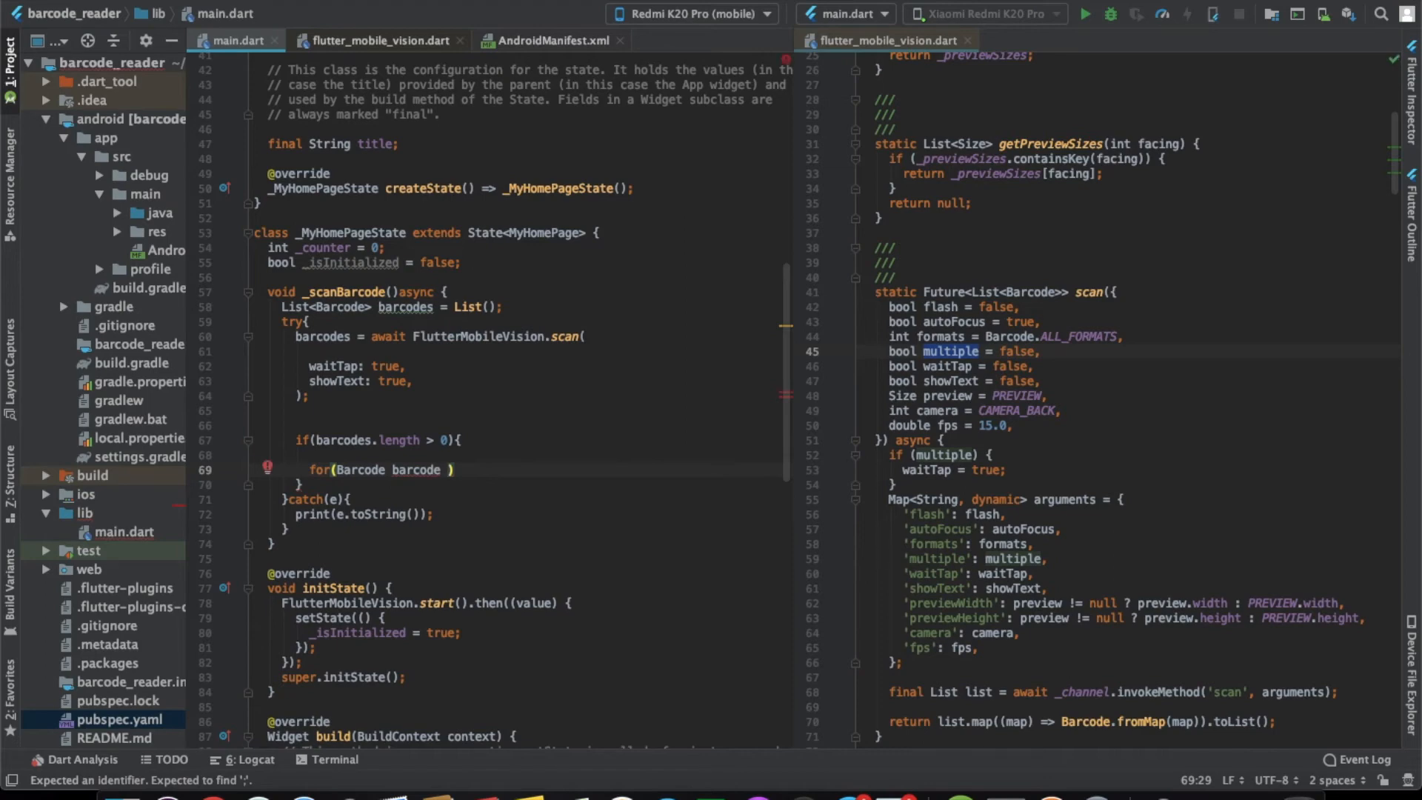
{"action": "type", "text": "in barcodes"}
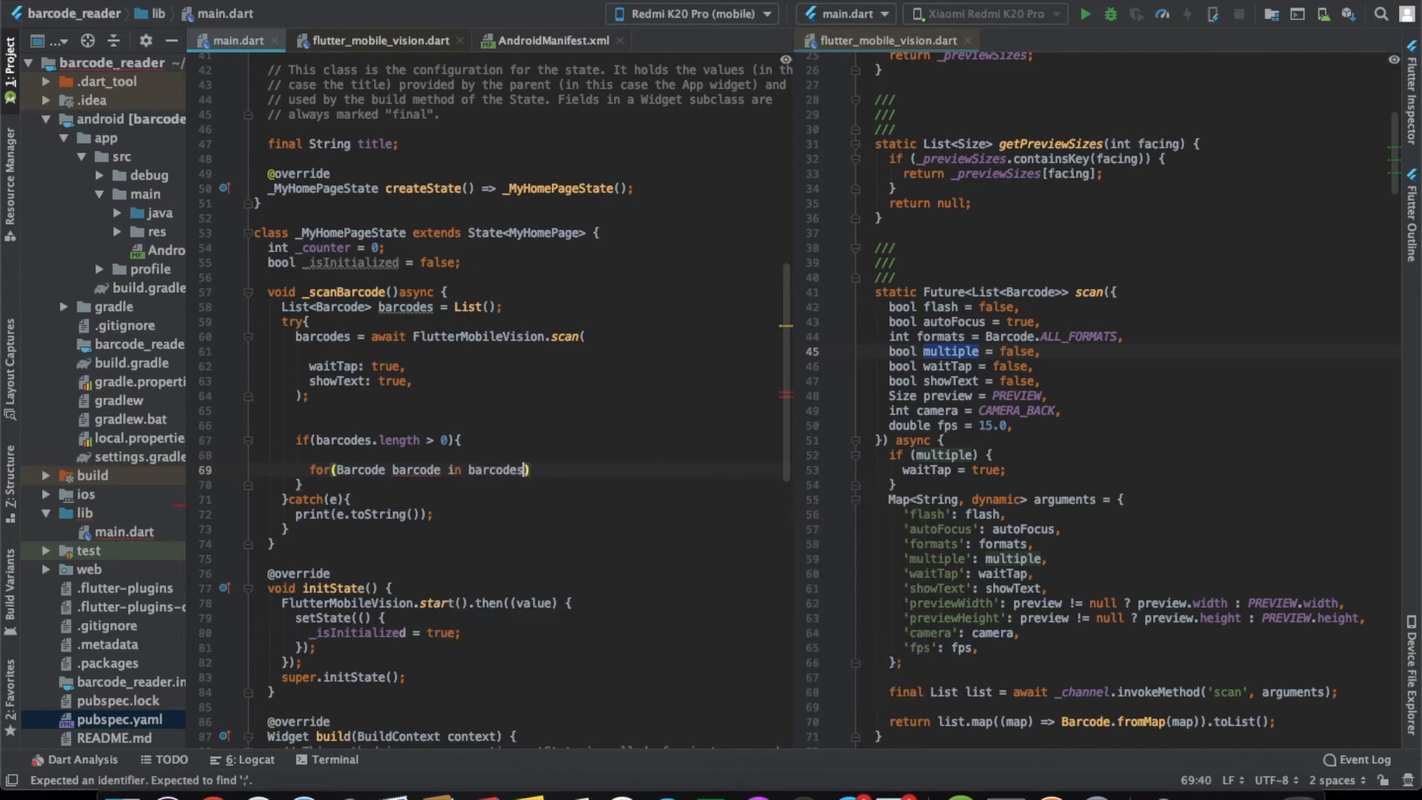
{"action": "key", "text": "enter"}
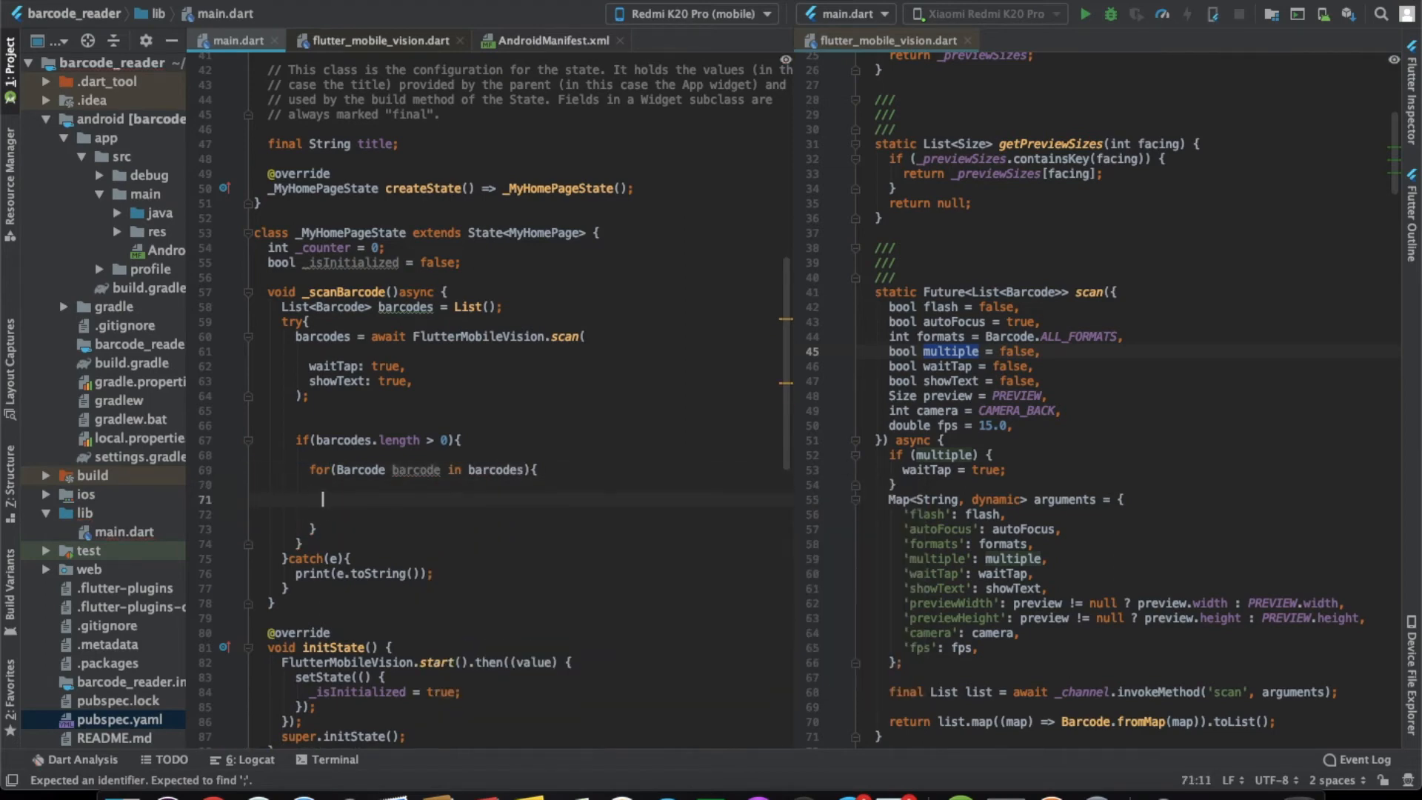
{"action": "type", "text": "print("}
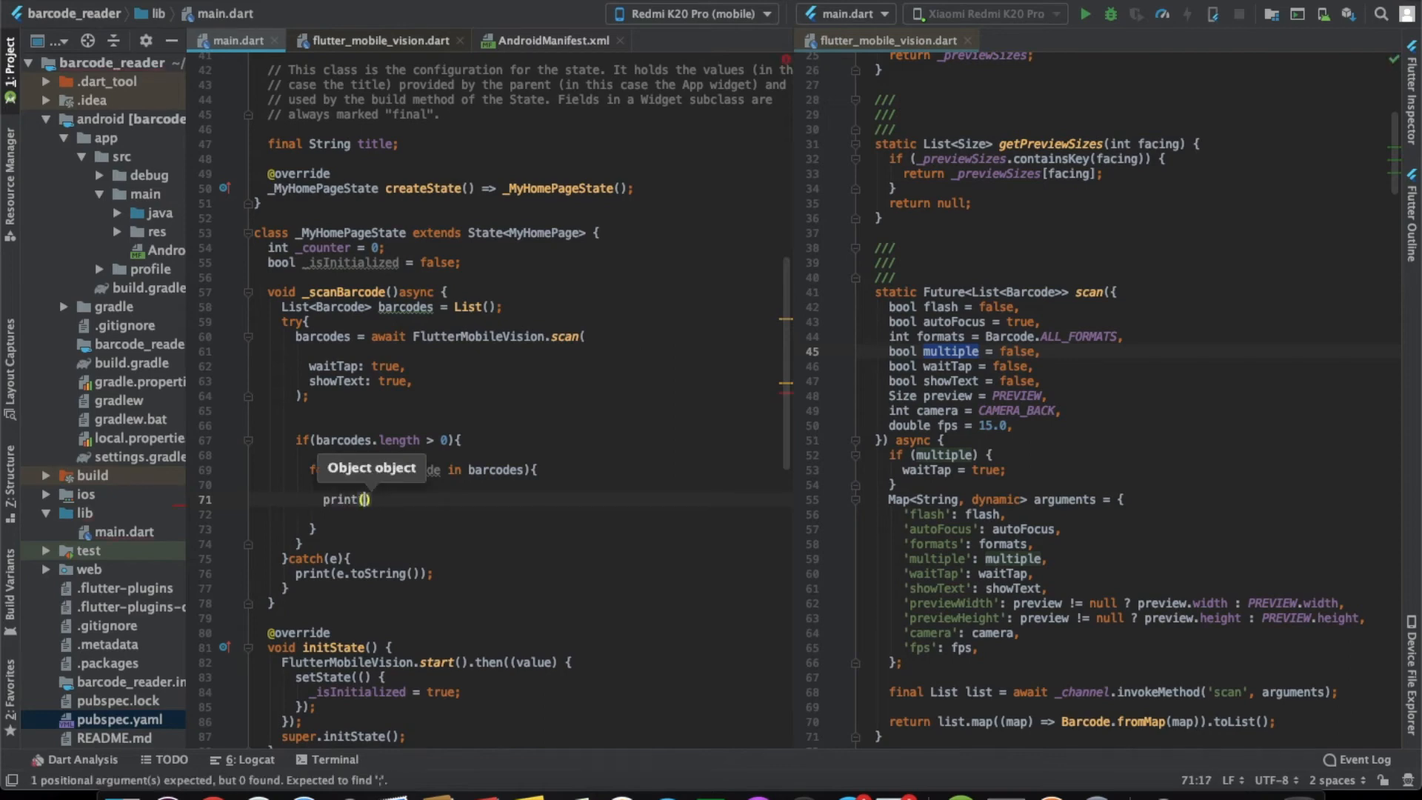
{"action": "type", "text": "barcodevalueis '"}
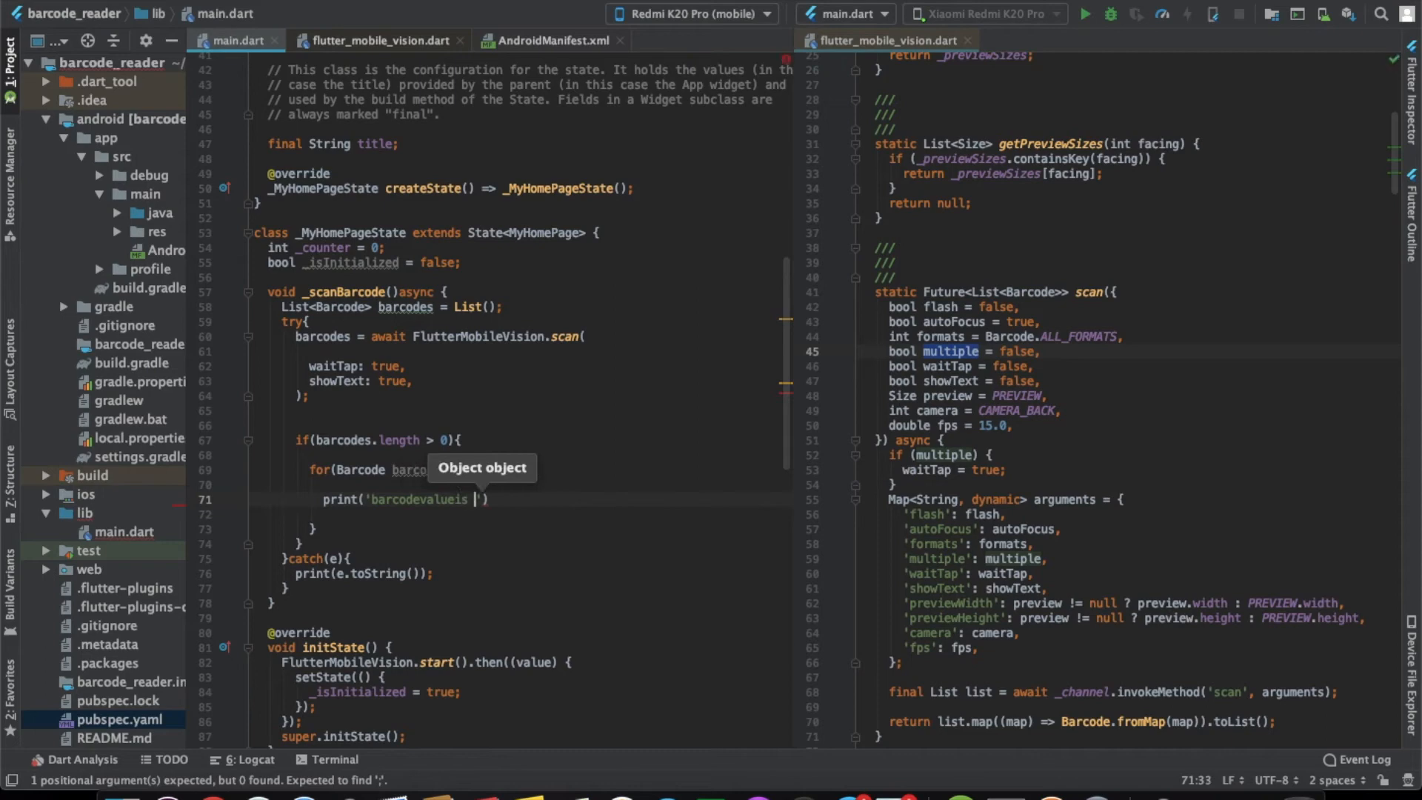
{"action": "type", "text": "${barcode.displayValue"}
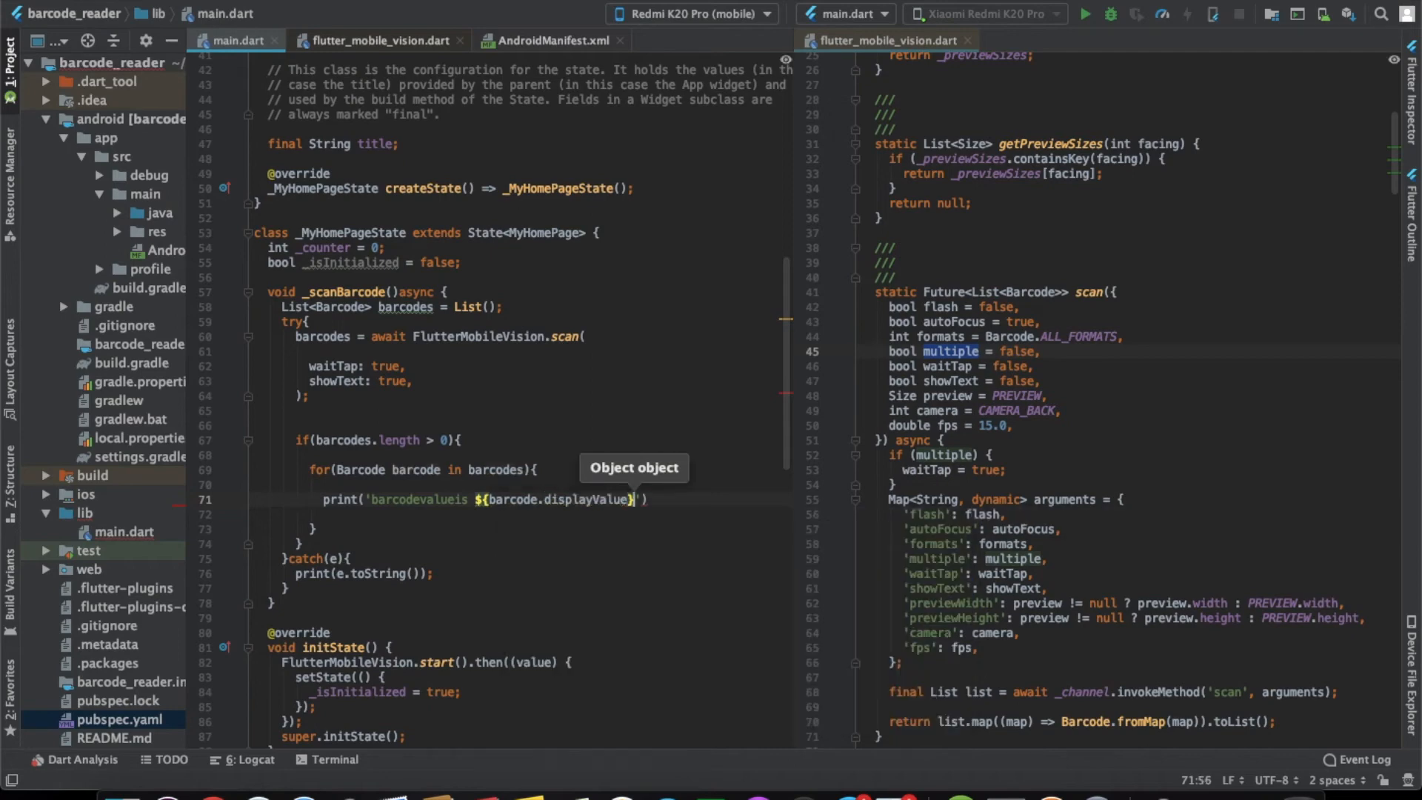
{"action": "type", "text": "${}"}
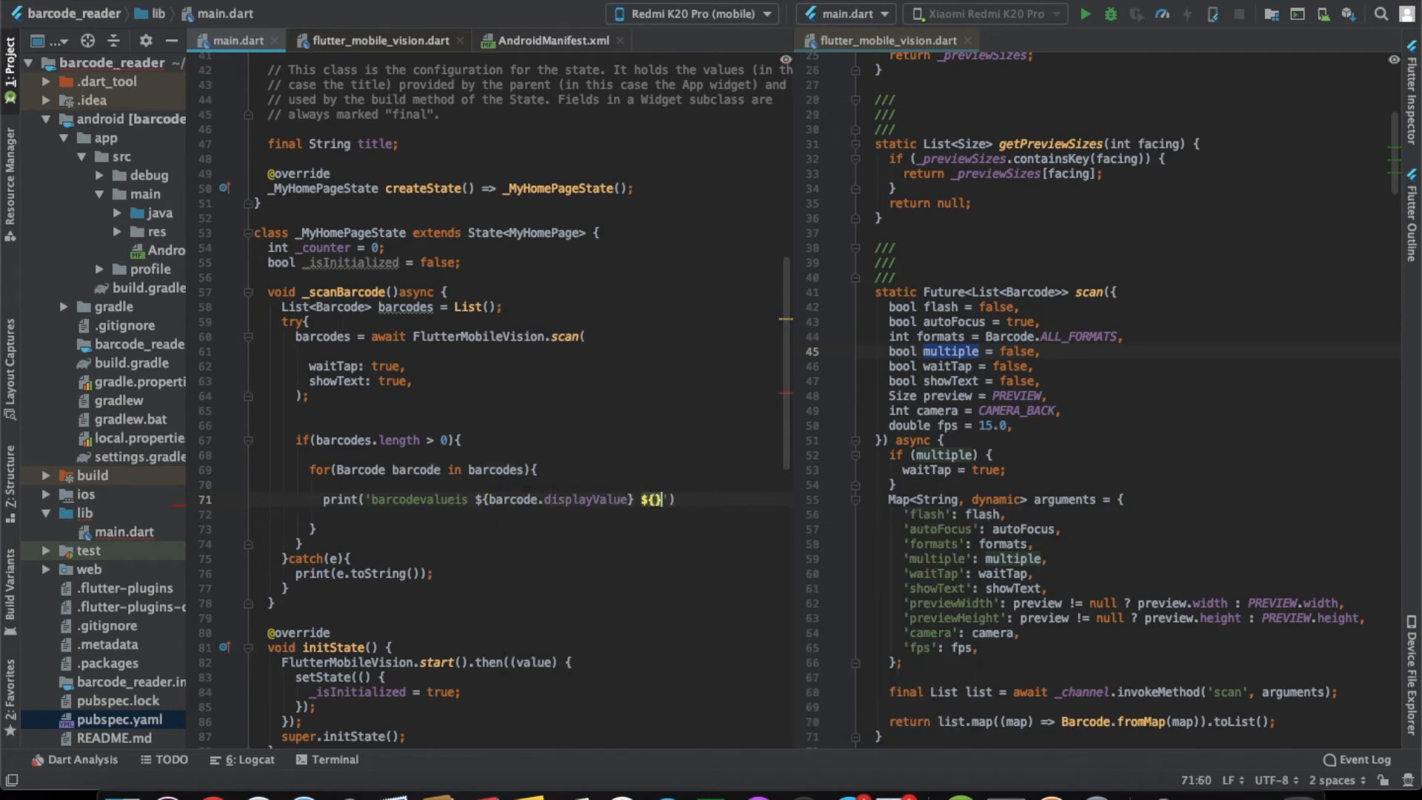
{"action": "type", "text": "bar"}
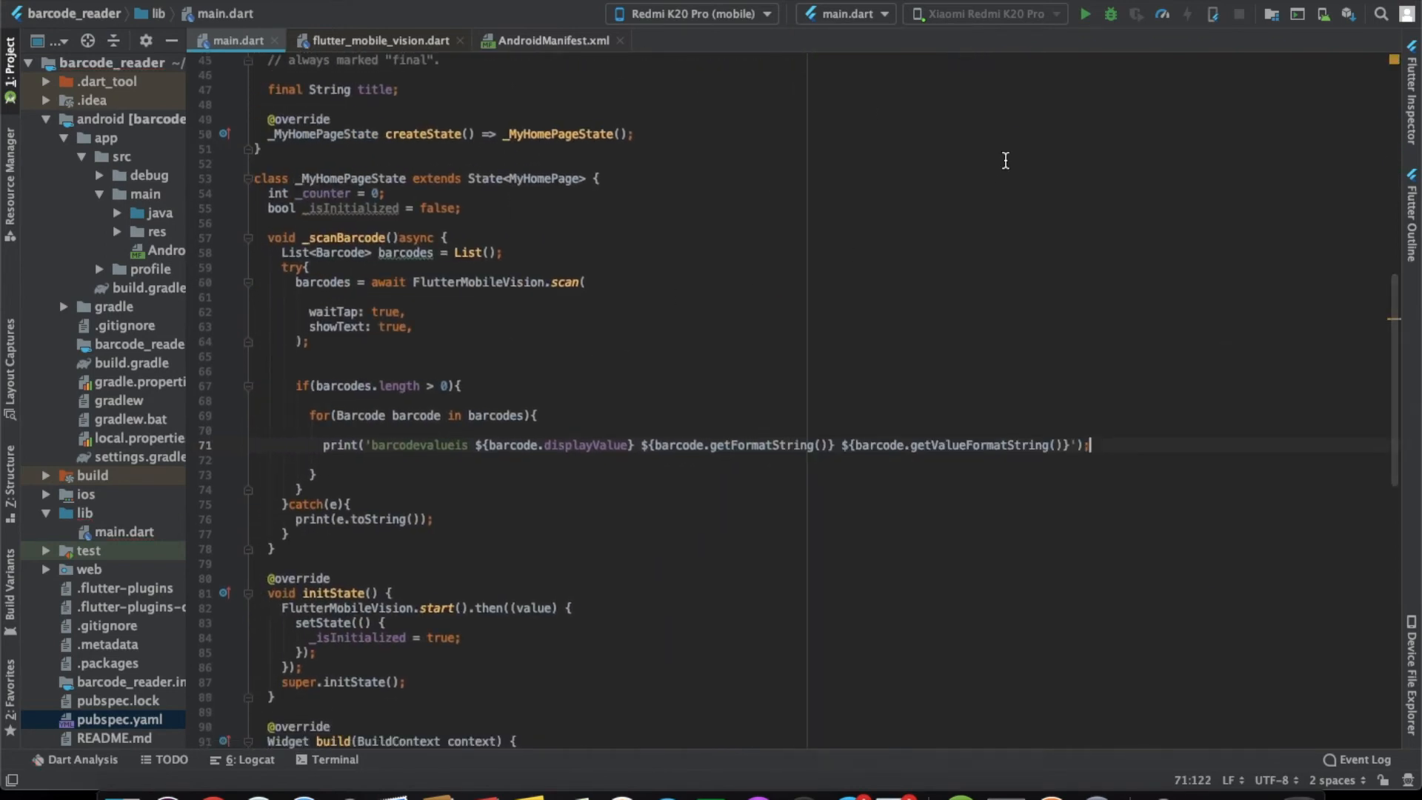
{"action": "mouse_move", "coordinate": [831, 262]}
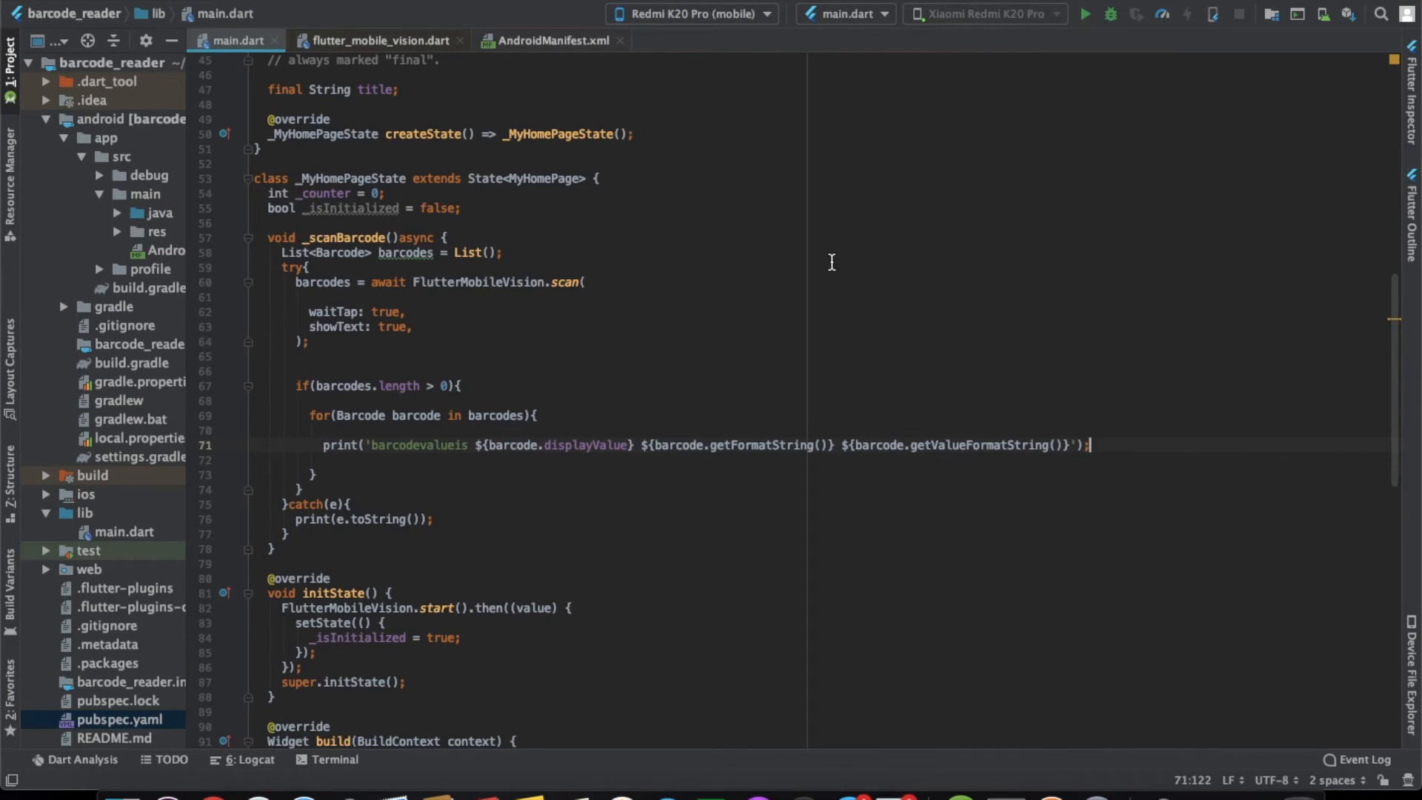
{"action": "left_click", "coordinate": [1086, 14]}
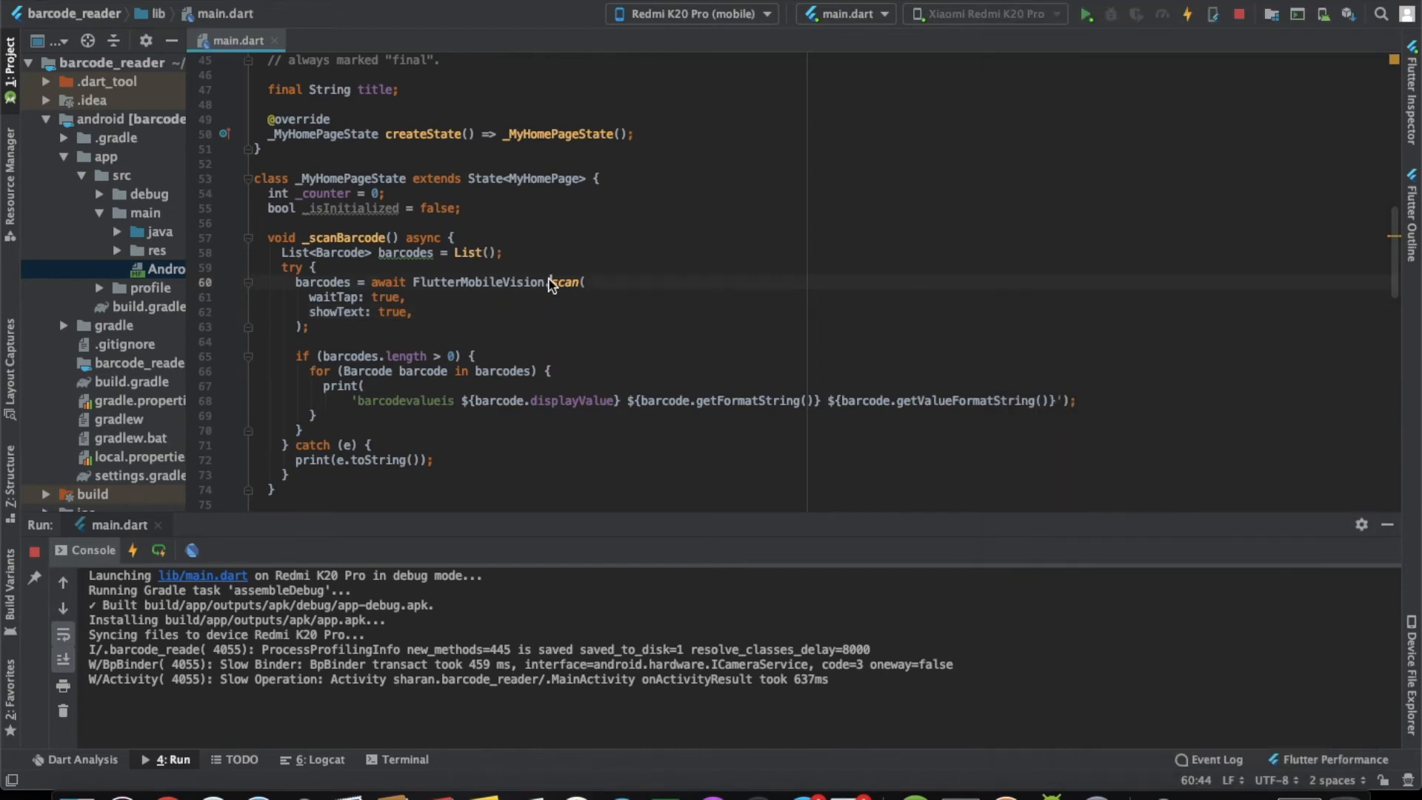
{"action": "left_click", "coordinate": [565, 282]}
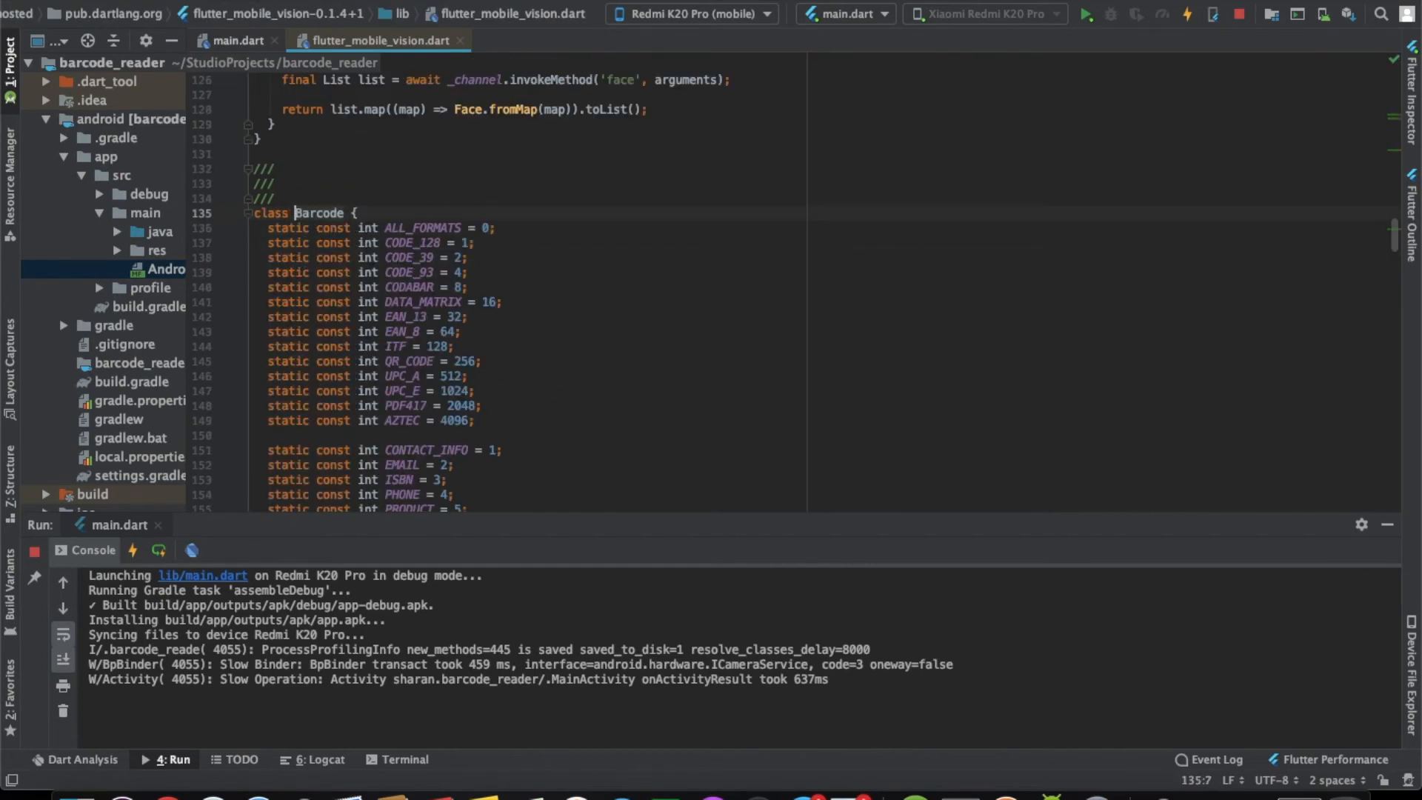
{"action": "scroll", "scroll_direction": "down", "scroll_amount": 3}
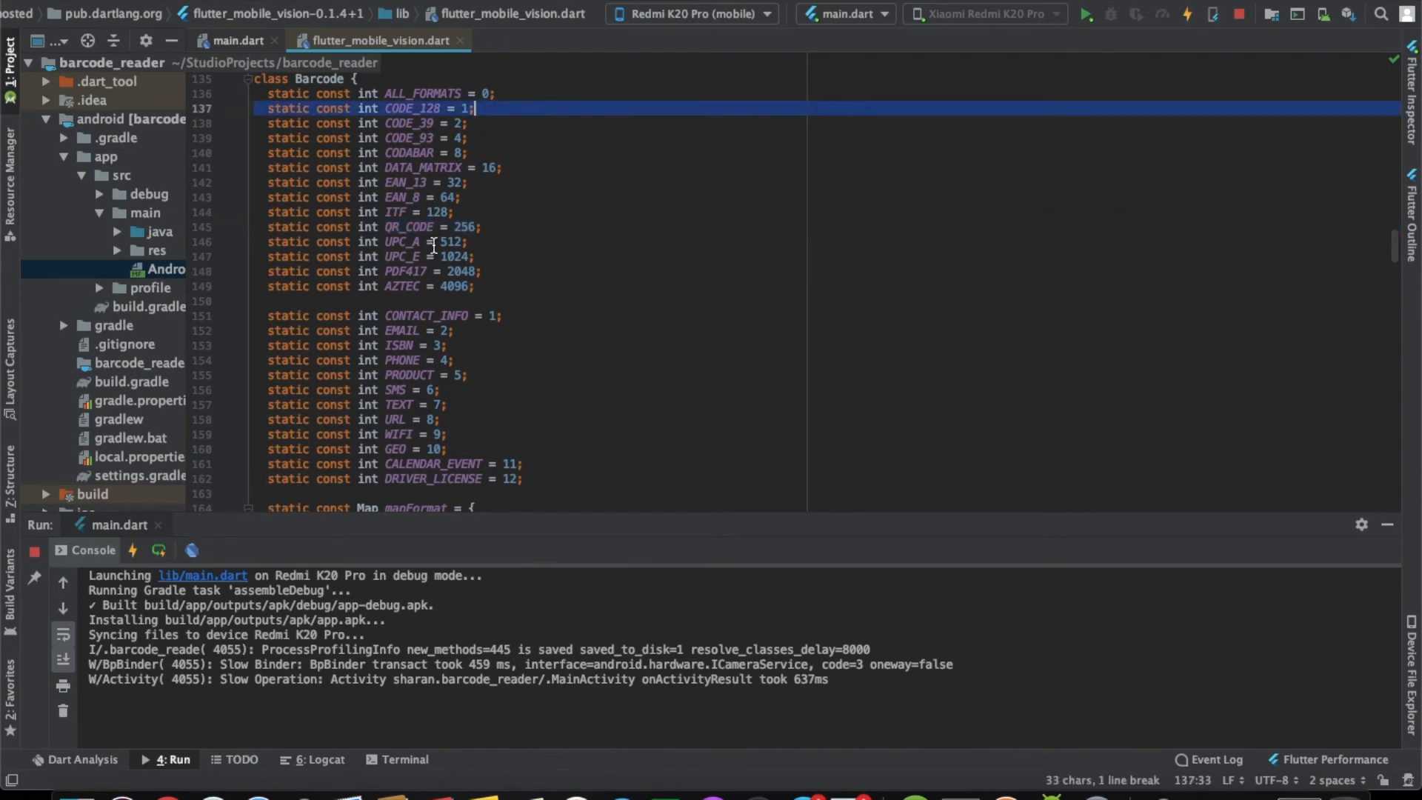
{"action": "scroll", "scroll_direction": "down", "scroll_amount": 3}
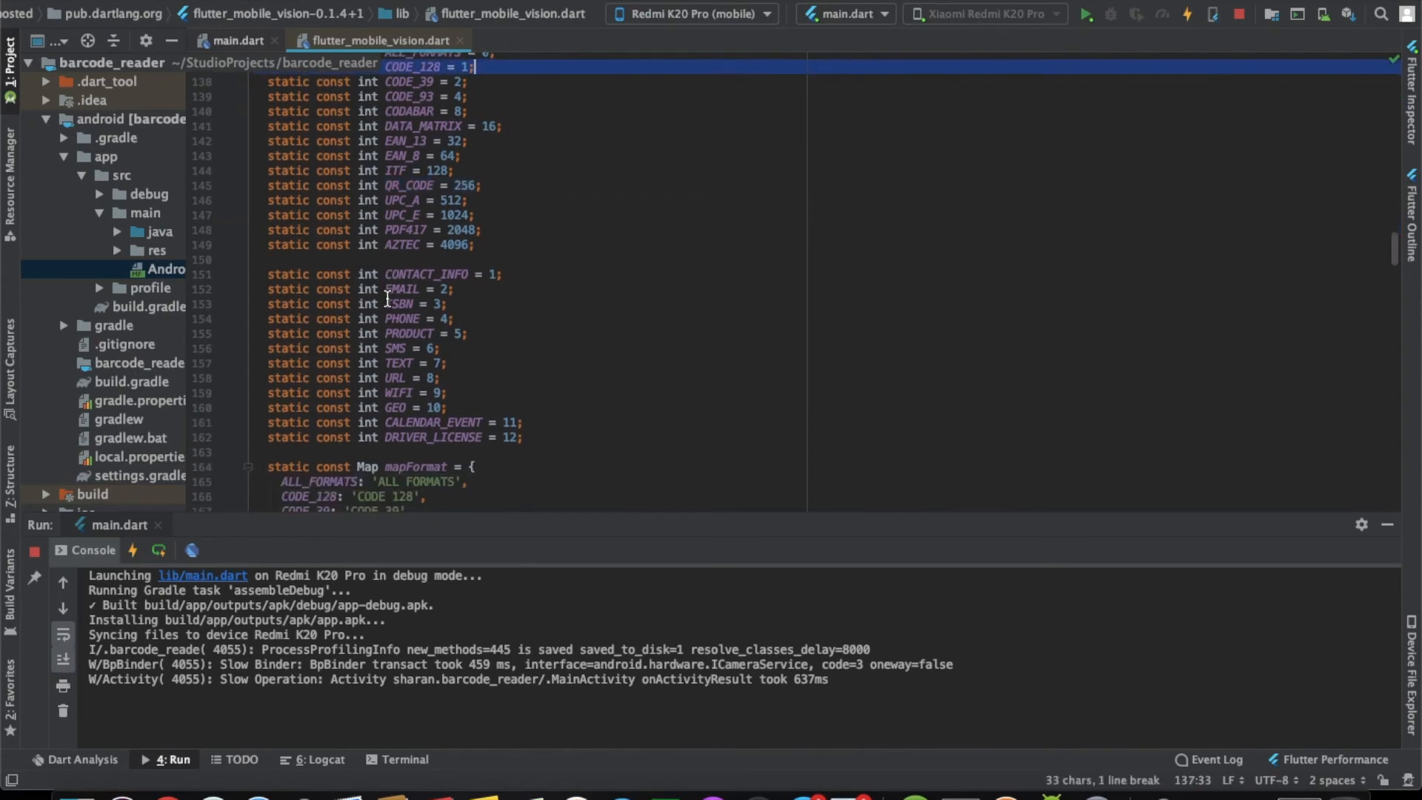
{"action": "scroll", "scroll_direction": "up", "scroll_amount": 3}
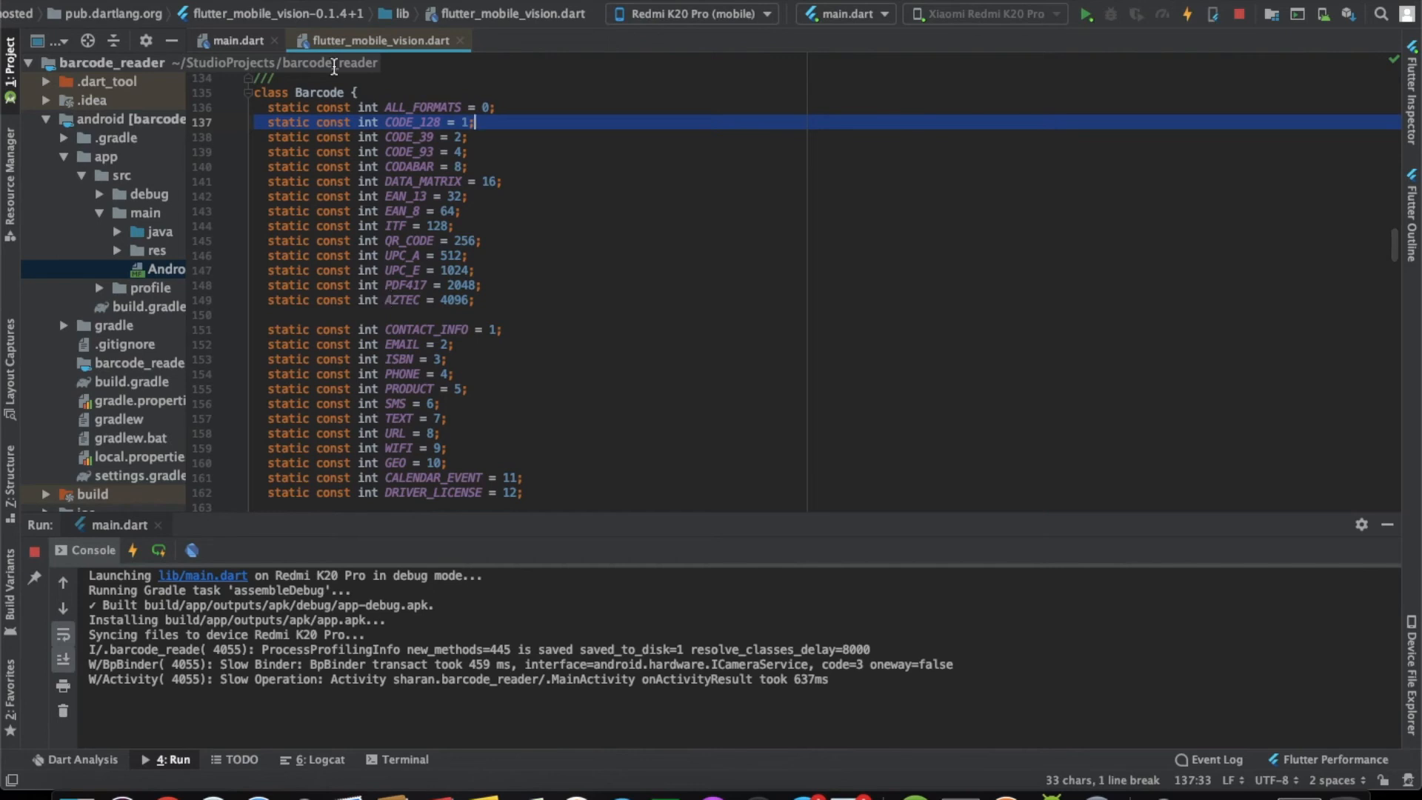
{"action": "left_click", "coordinate": [238, 40]}
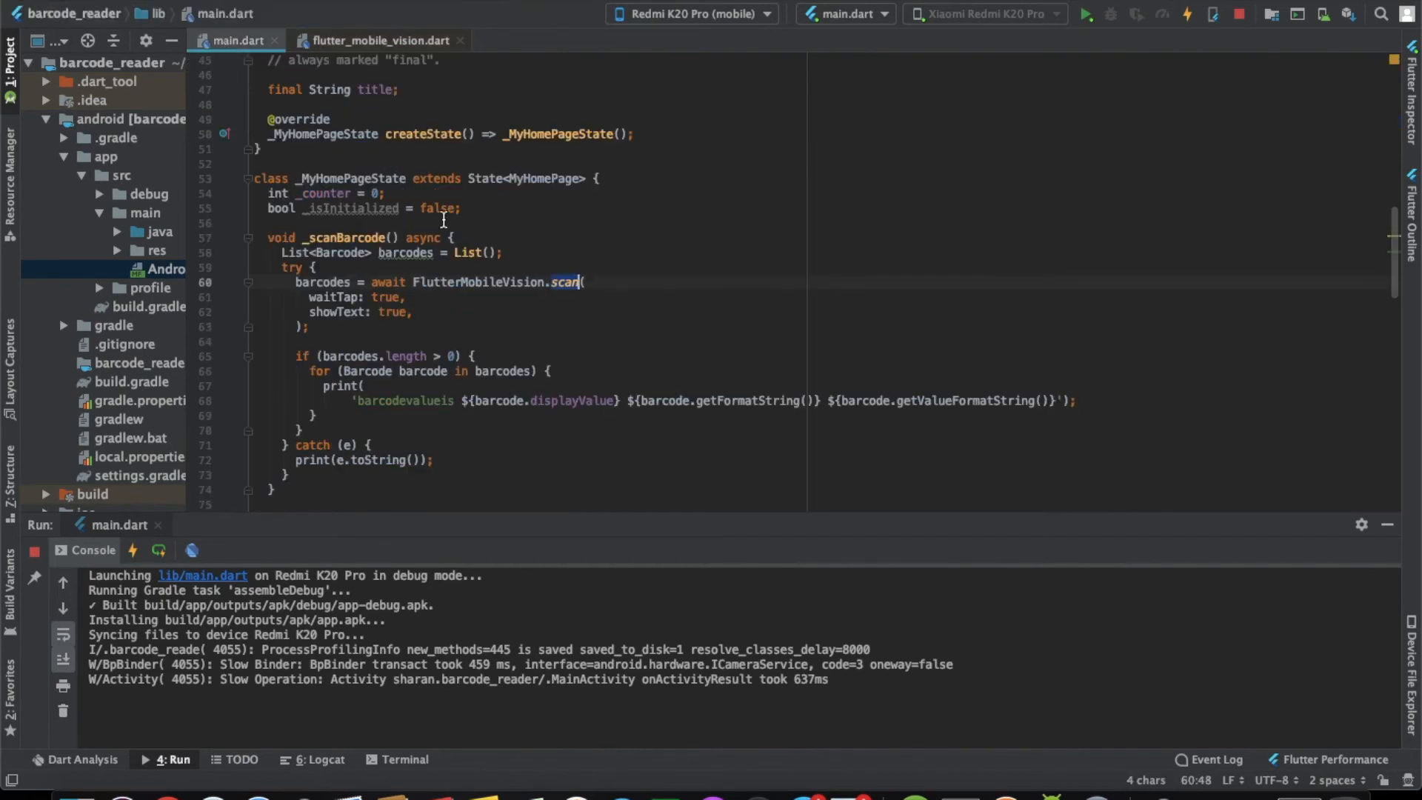
{"action": "mouse_move", "coordinate": [435, 306]}
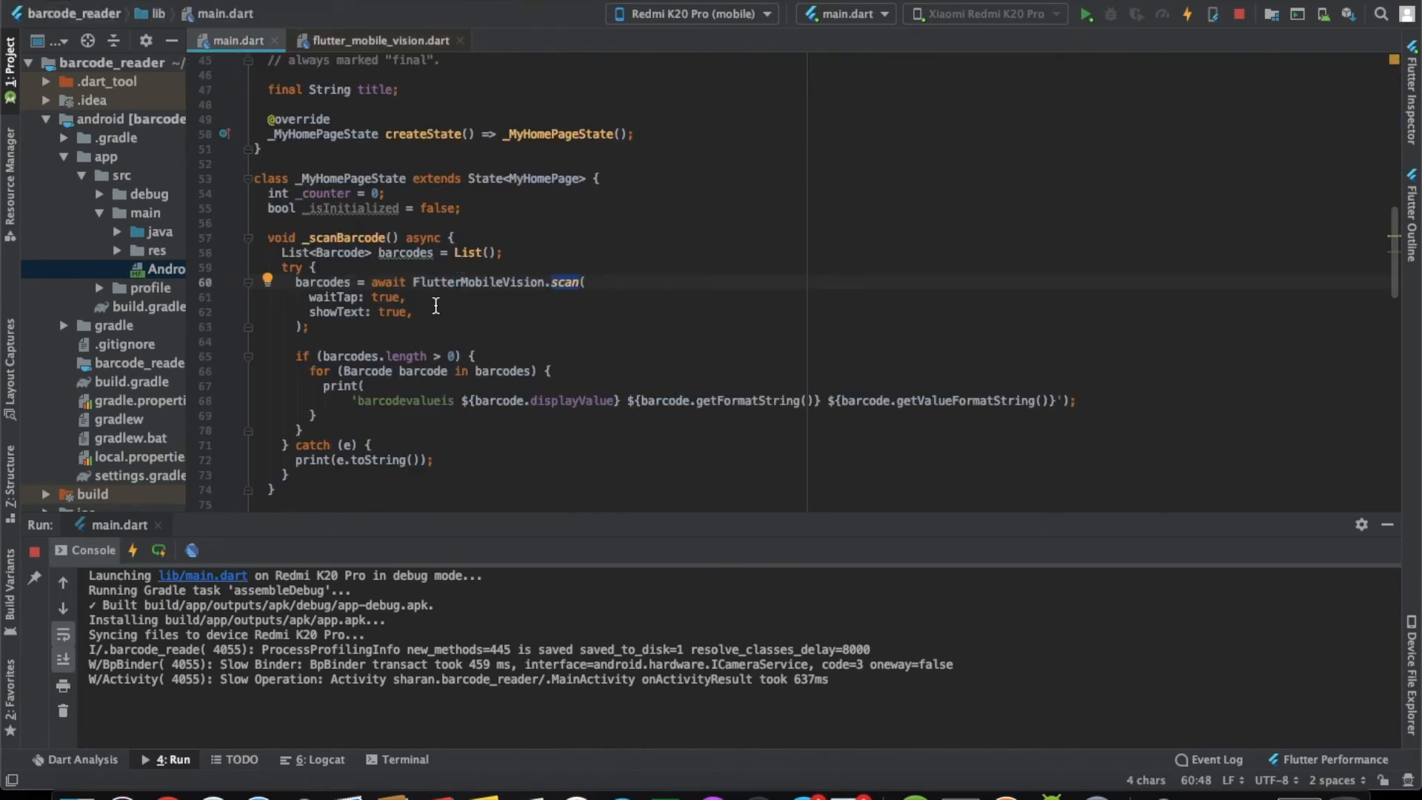
{"action": "mouse_move", "coordinate": [163, 791]}
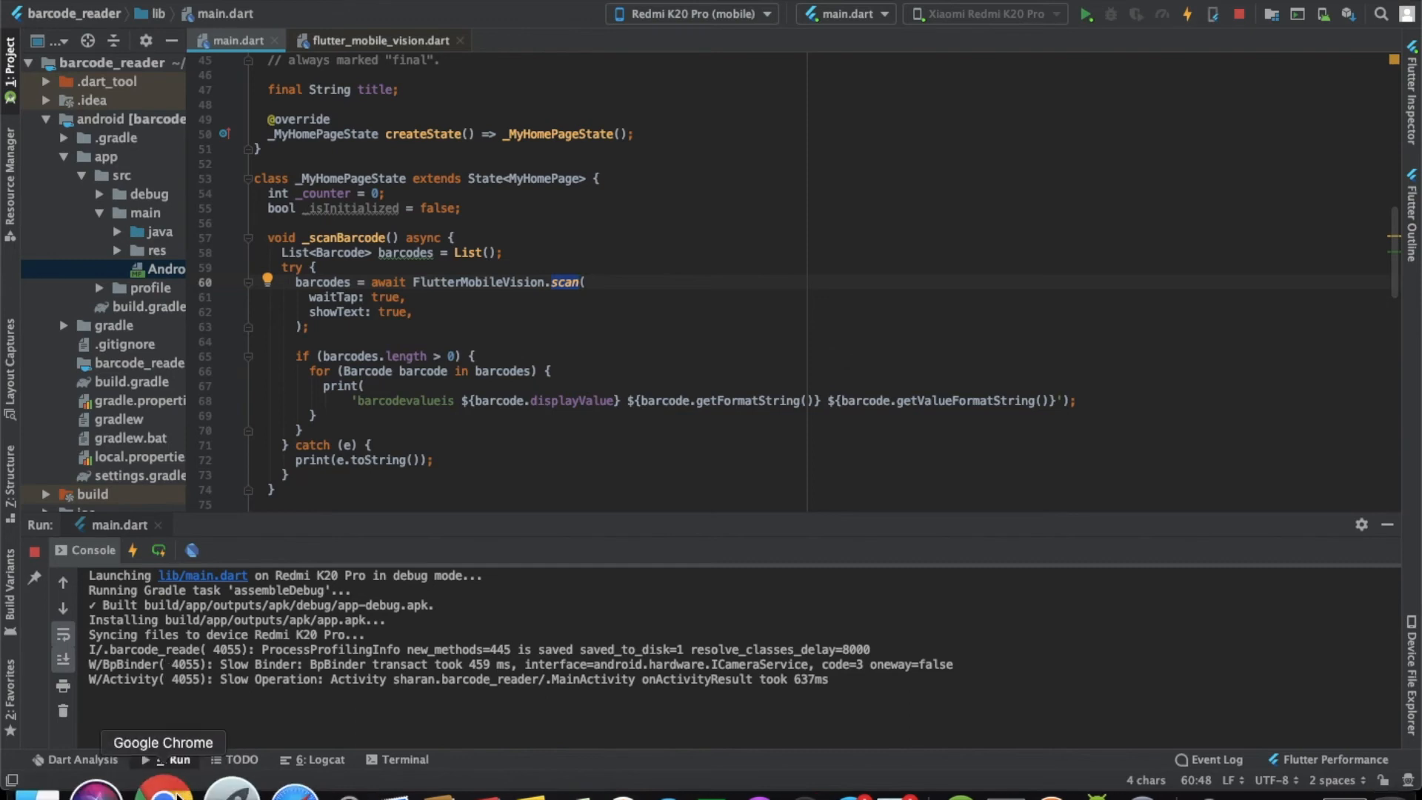
{"action": "mouse_move", "coordinate": [346, 441]}
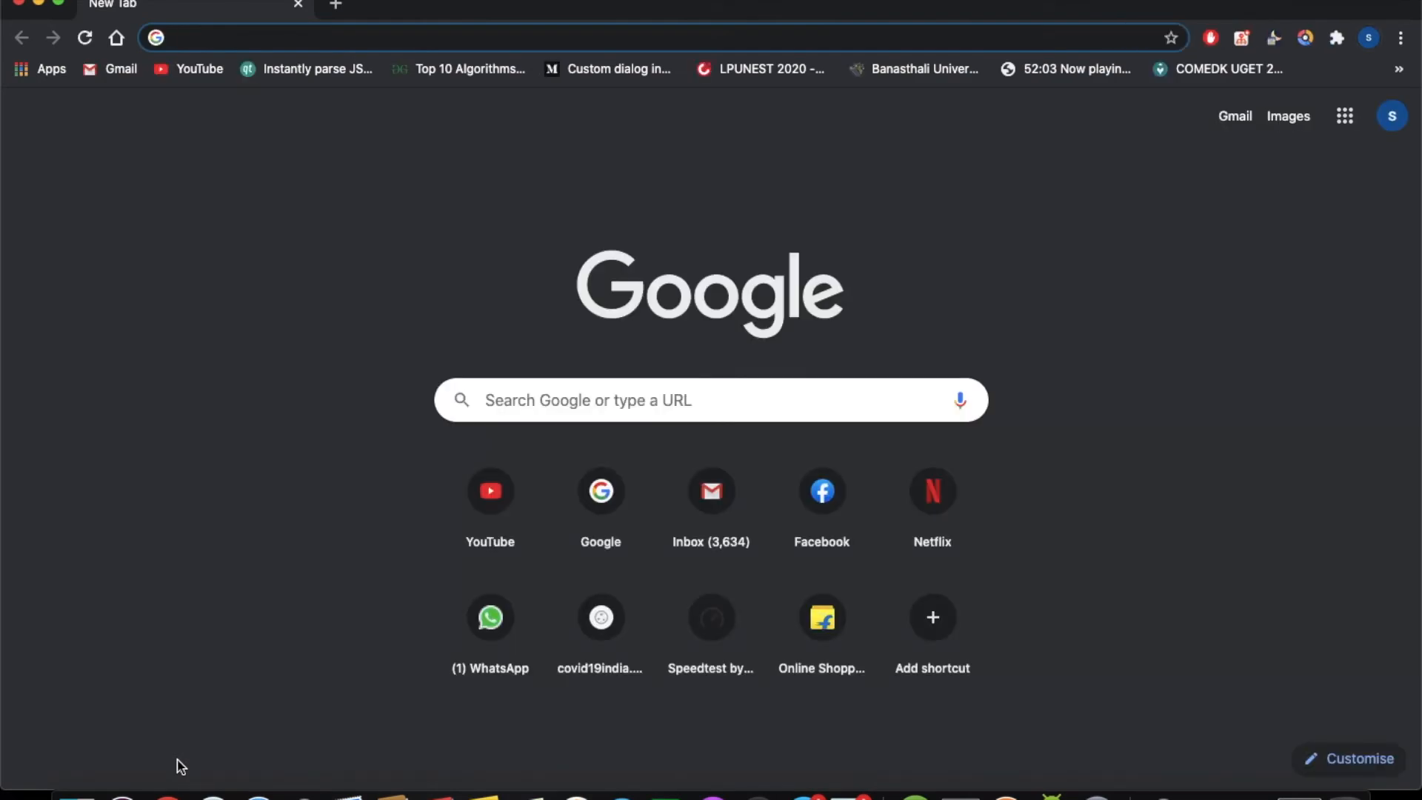
Search 'qr code generator', open the-qrcode-generator.com and enter 'moie studio' as free text
{"action": "type", "text": "qr code g"}
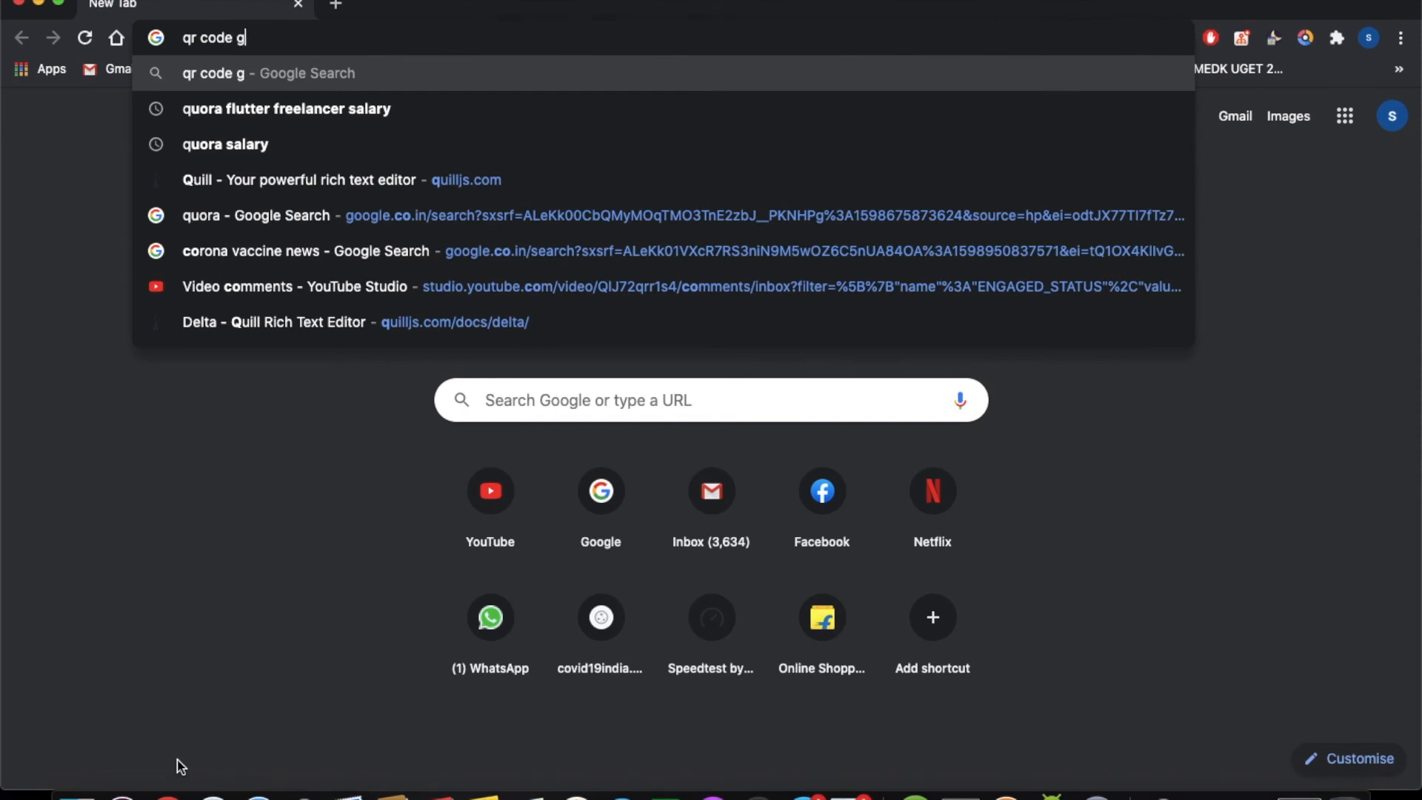
{"action": "type", "text": "enerator"}
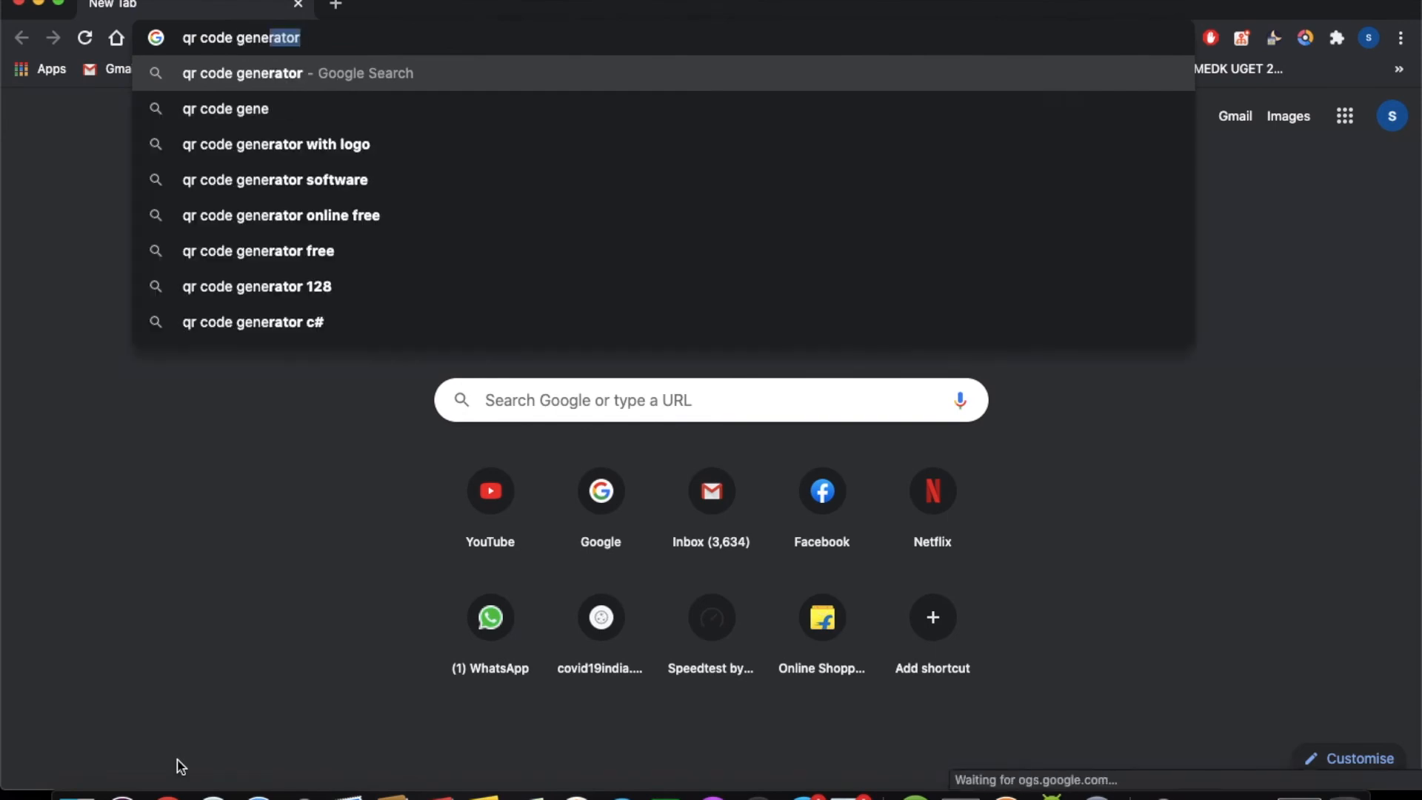
{"action": "key", "text": "Return"}
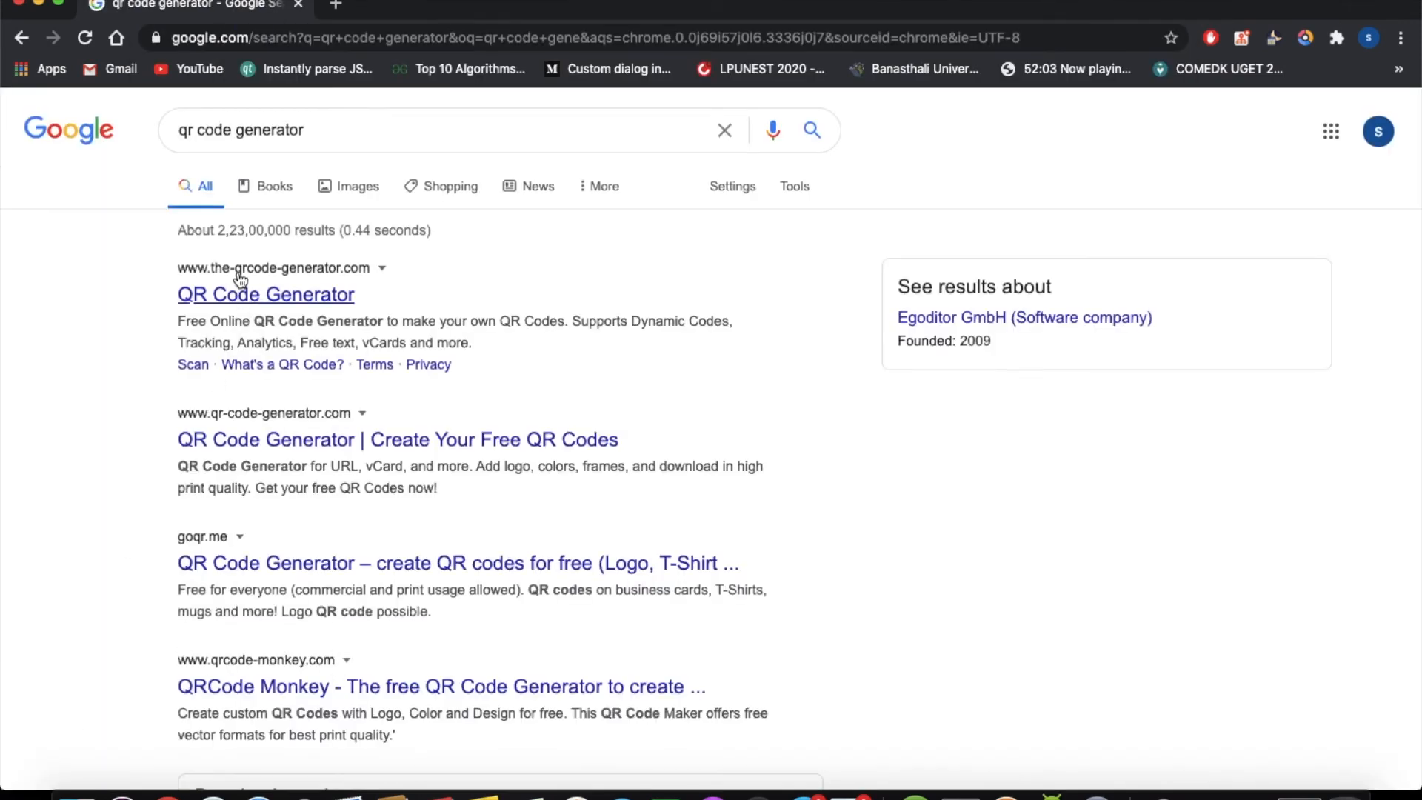
{"action": "left_click", "coordinate": [266, 294]}
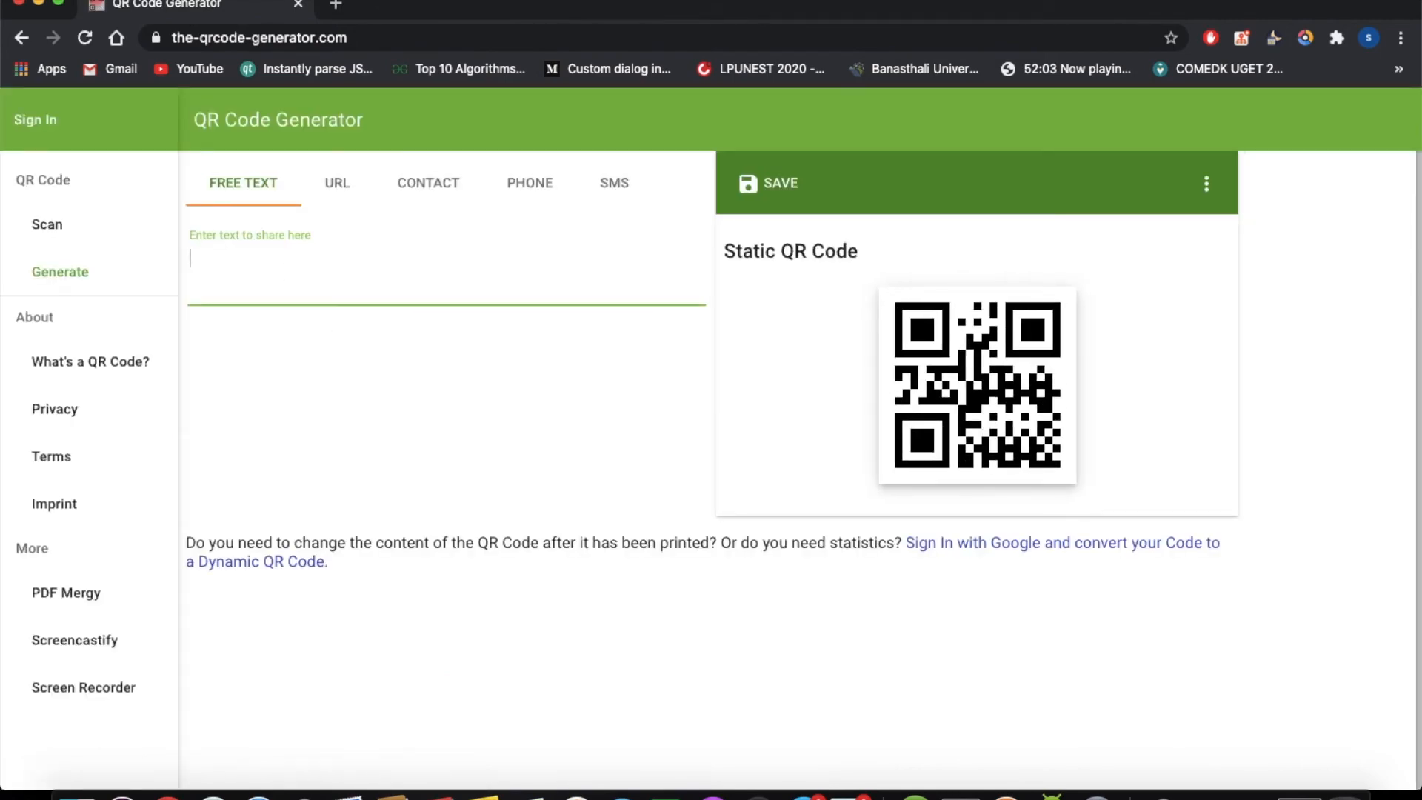
{"action": "type", "text": "moie studio"}
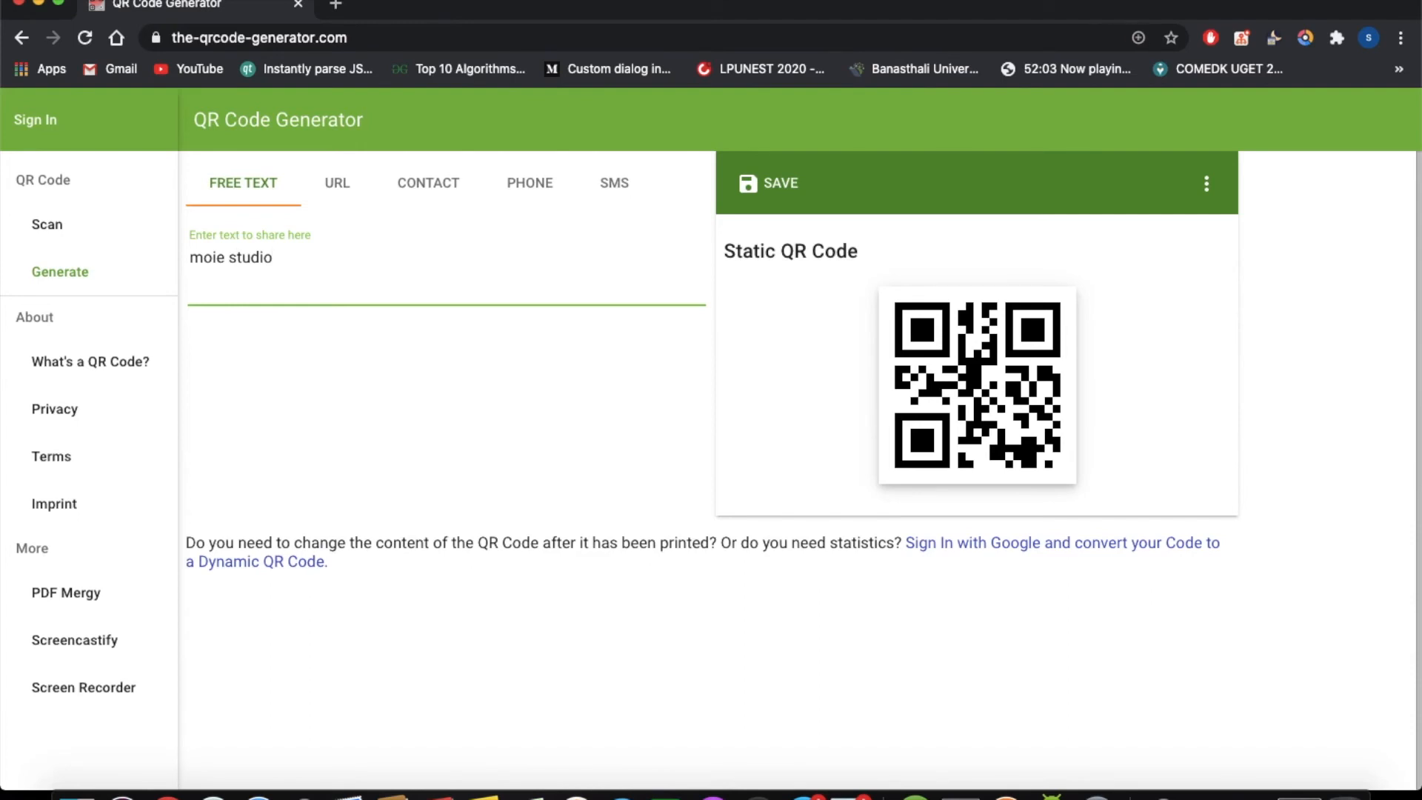
{"action": "mouse_move", "coordinate": [1055, 782]}
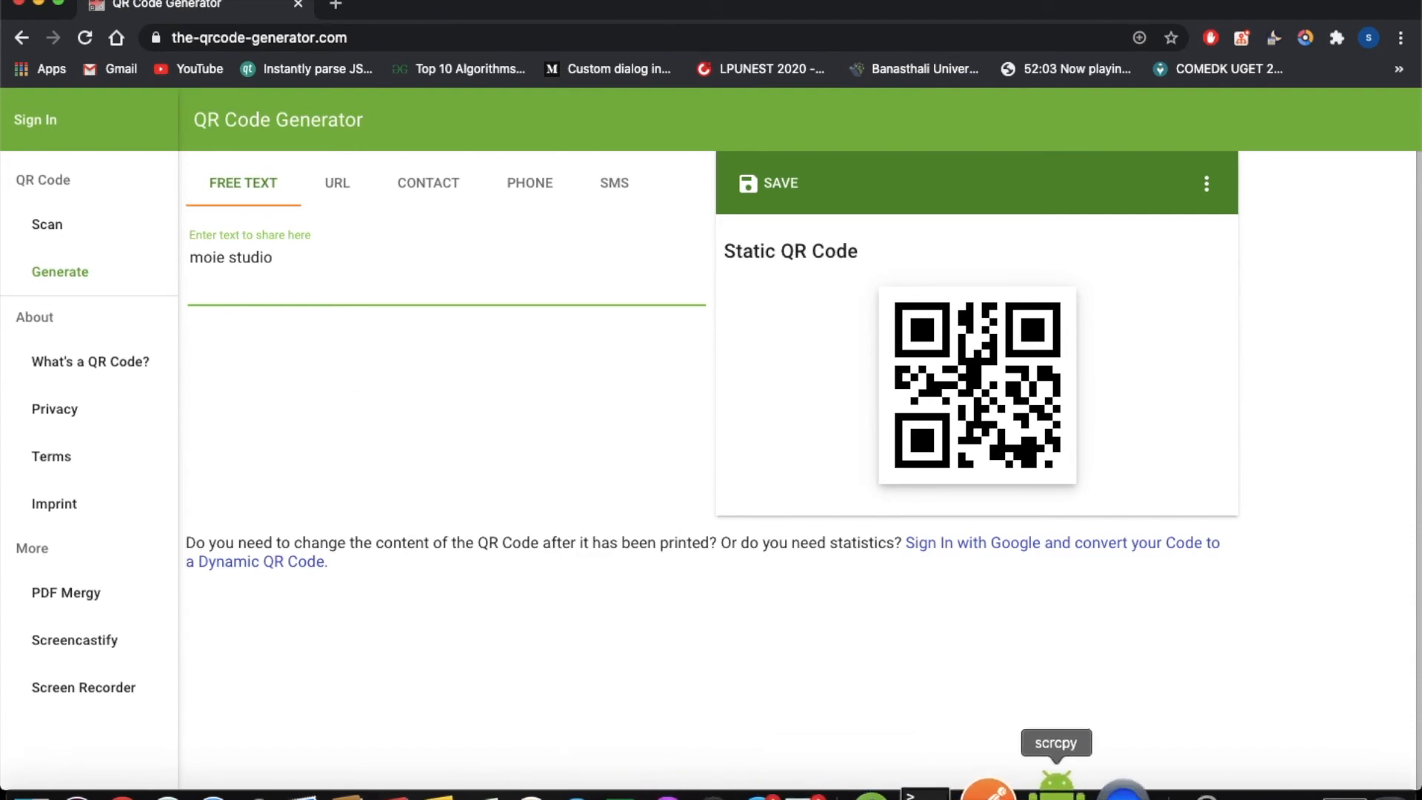
Show the mirrored phone in scrcpy, then switch back to Android Studio
{"action": "left_click", "coordinate": [1054, 782]}
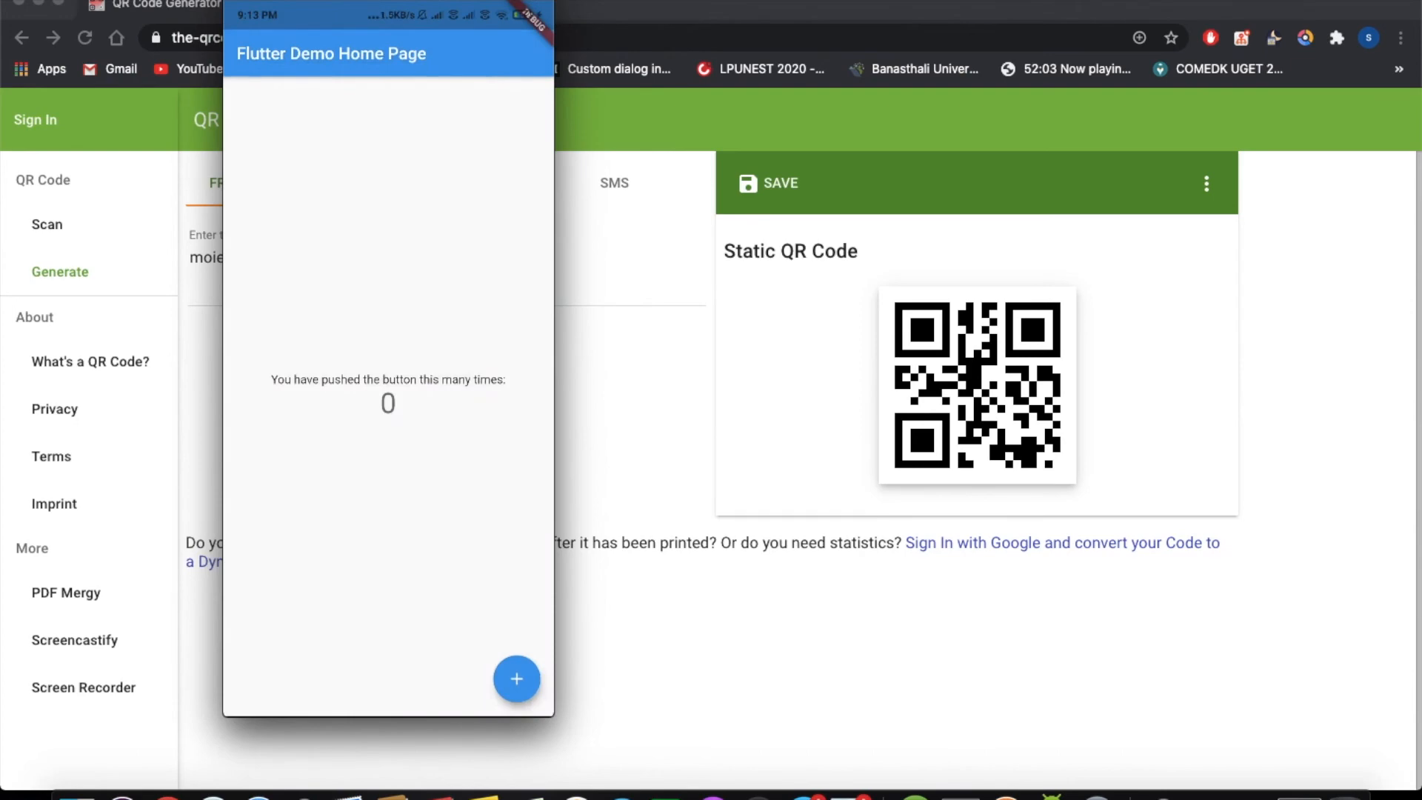
{"action": "mouse_move", "coordinate": [908, 785]}
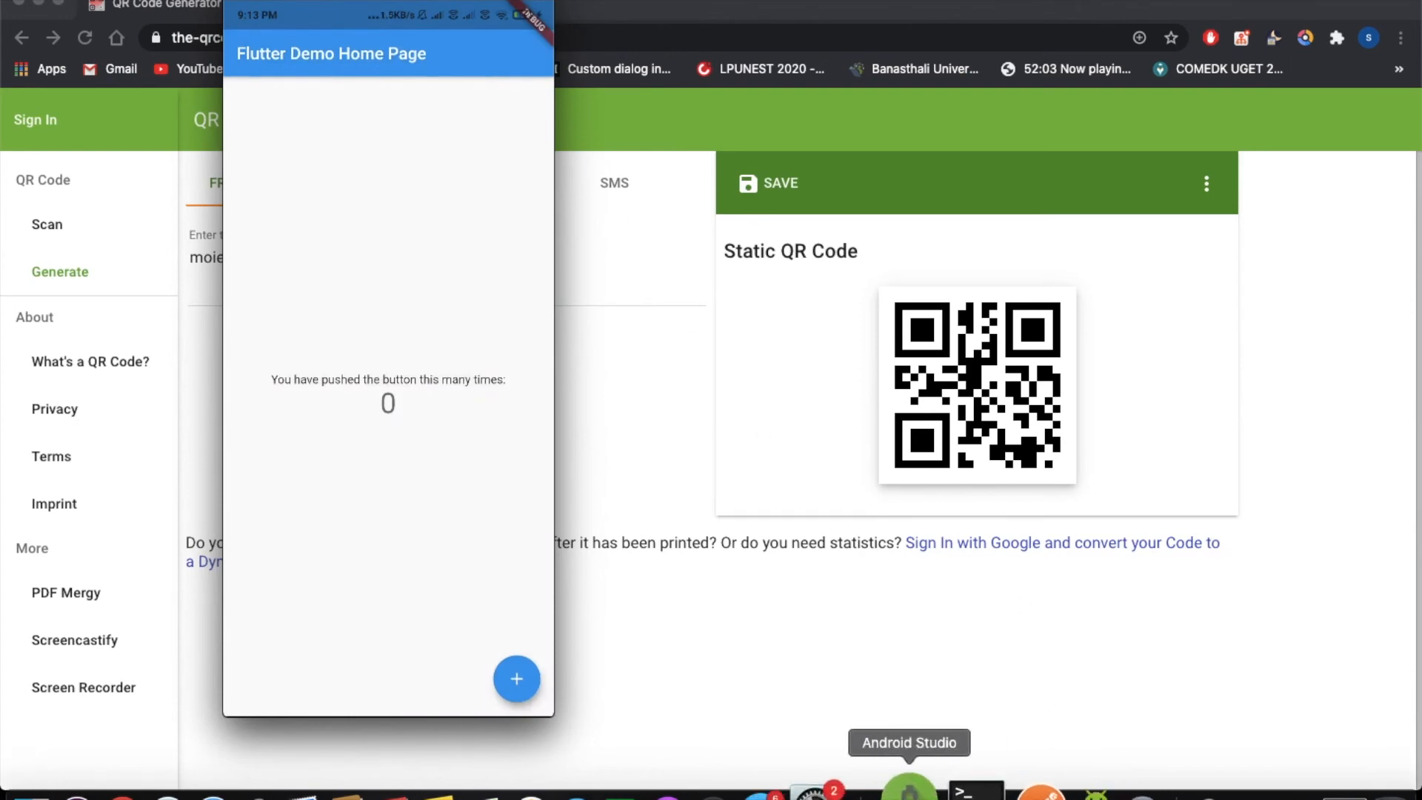
{"action": "left_click", "coordinate": [908, 790]}
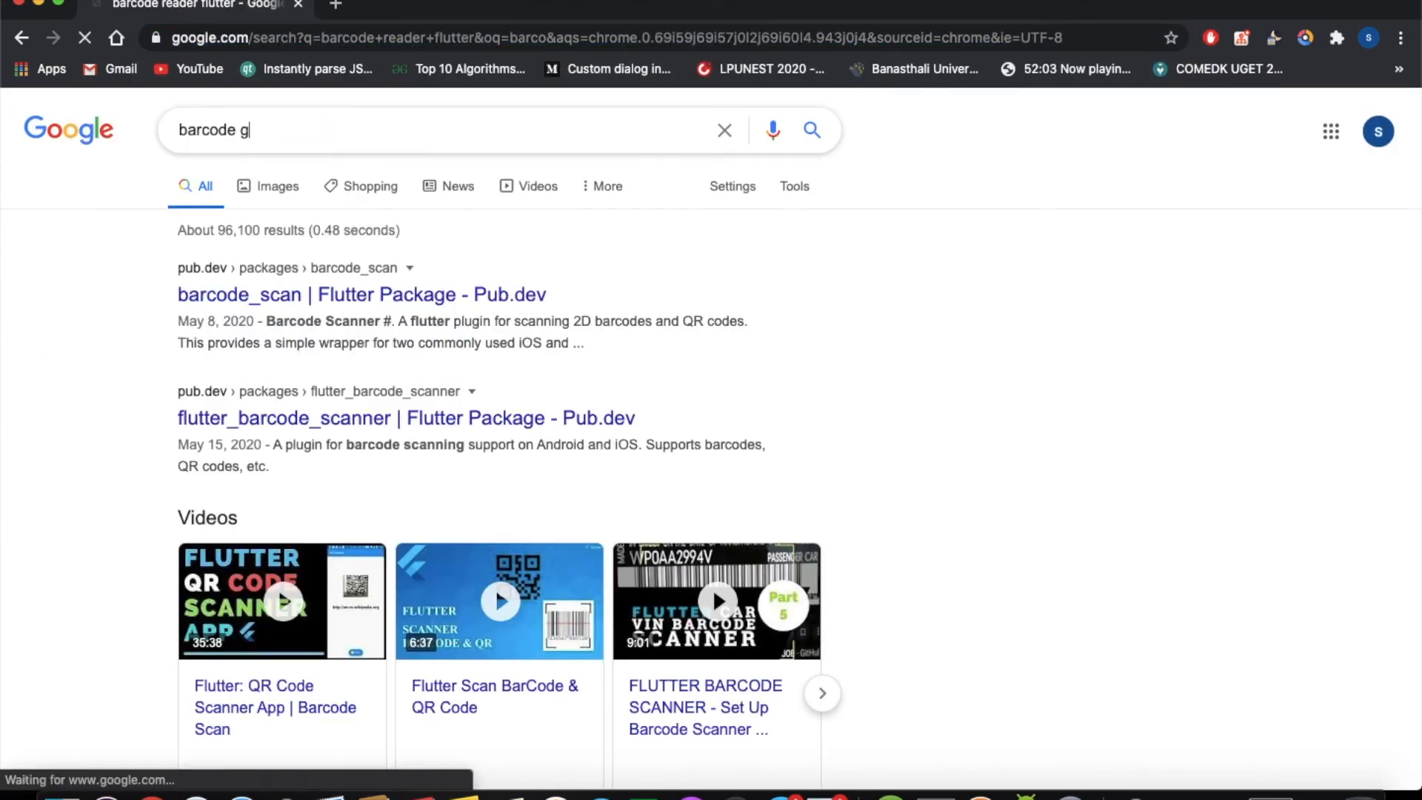
Search for a barcode generator, open Barcodes Inc and generate a 'moie studio' barcode
{"action": "type", "text": "enerator flutter"}
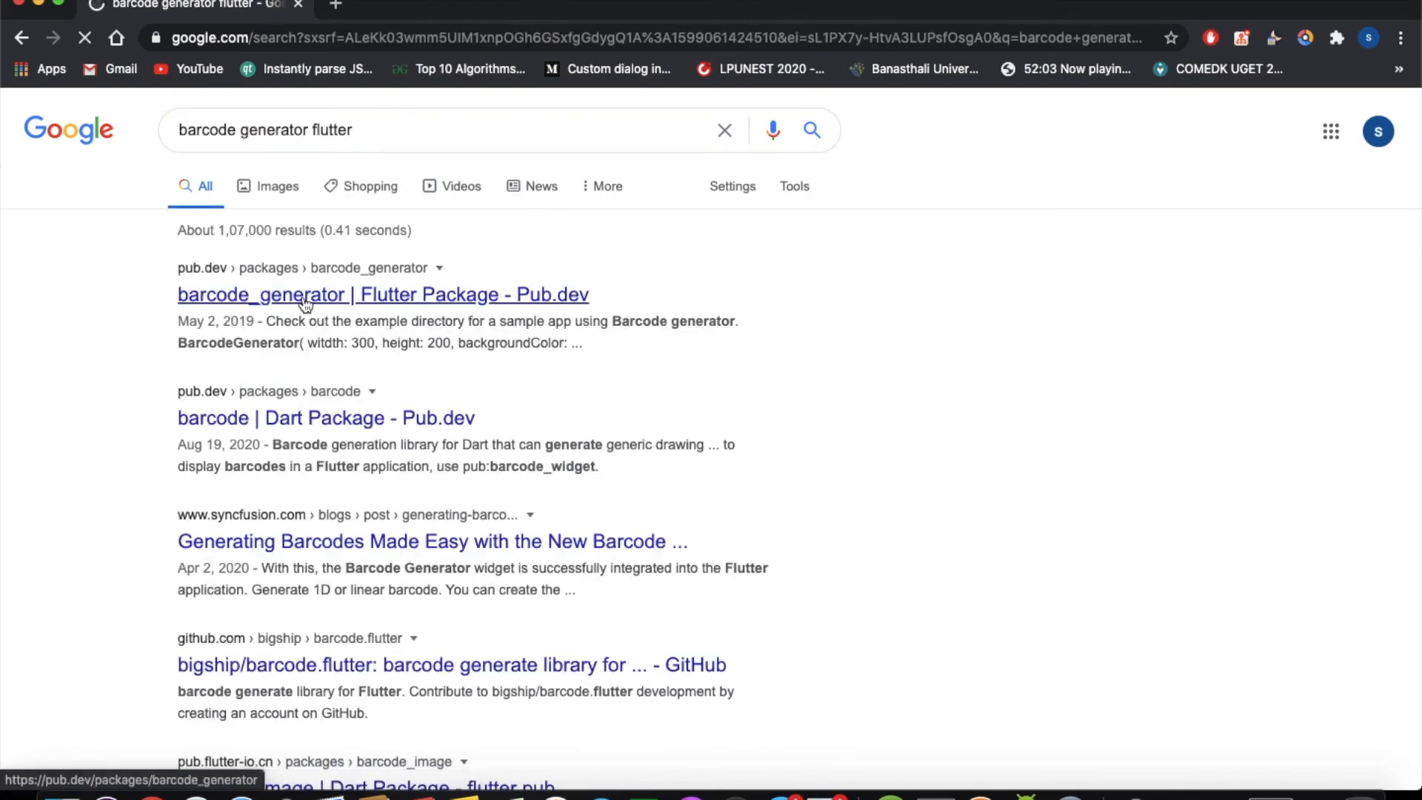
{"action": "type", "text": "barcode reader flutter"}
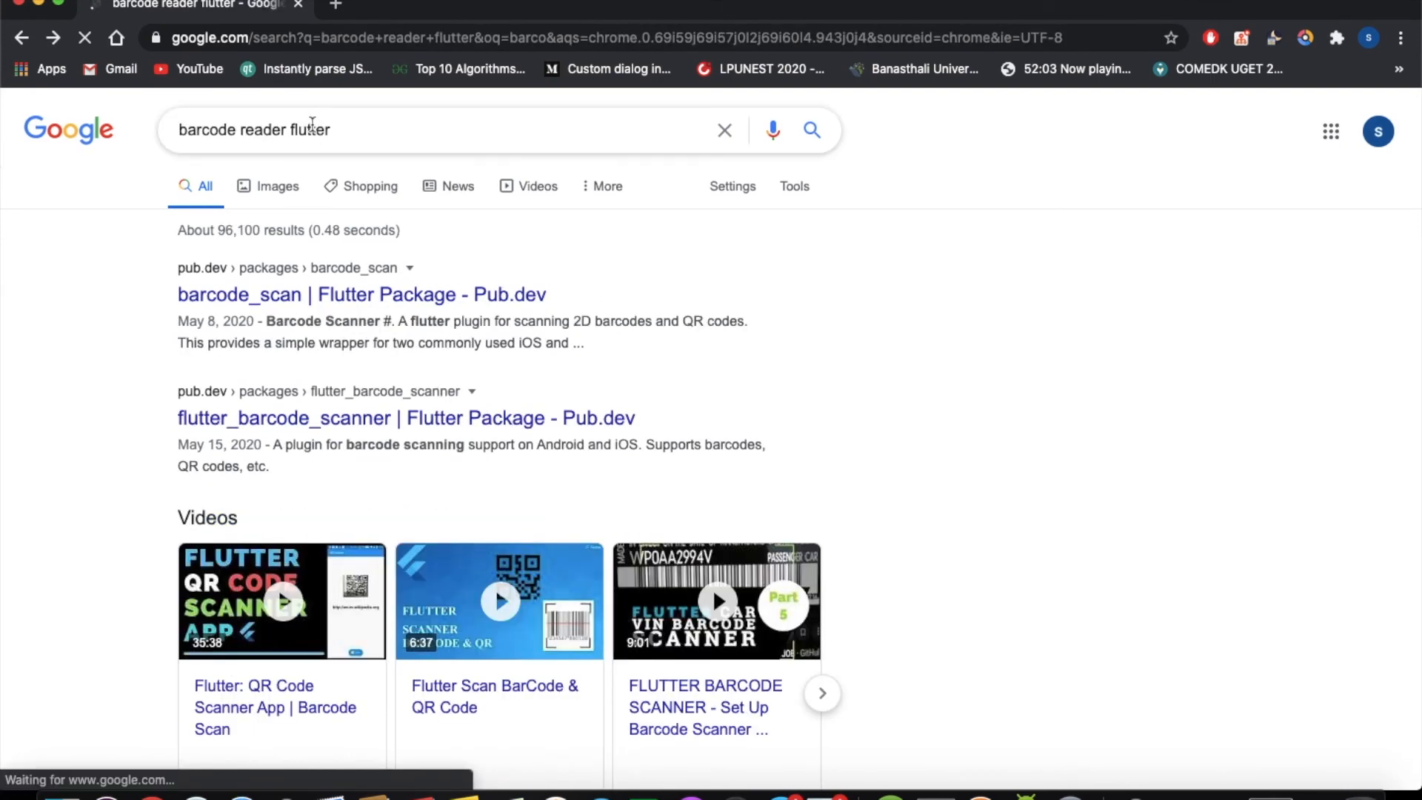
{"action": "left_click", "coordinate": [363, 130]}
{"action": "type", "text": "generato"}
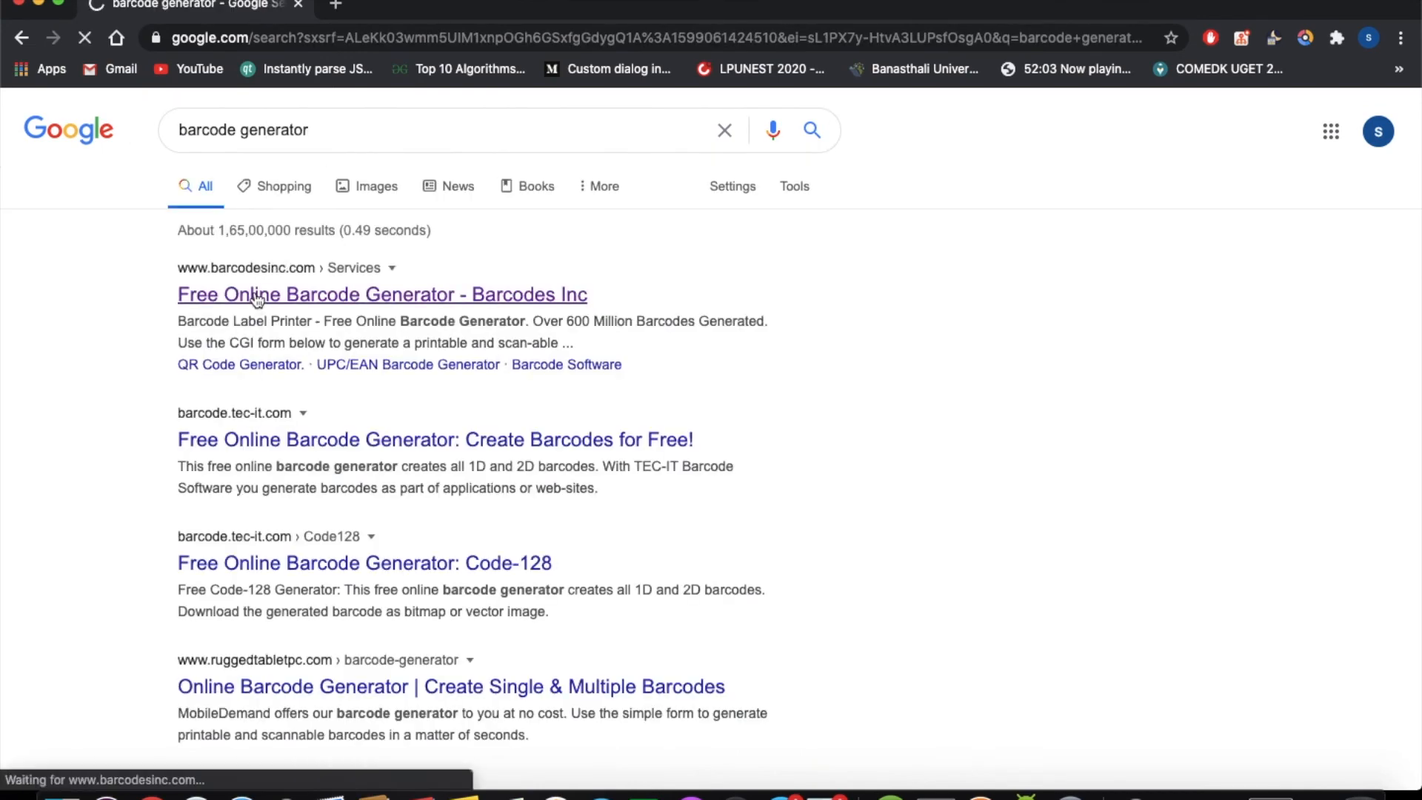
{"action": "left_click", "coordinate": [381, 294]}
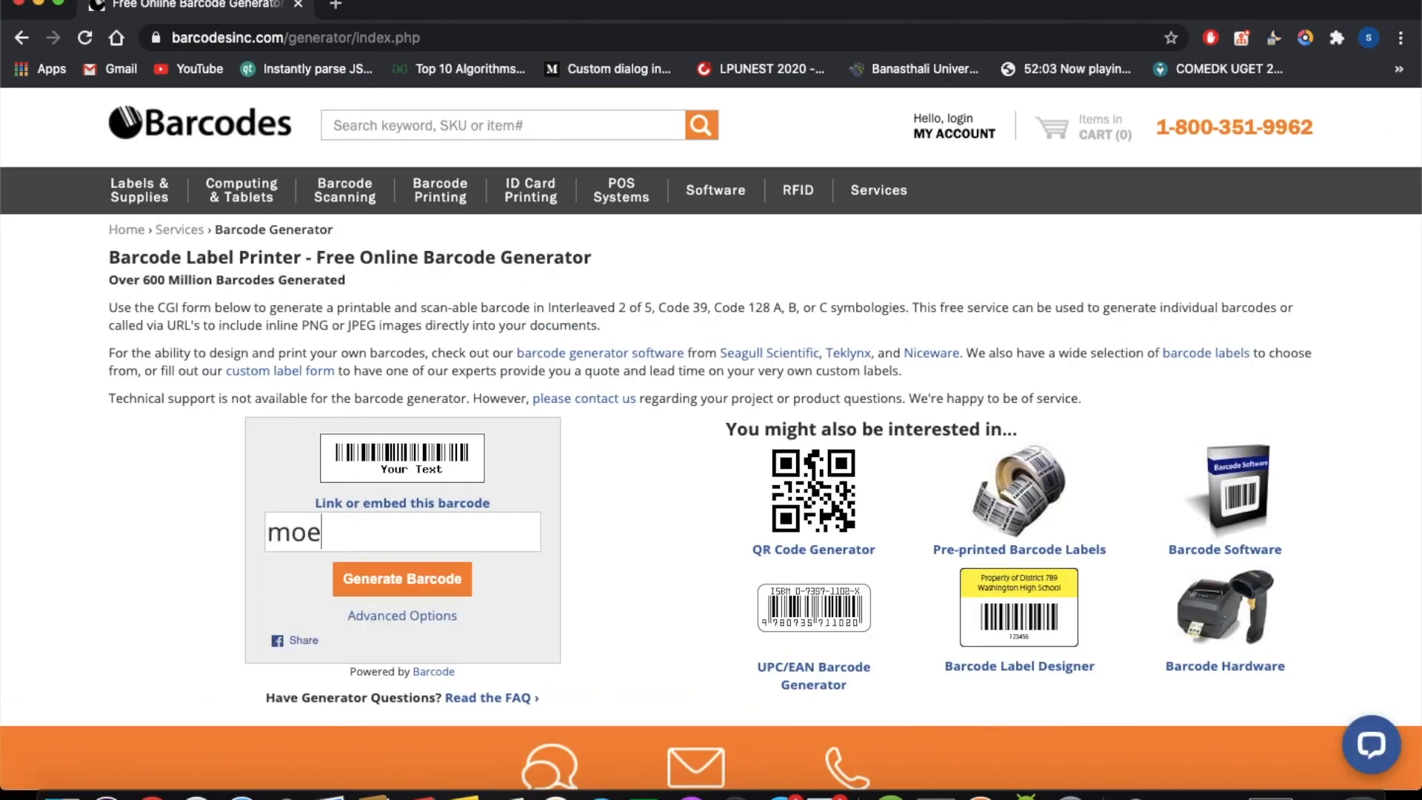
{"action": "type", "text": "ie studio"}
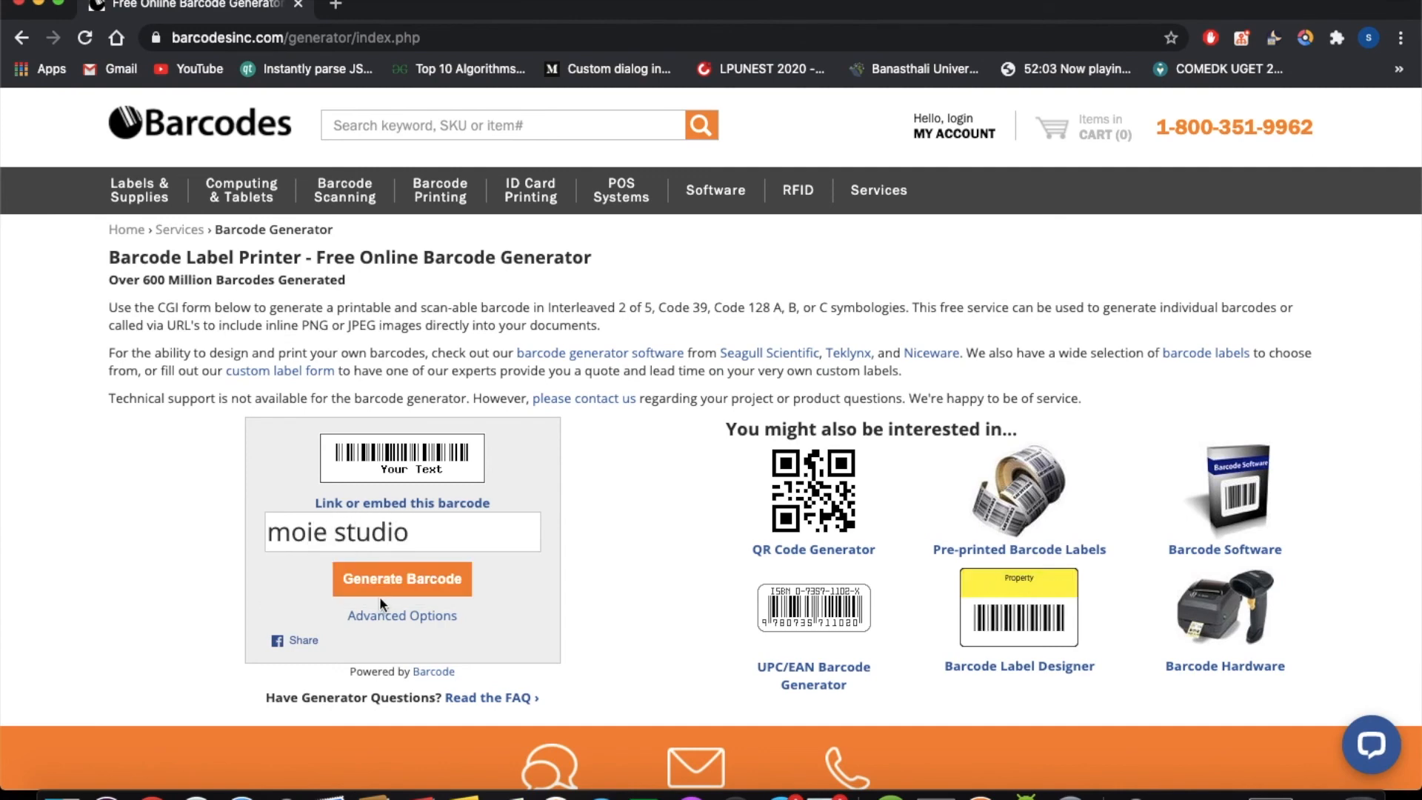
{"action": "left_click", "coordinate": [402, 579]}
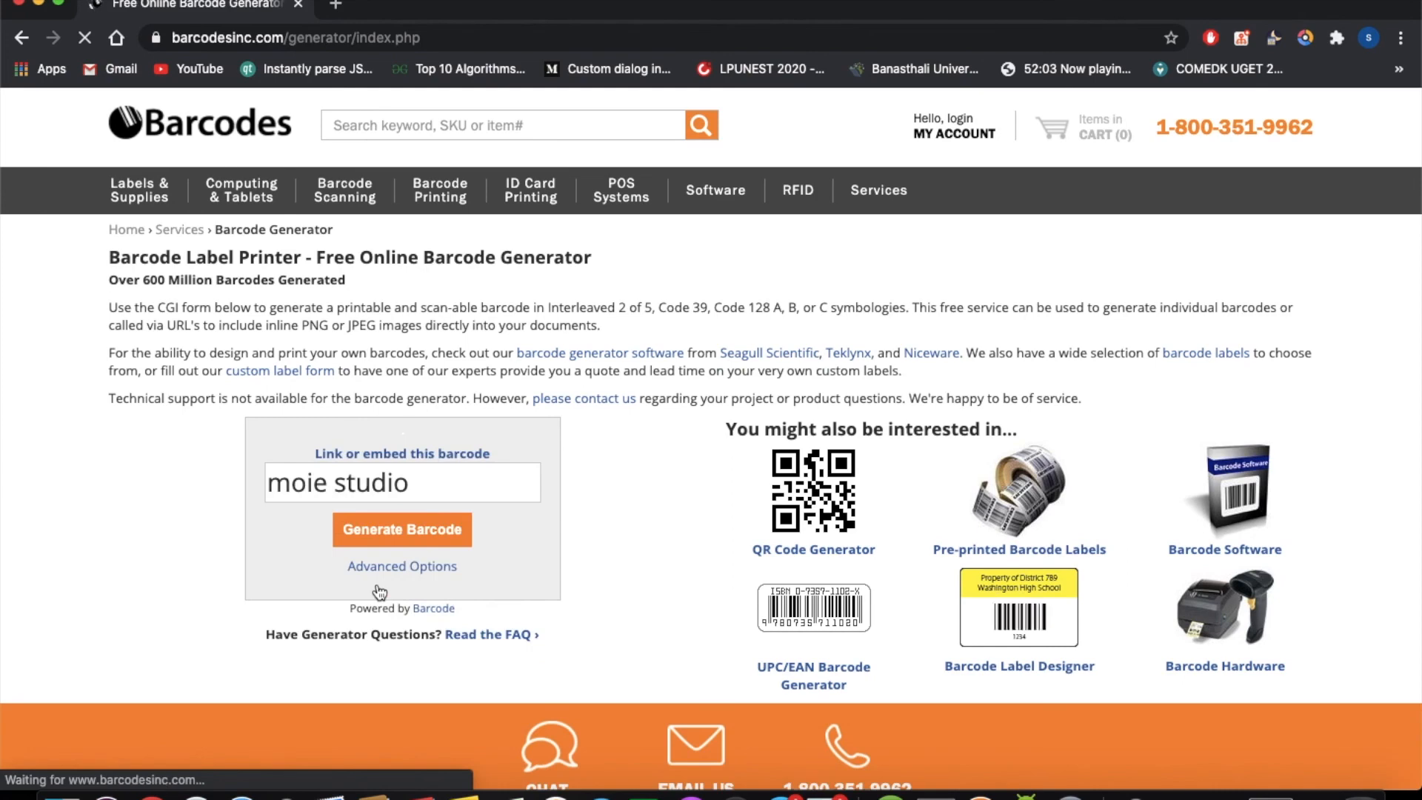
{"action": "left_click", "coordinate": [402, 529]}
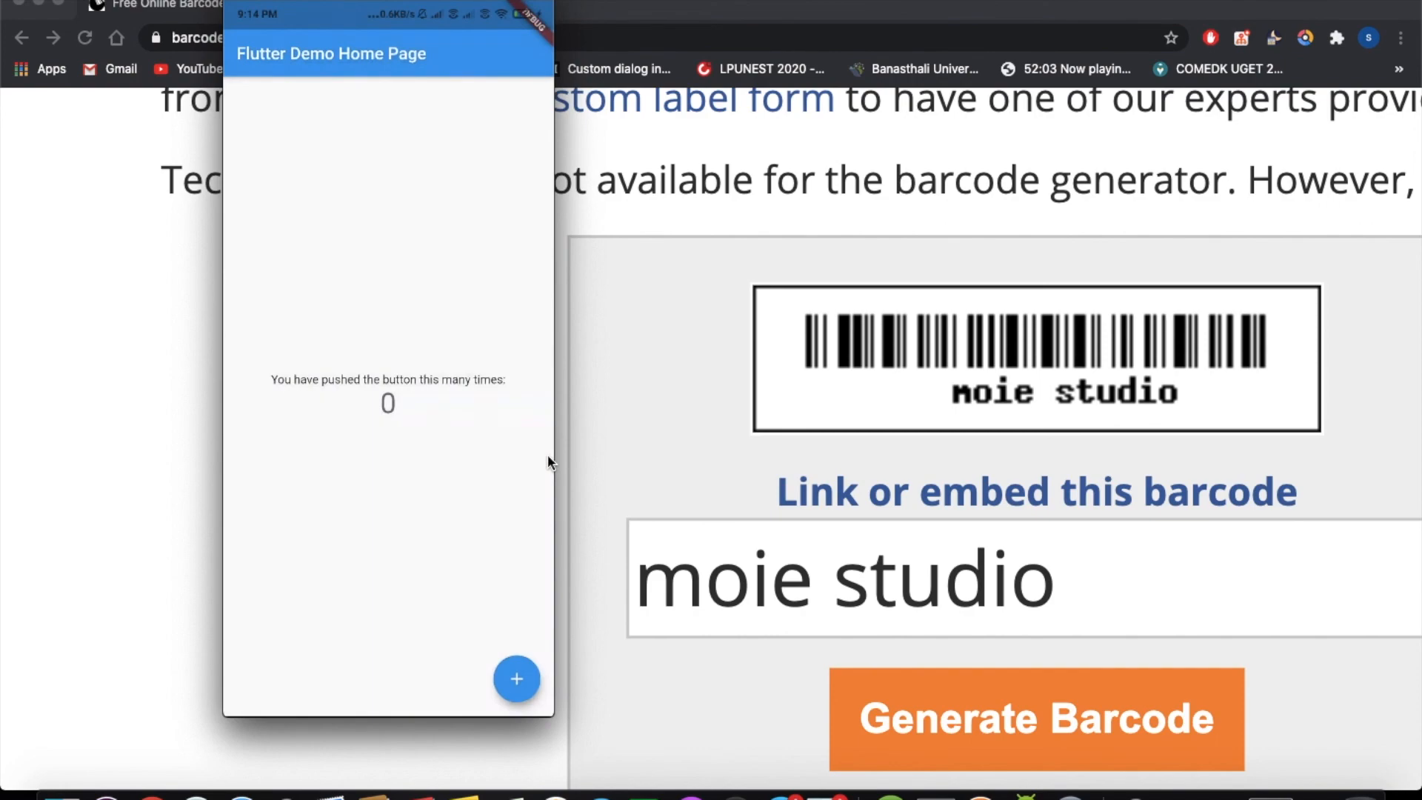
{"action": "mouse_move", "coordinate": [878, 782]}
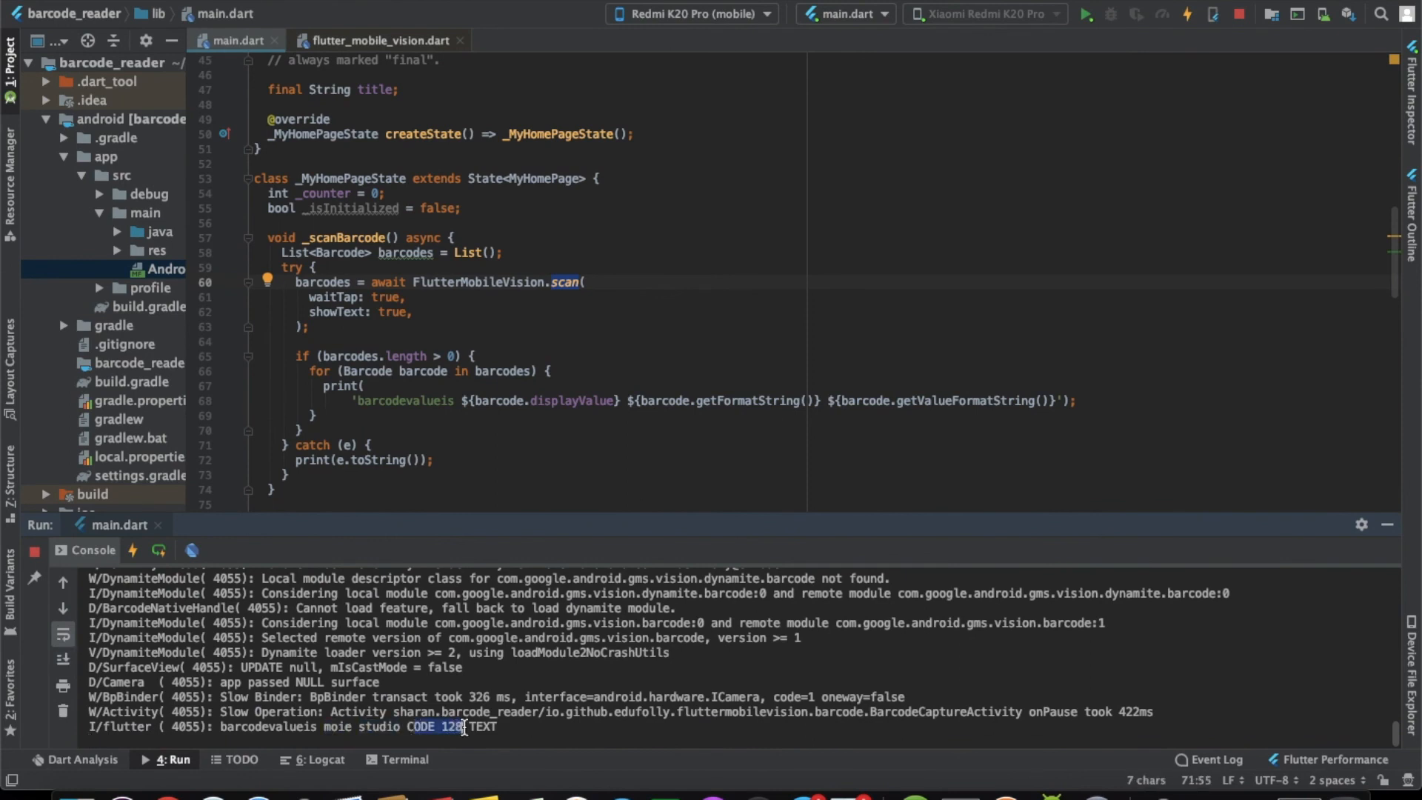
{"action": "mouse_move", "coordinate": [821, 573]}
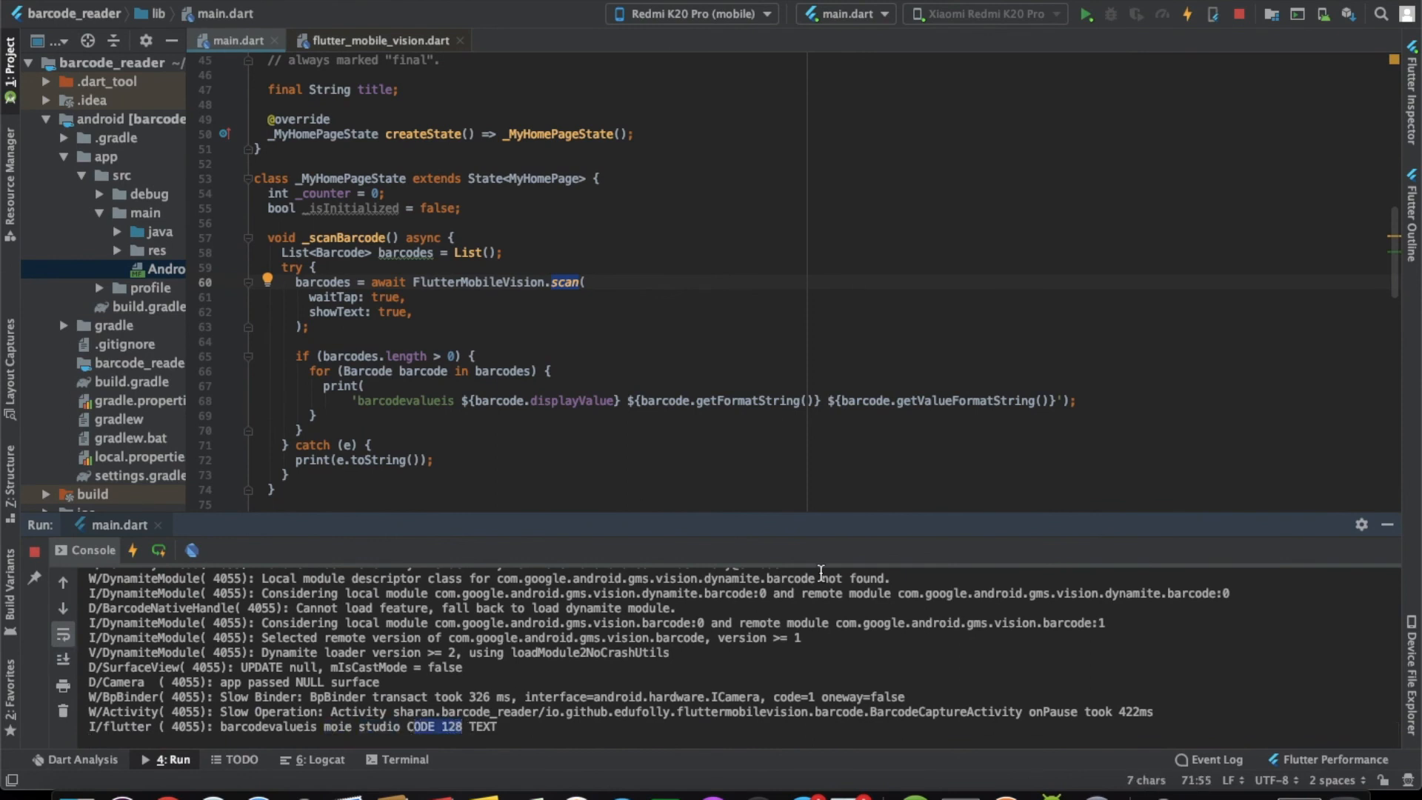